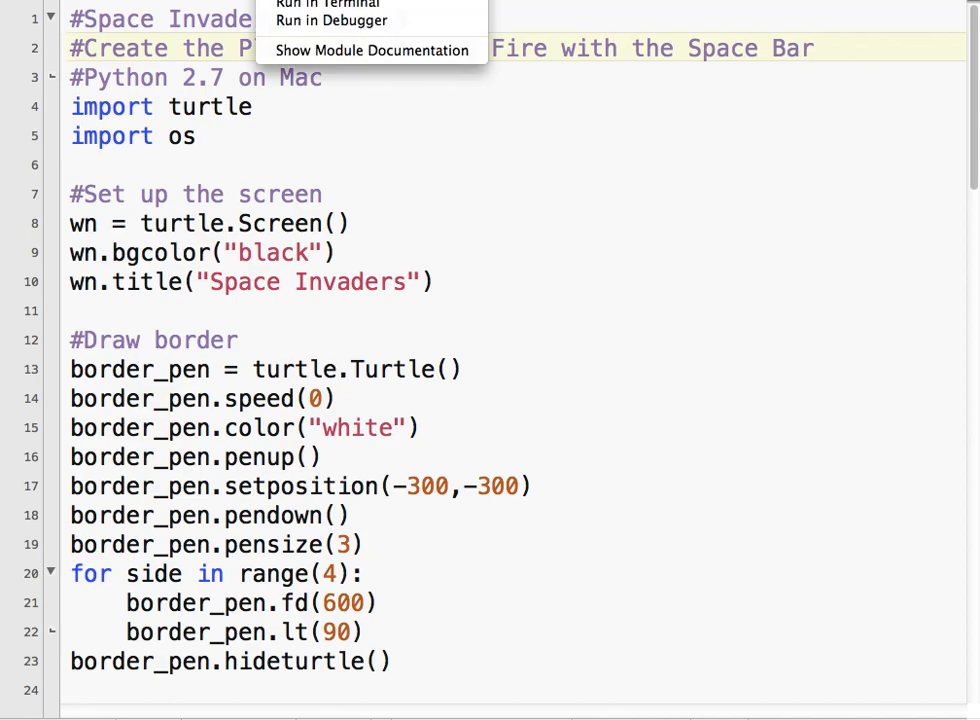
Test-run the current script, close the game window and move below the enemy setup
{"action": "left_click", "coordinate": [324, 4]}
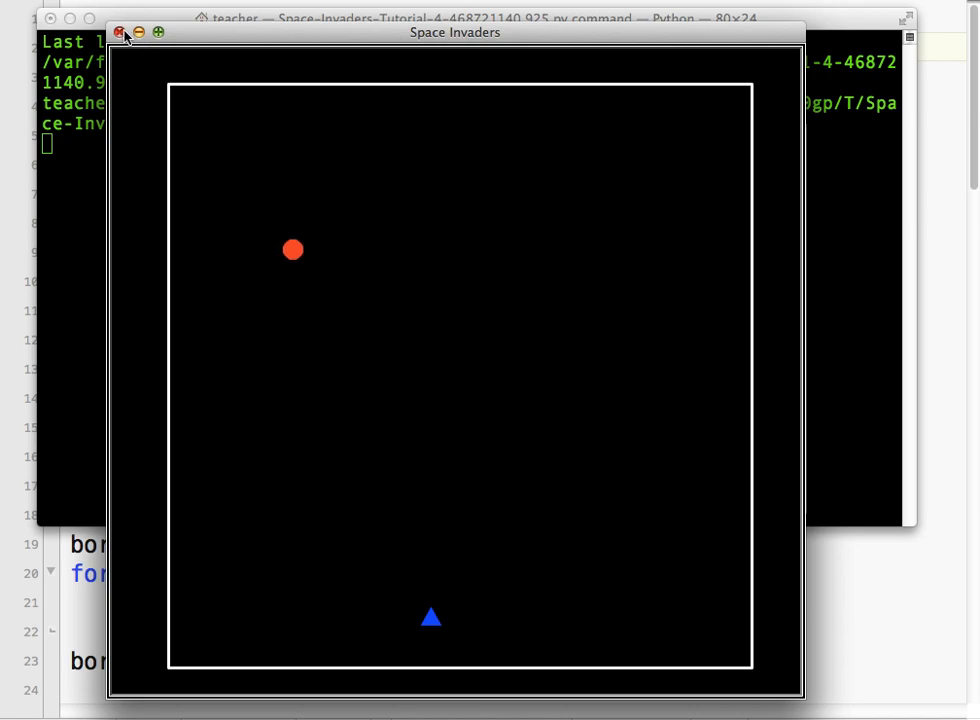
{"action": "left_click", "coordinate": [120, 32]}
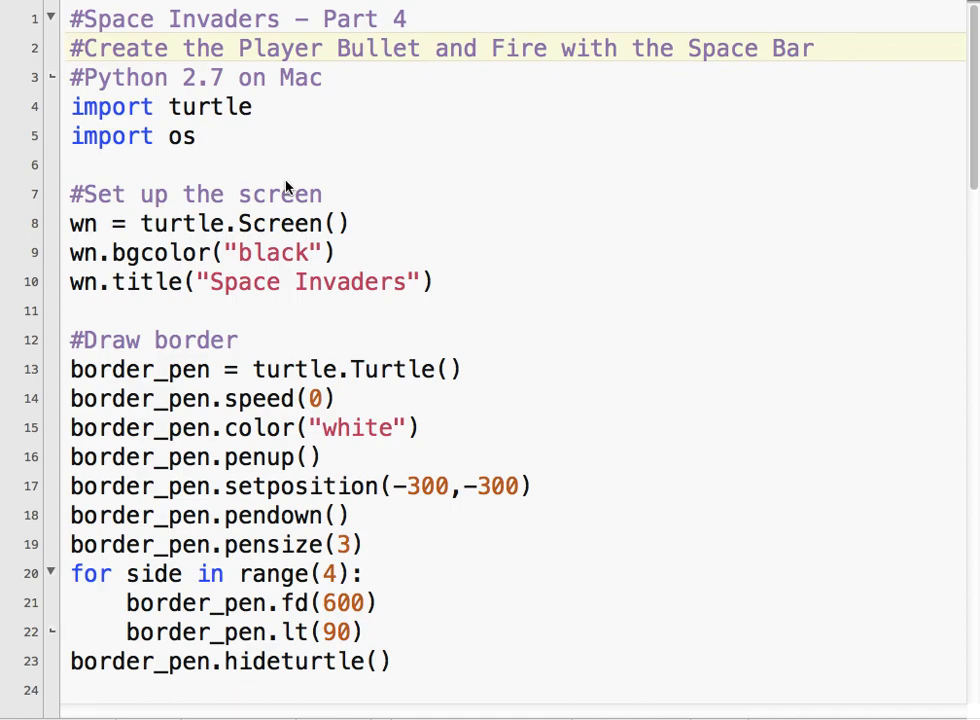
{"action": "scroll", "scroll_direction": "down", "scroll_amount": 3}
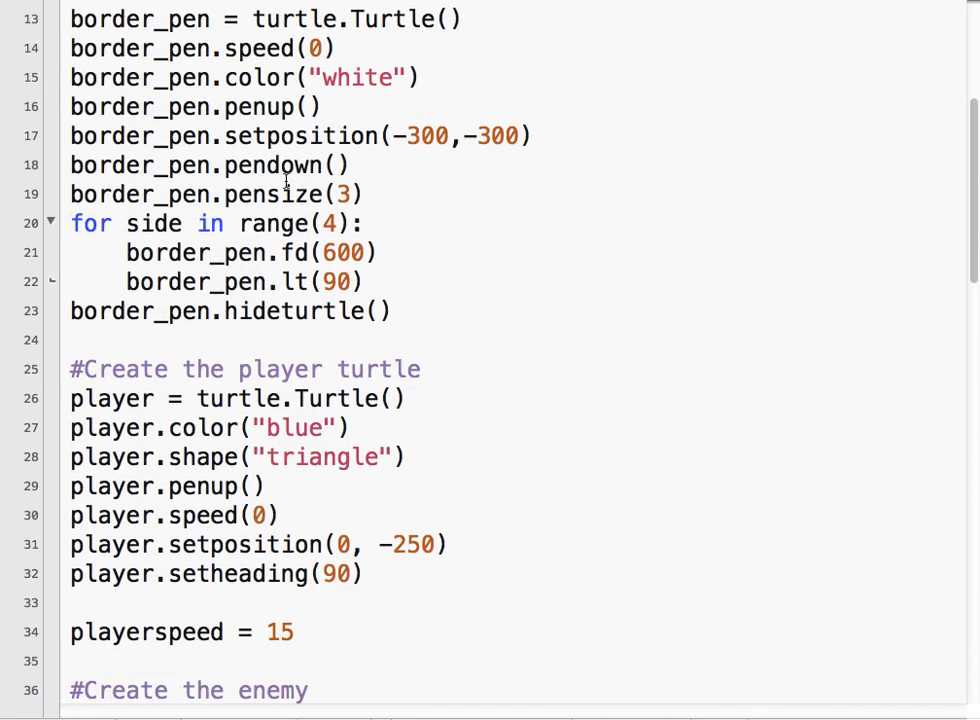
{"action": "scroll", "scroll_direction": "down", "scroll_amount": 3}
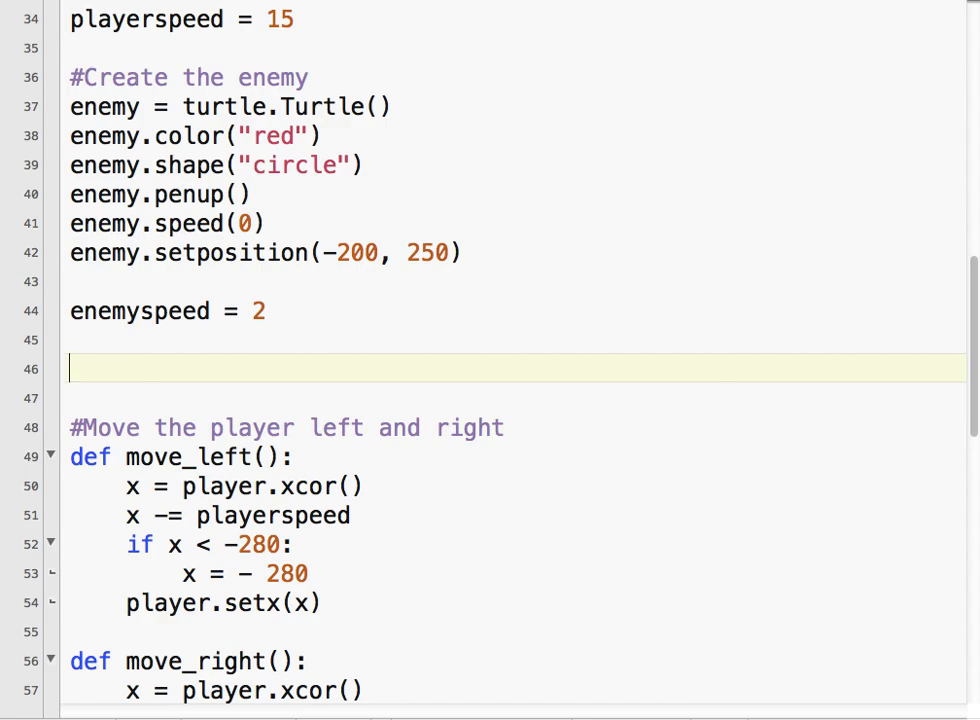
Add a '#Create the player's bullet' comment, bullet = turtle.Turtle() and bullet.color("yellow")
{"action": "type", "text": "#Creat eh"}
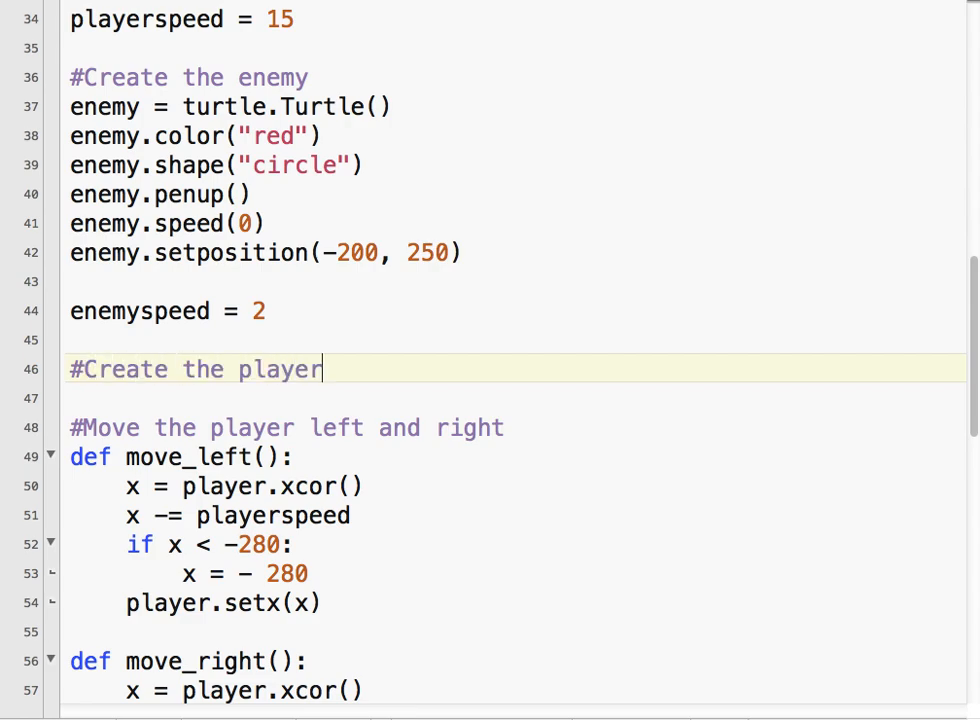
{"action": "type", "text": "'s bullet"}
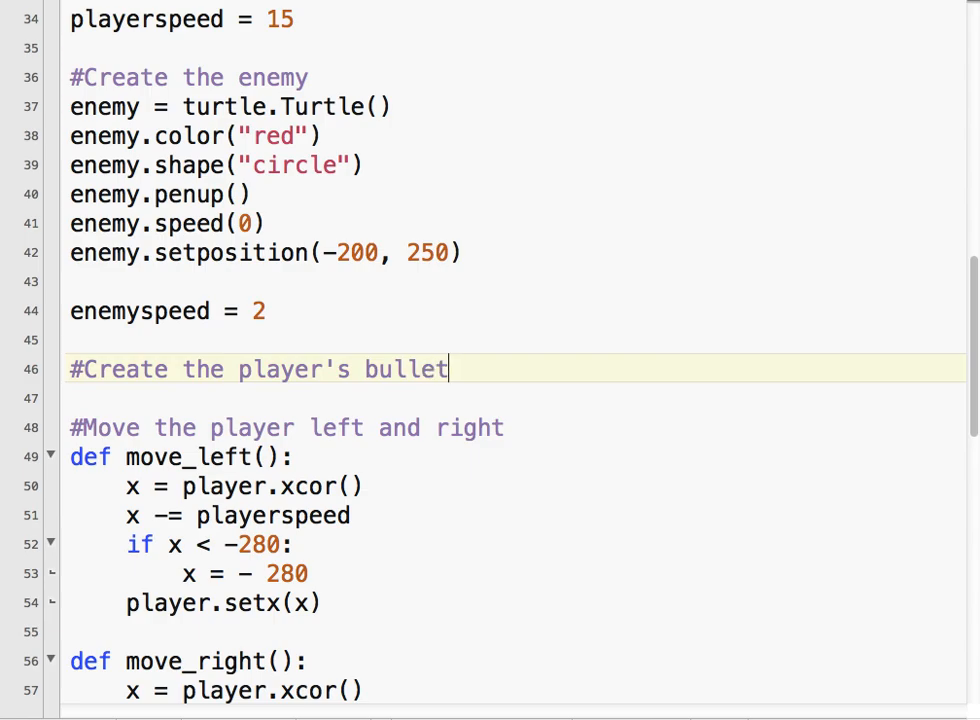
{"action": "type", "text": "b"}
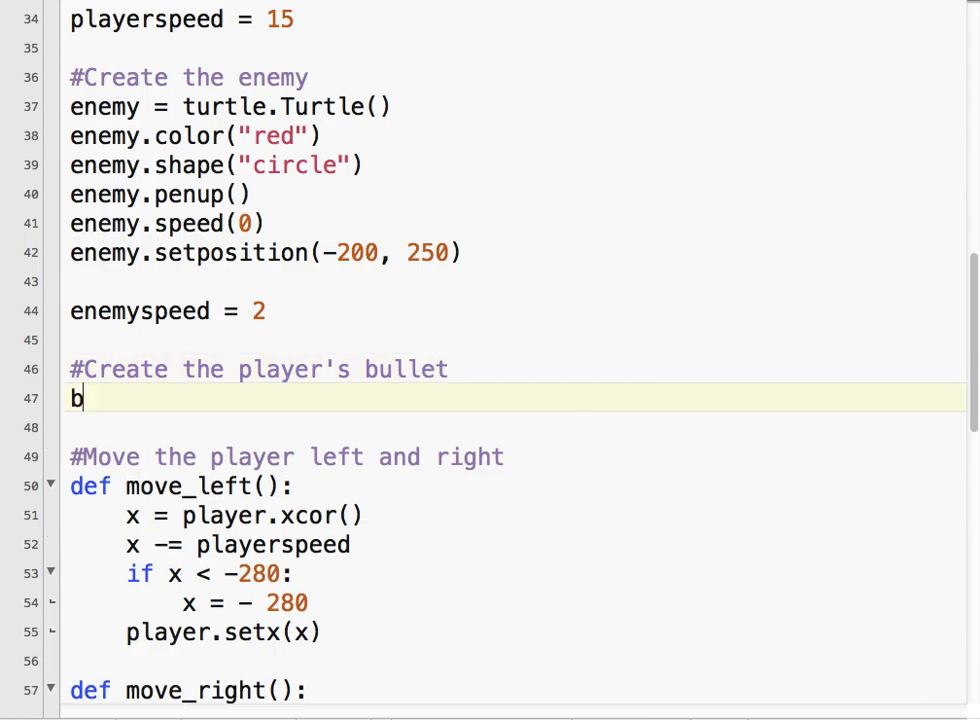
{"action": "type", "text": "ullet ="}
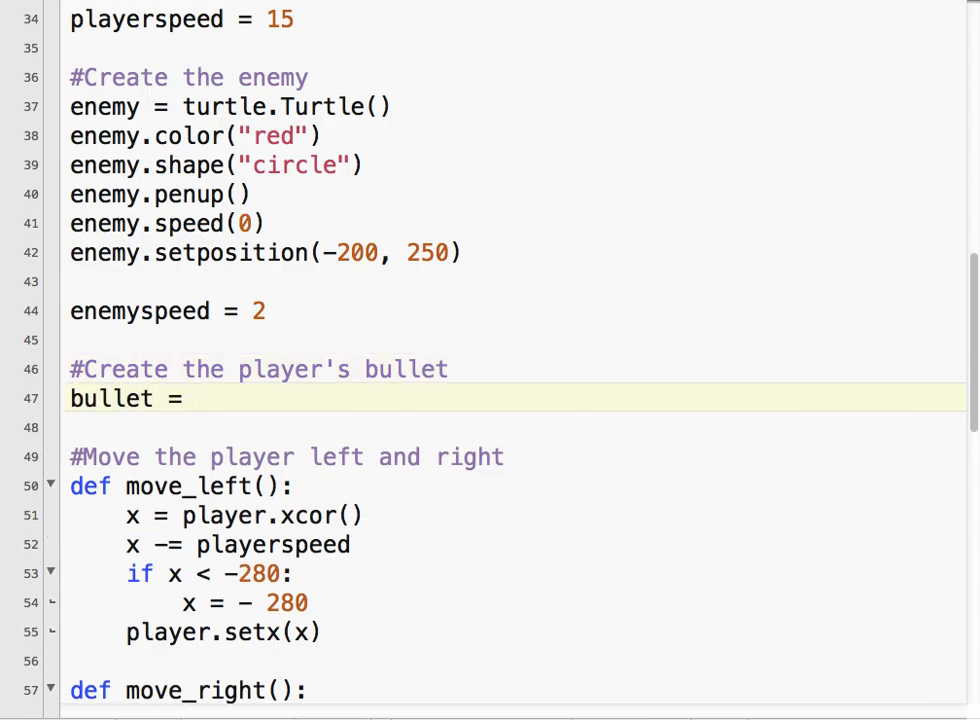
{"action": "type", "text": "turtle.Turtle("}
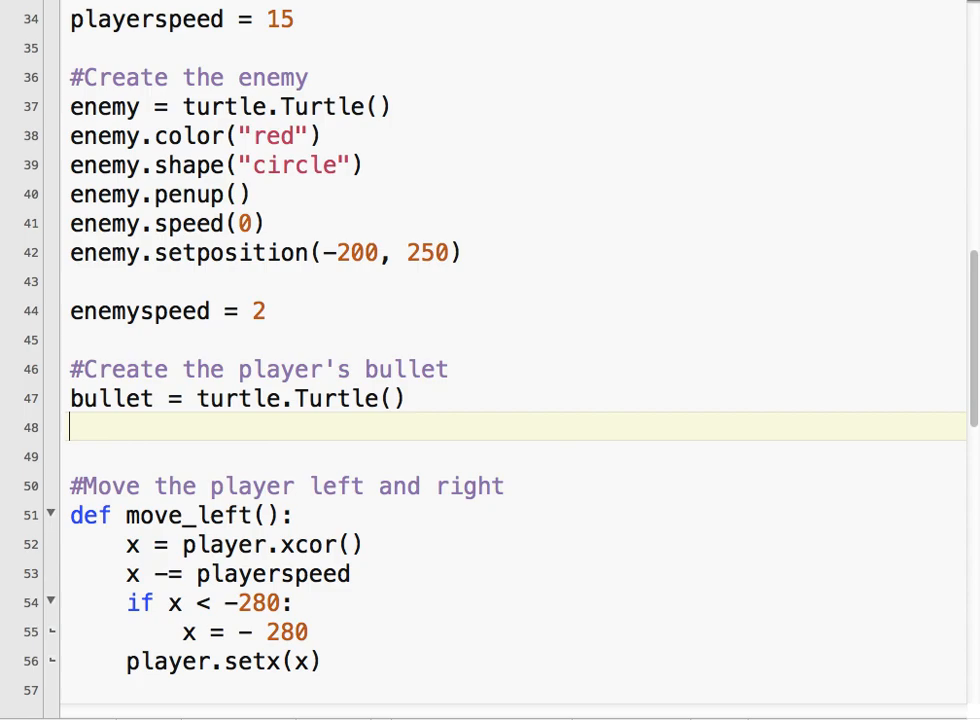
{"action": "type", "text": "bullet."}
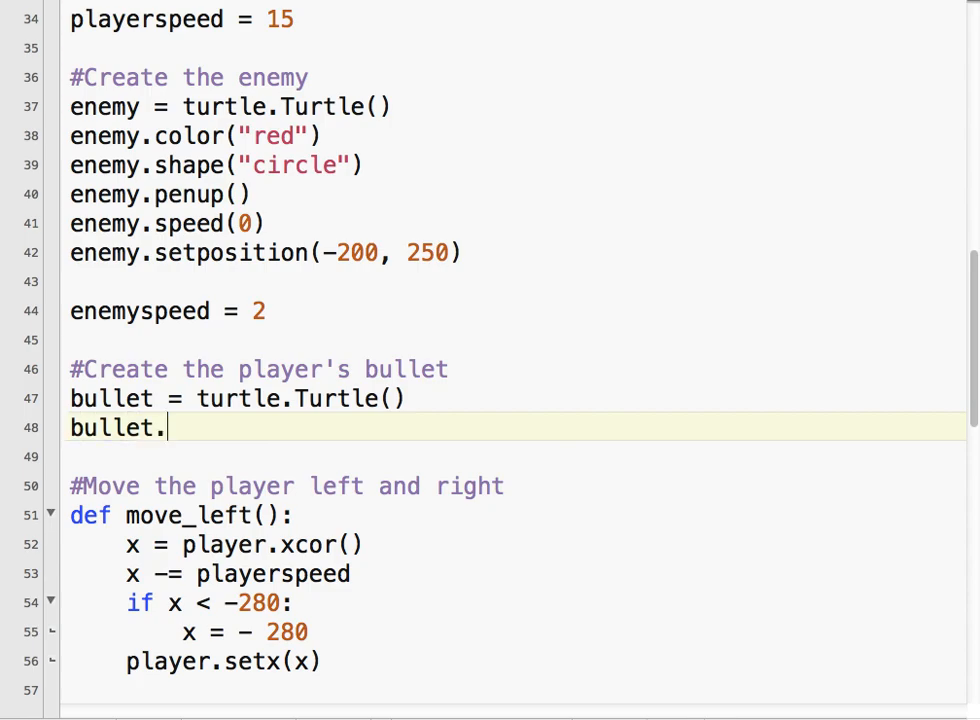
{"action": "type", "text": "color(\"ye"}
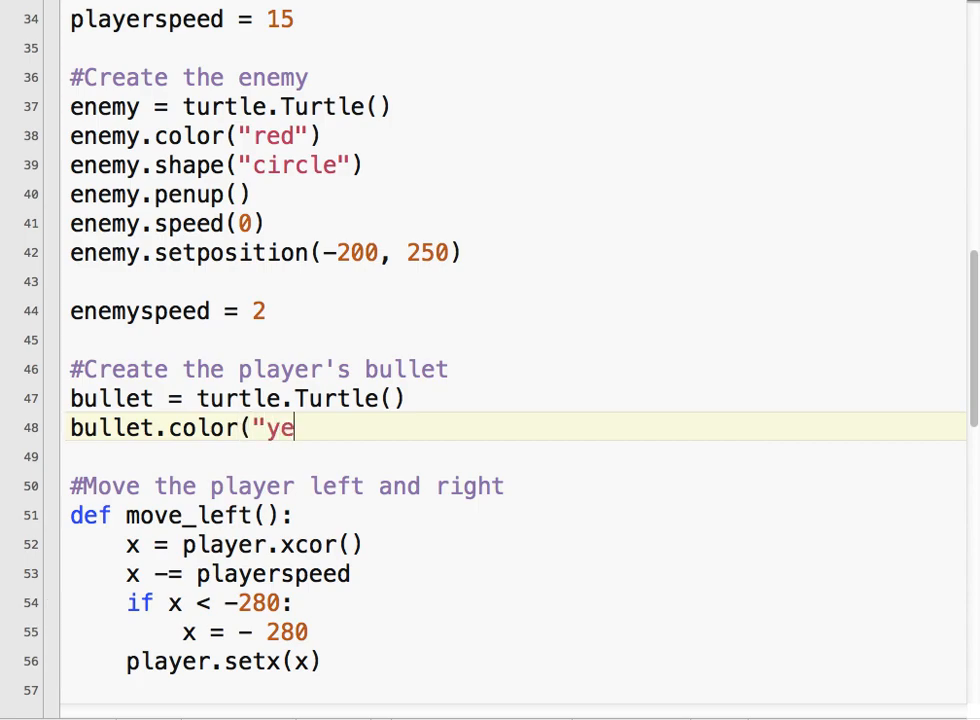
{"action": "type", "text": "llow\")"}
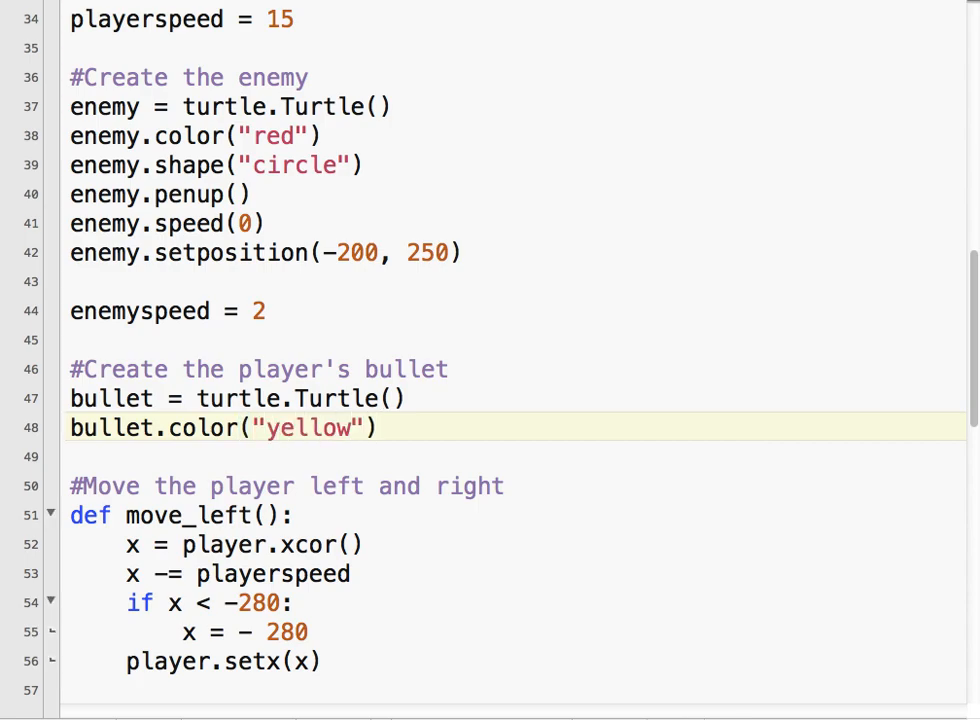
Give the bullet turtle a triangle shape with bullet.shape("triangle")
{"action": "key", "text": "enter"}
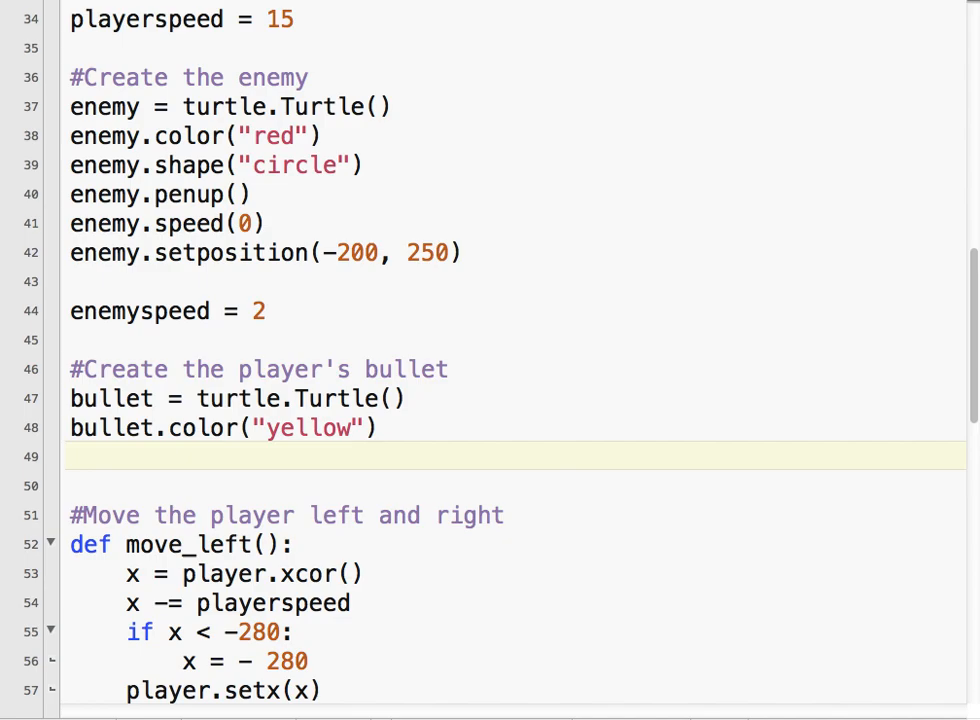
{"action": "type", "text": "bullet.shape"}
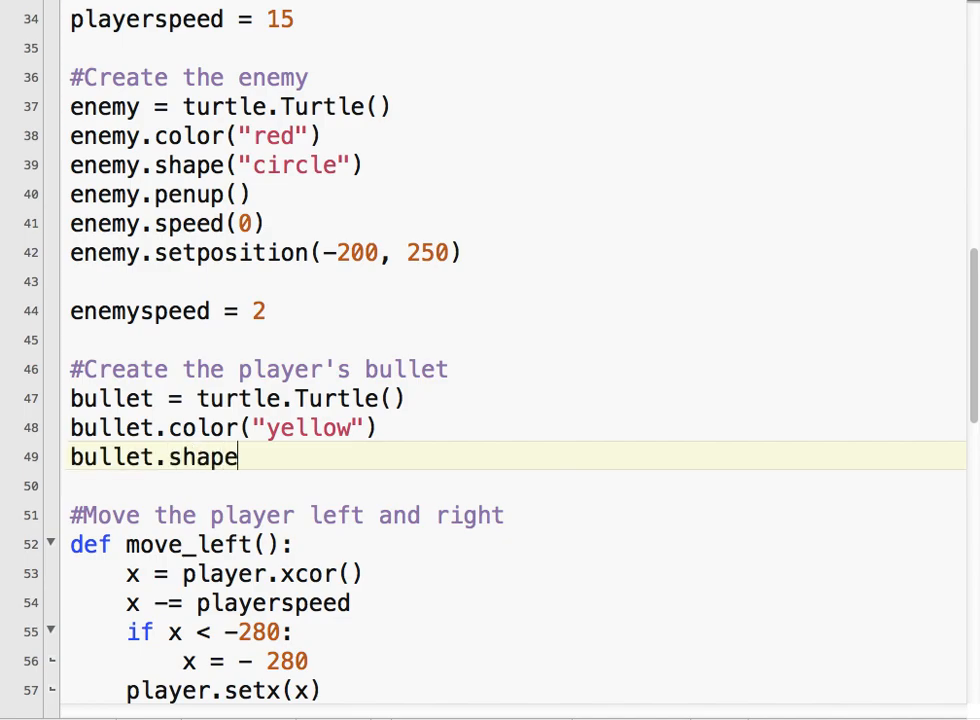
{"action": "type", "text": "(\"triangle"}
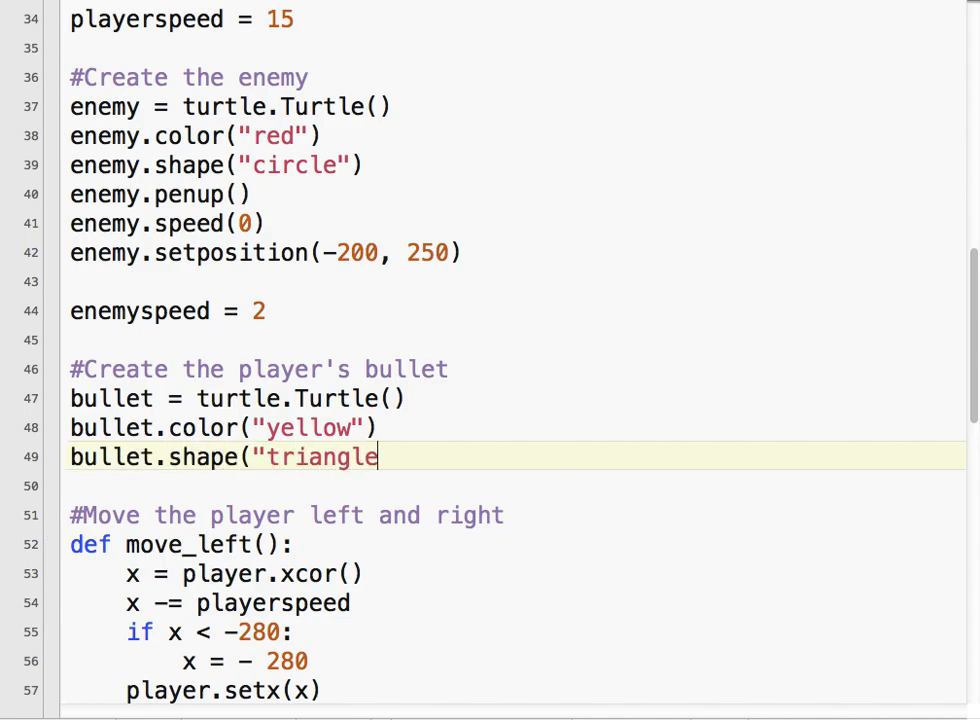
{"action": "type", "text": "\")"}
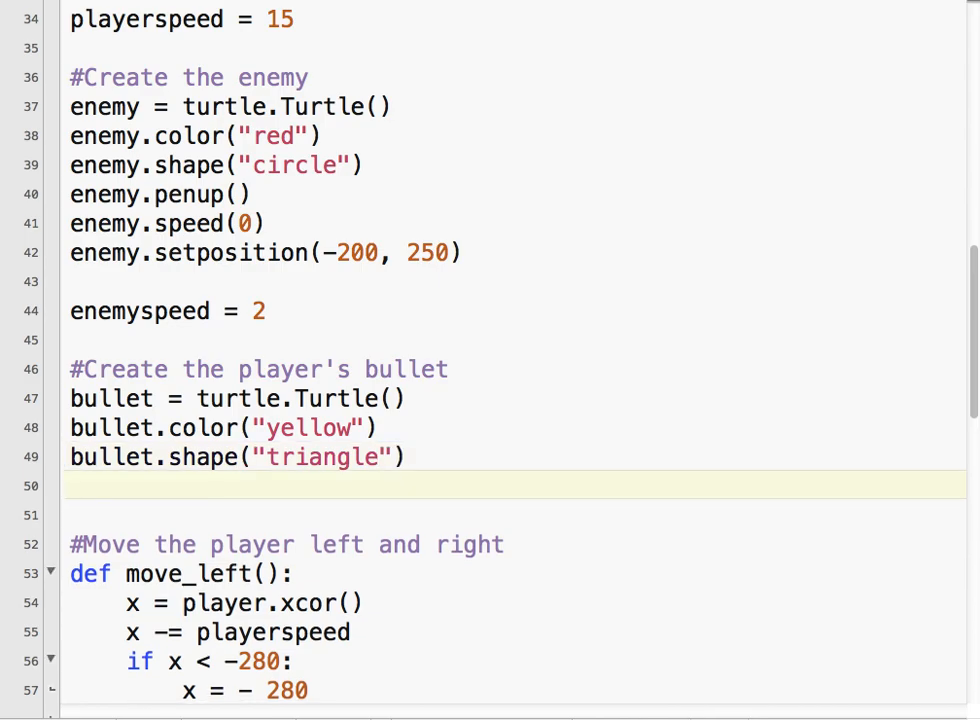
Add bullet.penup() and bullet.speed(0) so the bullet draws no trail and moves at top speed
{"action": "type", "text": "bullet."}
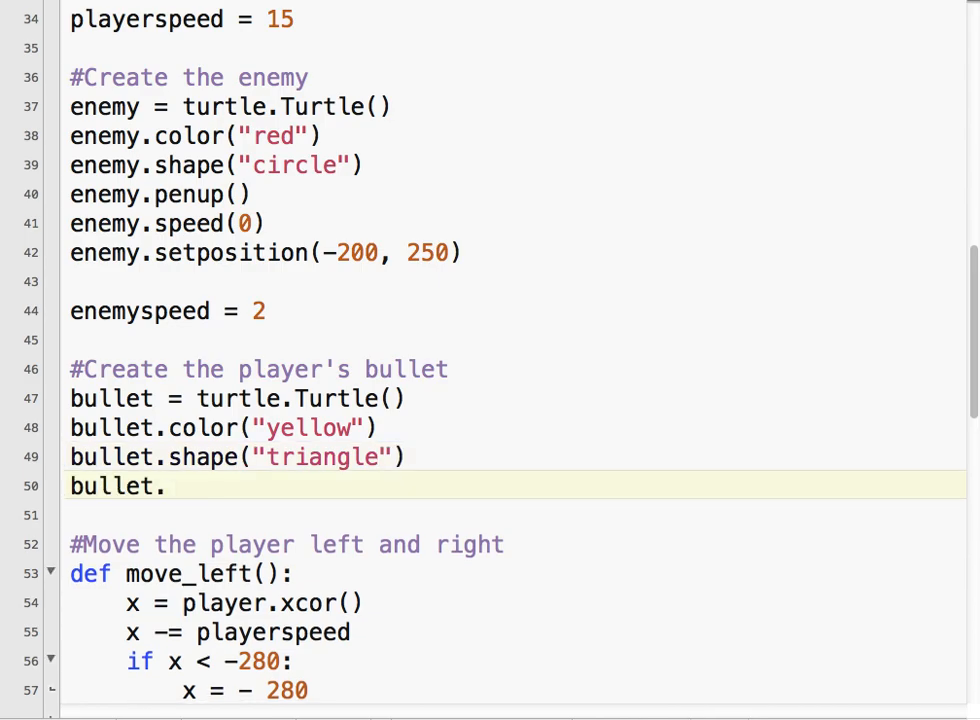
{"action": "type", "text": "penup("}
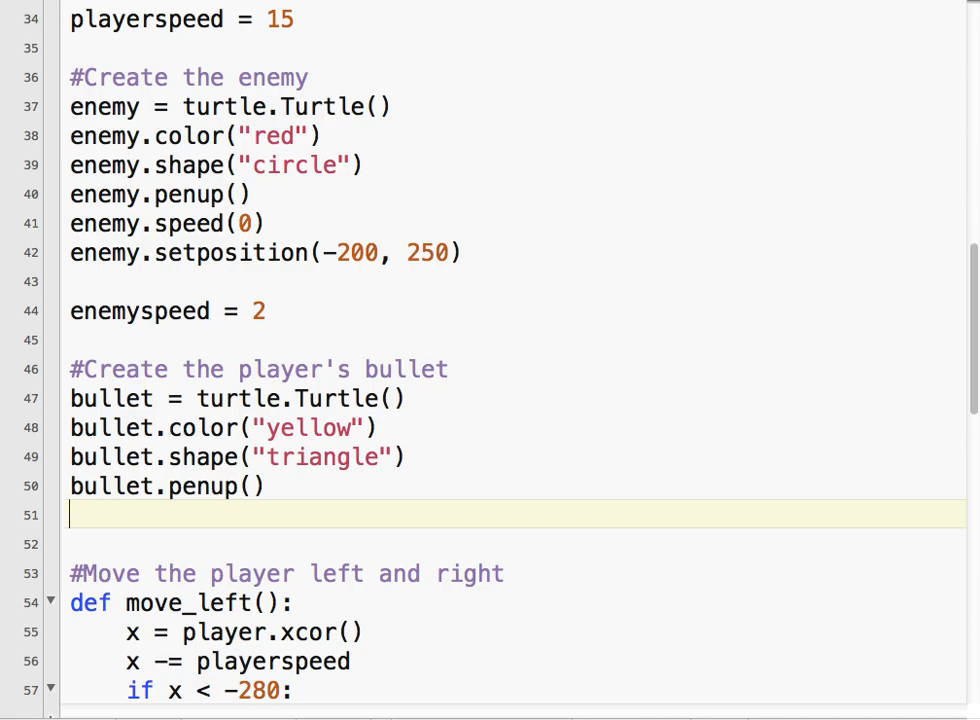
{"action": "type", "text": "bullet.speed(0"}
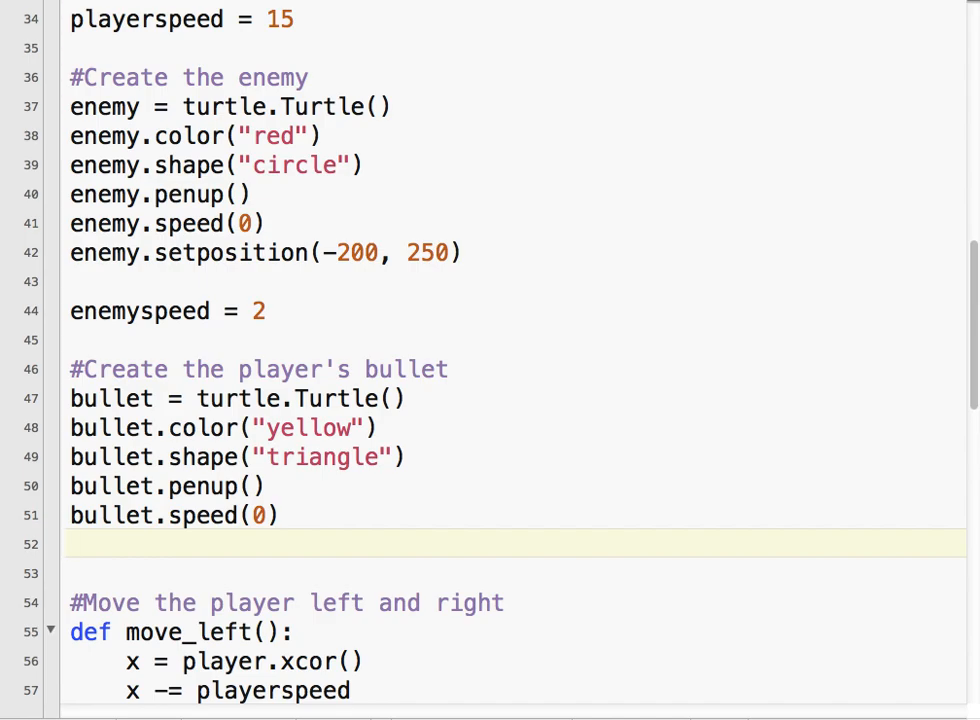
Point the bullet up with setheadint(90) and shrink it with bullet.shapesize(0.5, 0.5)
{"action": "type", "text": "bullet."}
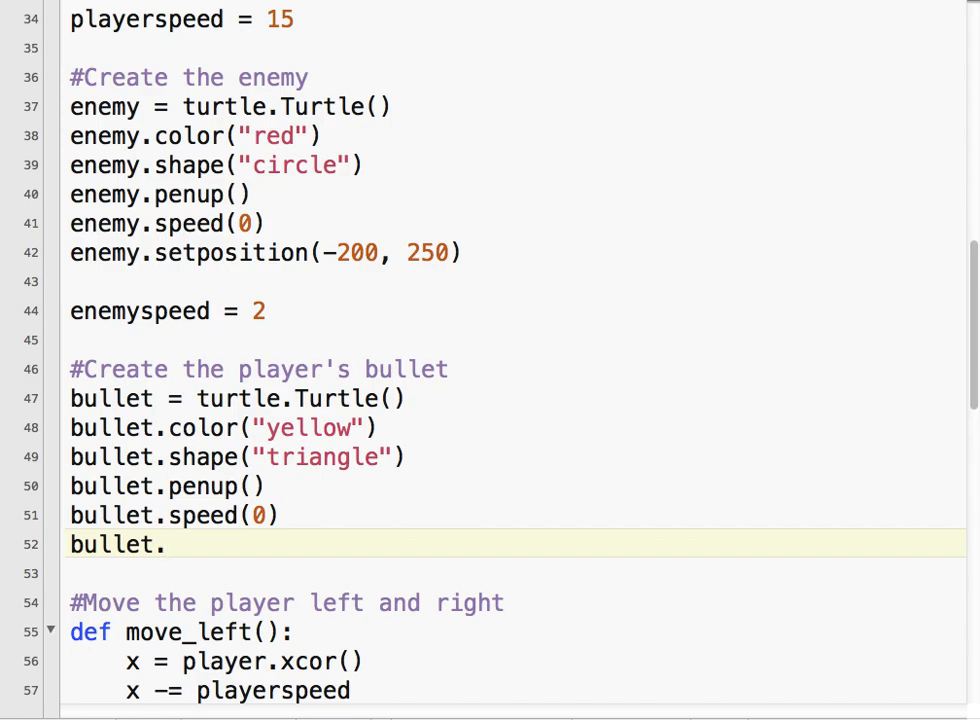
{"action": "type", "text": "setheadint("}
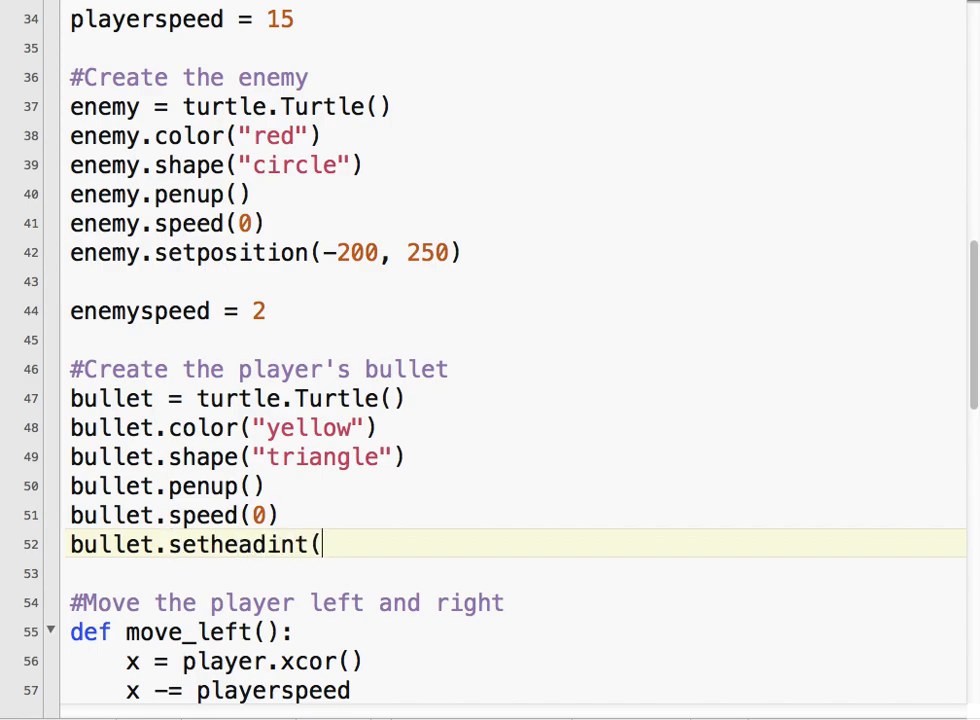
{"action": "type", "text": "90)"}
{"action": "type", "text": "bullet."}
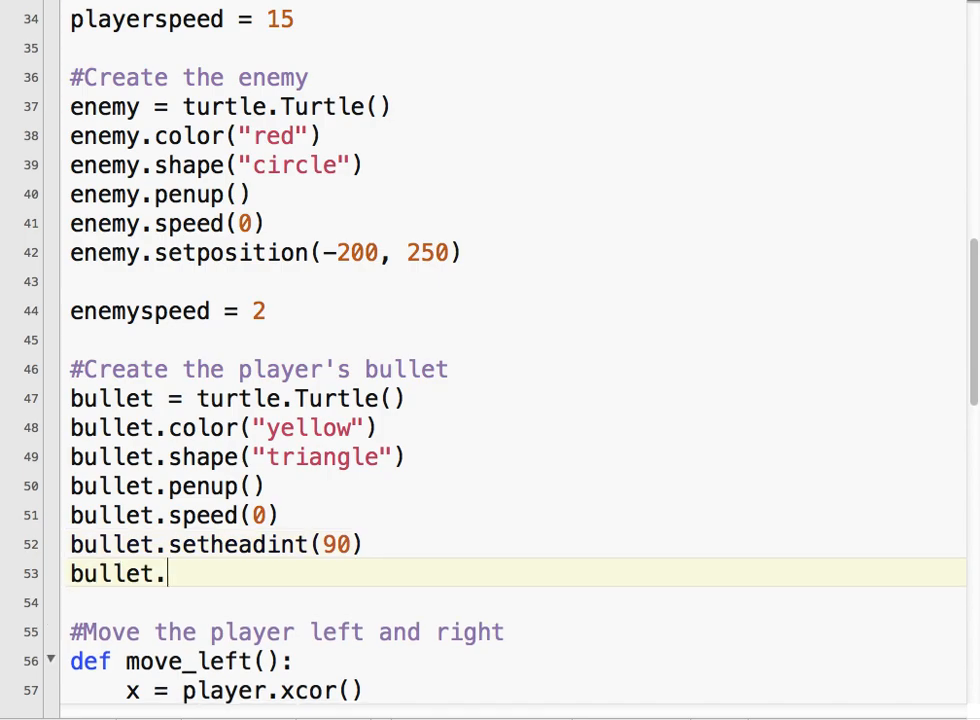
{"action": "type", "text": "sha"}
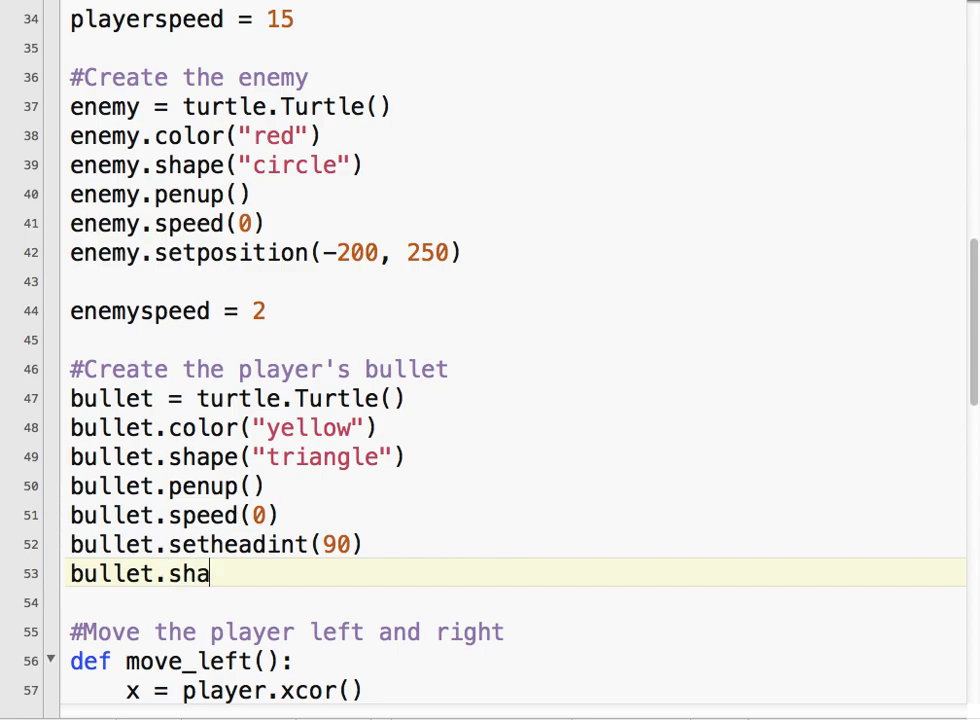
{"action": "type", "text": "pesize("}
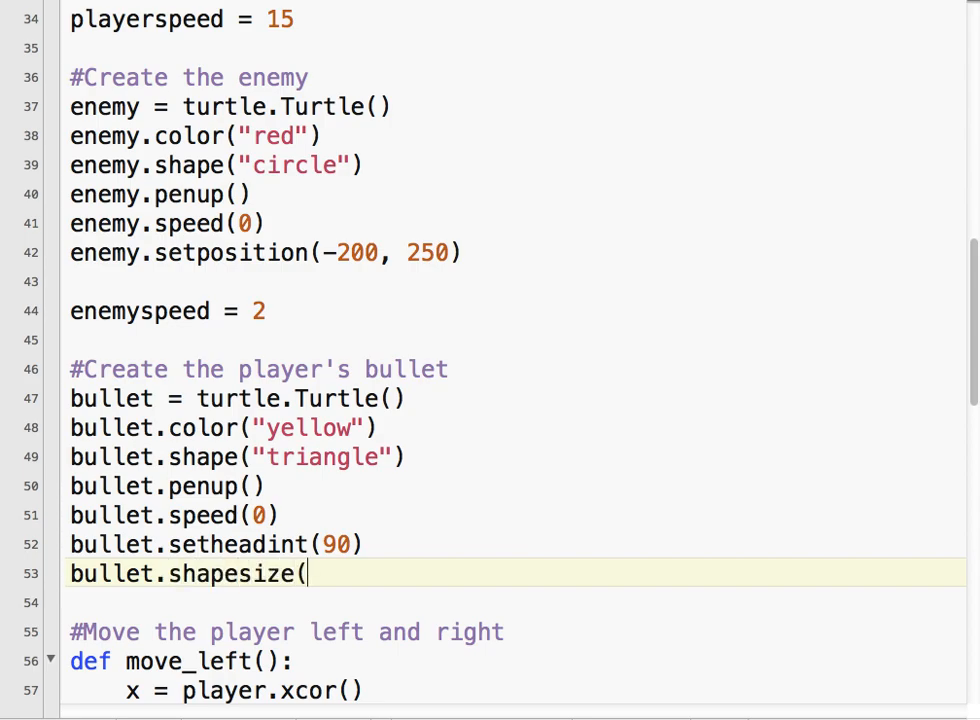
{"action": "type", "text": "0.5, 0"}
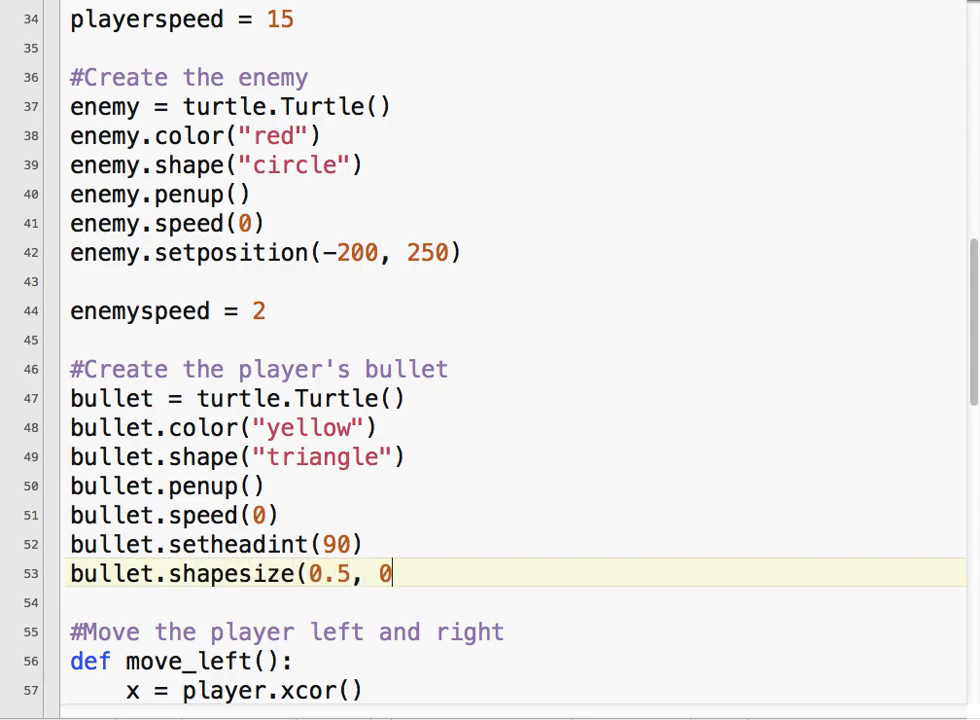
{"action": "type", "text": ".5)"}
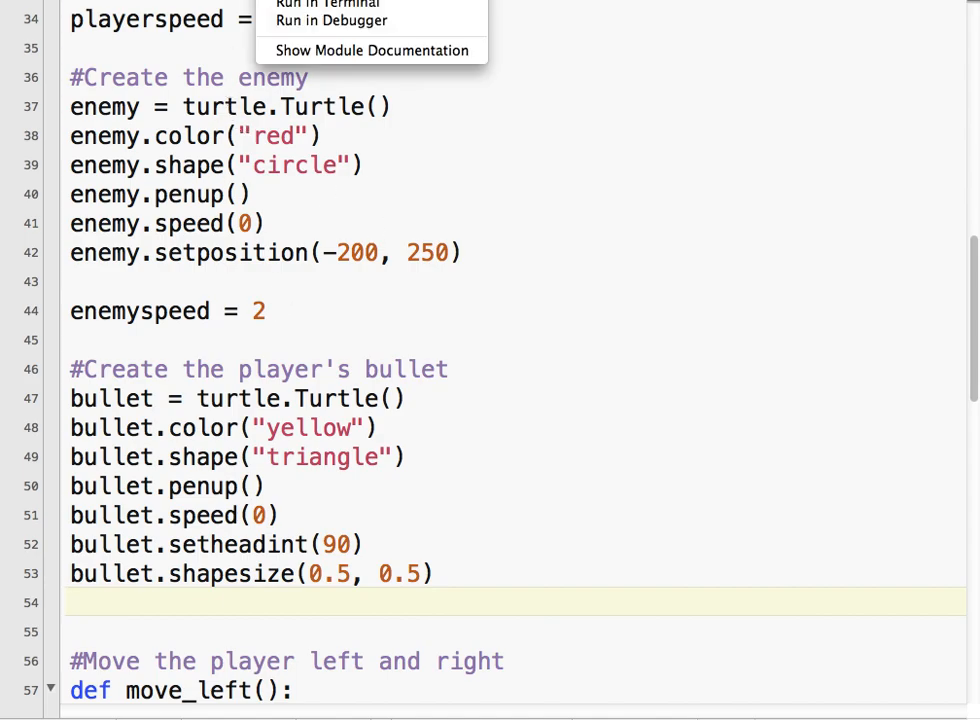
Run the script, correct setheadint to setheading(90), rerun to see the small yellow bullet, then close the game
{"action": "left_click", "coordinate": [328, 4]}
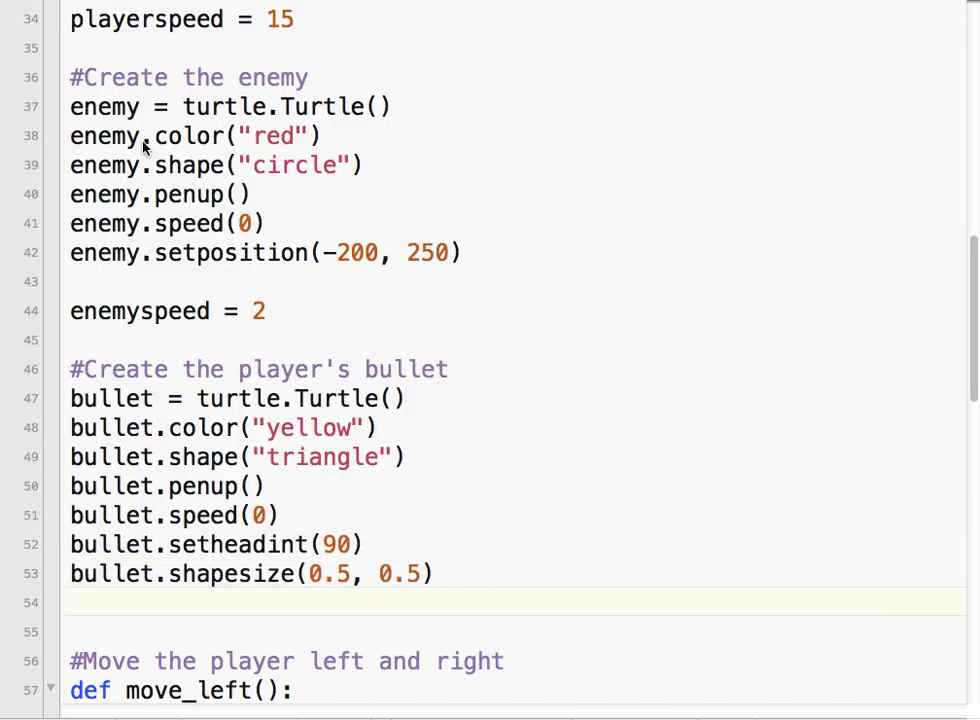
{"action": "left_click", "coordinate": [300, 544]}
{"action": "type", "text": "g"}
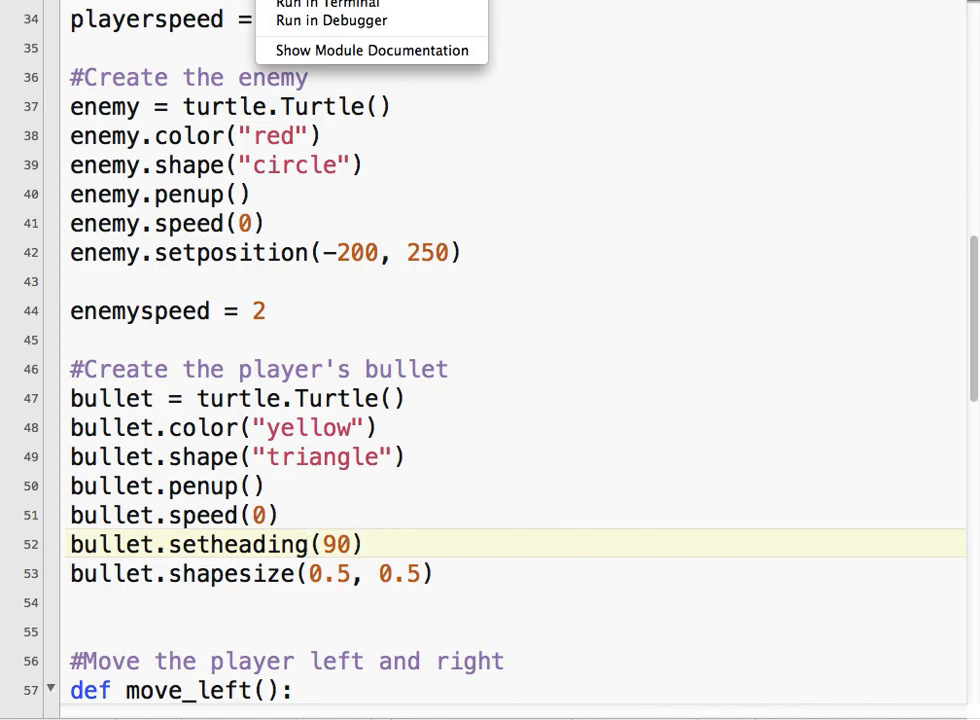
{"action": "left_click", "coordinate": [328, 4]}
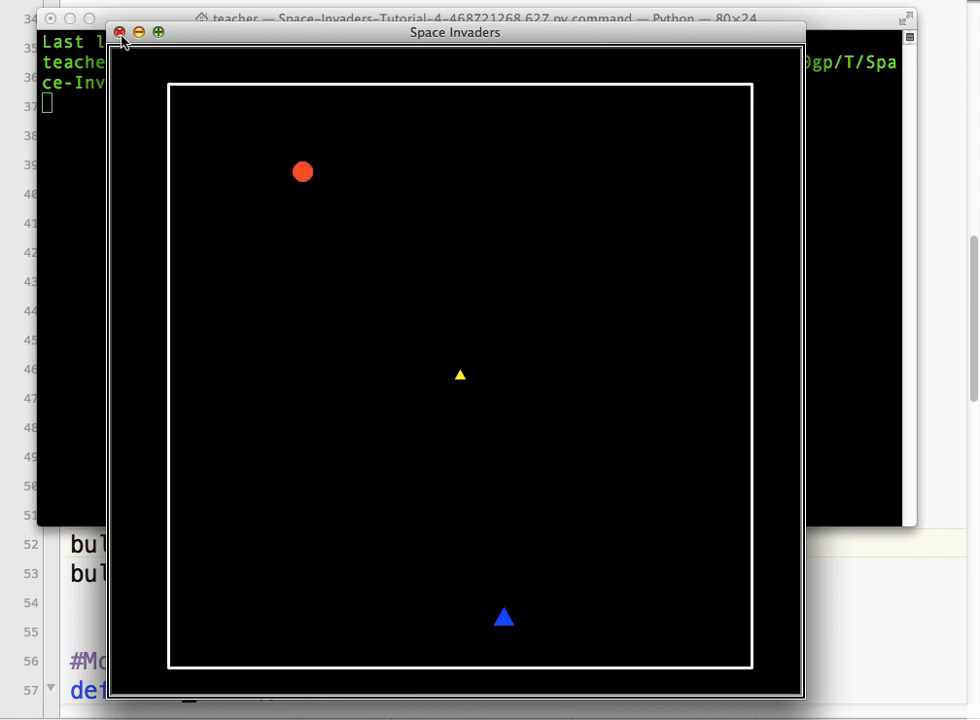
{"action": "left_click", "coordinate": [120, 40]}
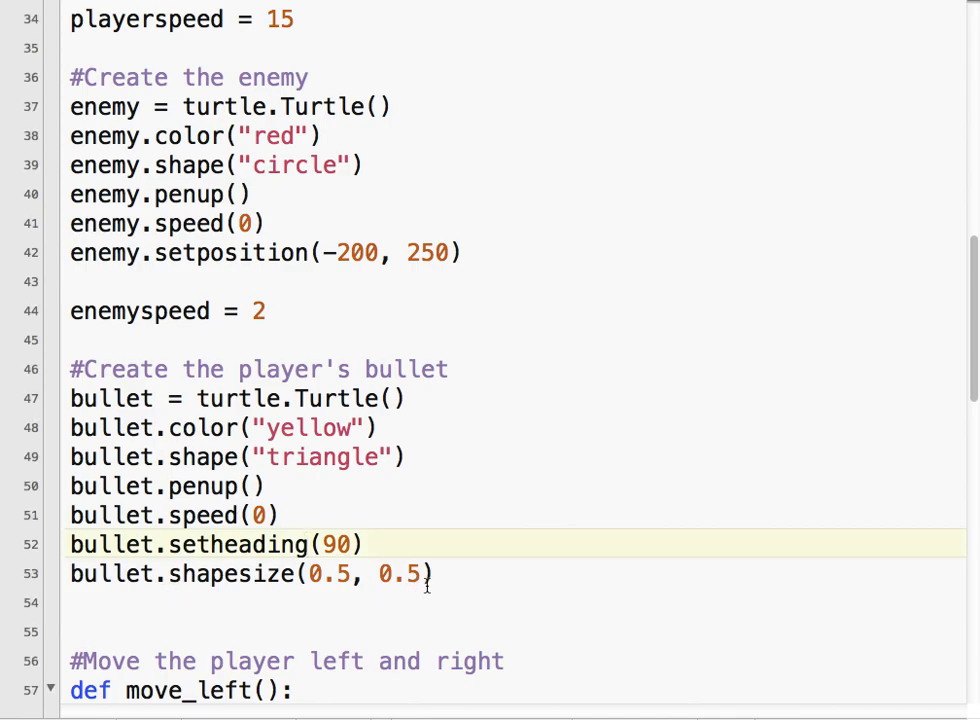
Hide the bullet at start with bullet.hideturtle() and add bulletspeed = 20
{"action": "type", "text": "bullet."}
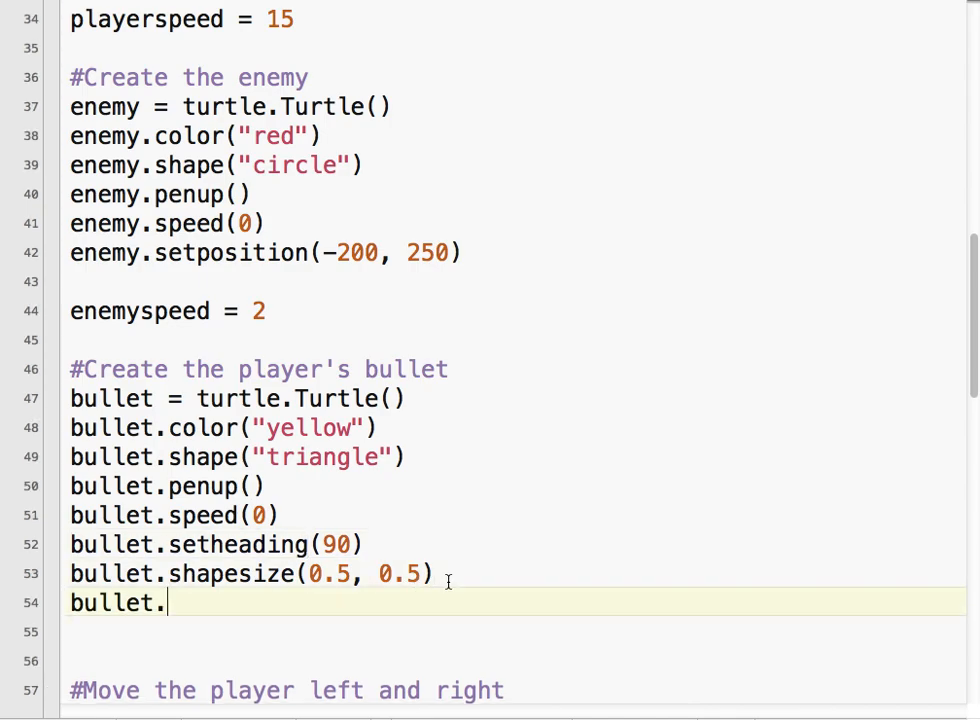
{"action": "type", "text": "hideturtle("}
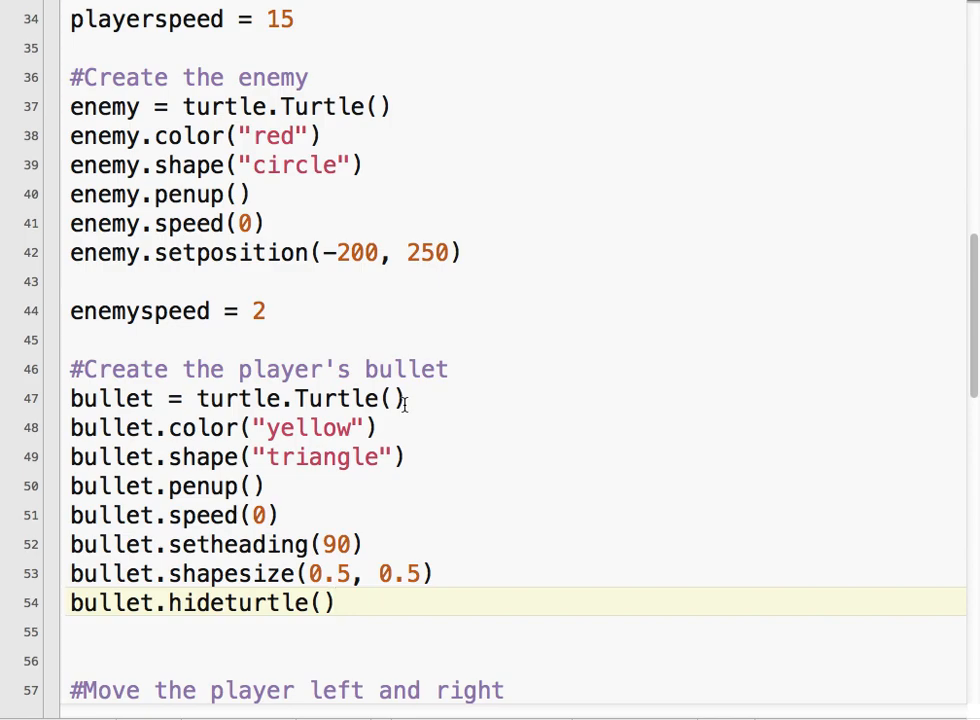
{"action": "type", "text": "bullet"}
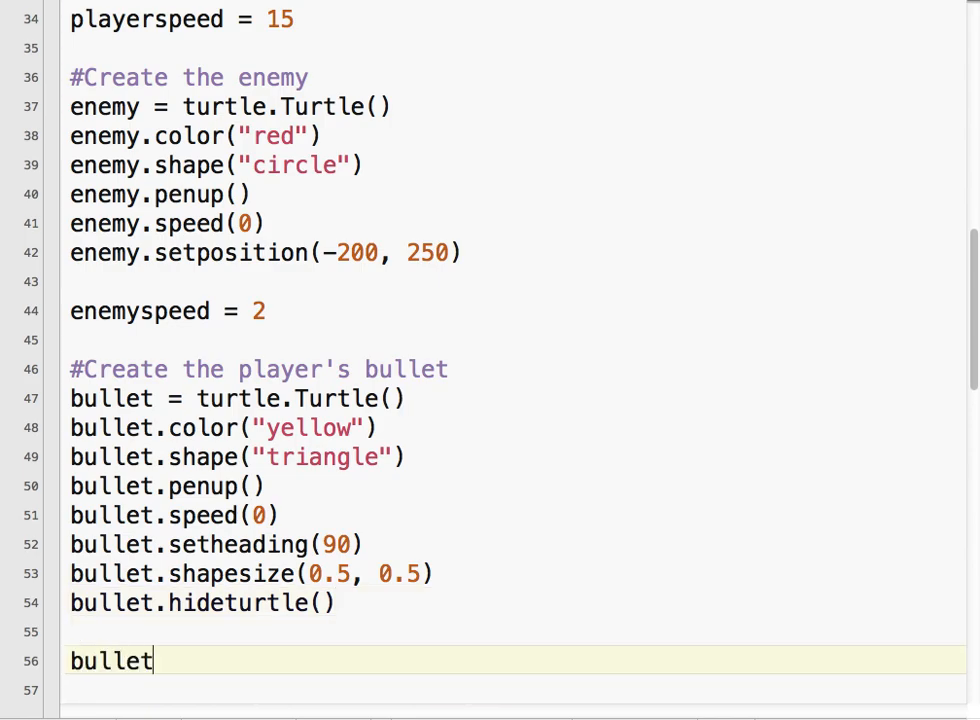
{"action": "type", "text": "speed = 2"}
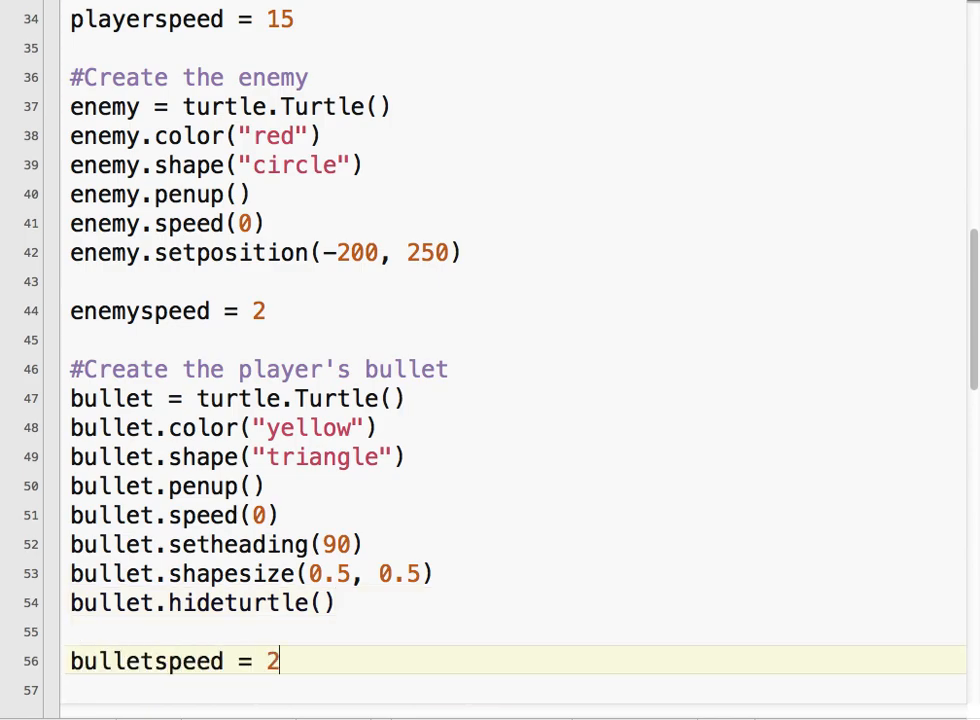
{"action": "type", "text": "0"}
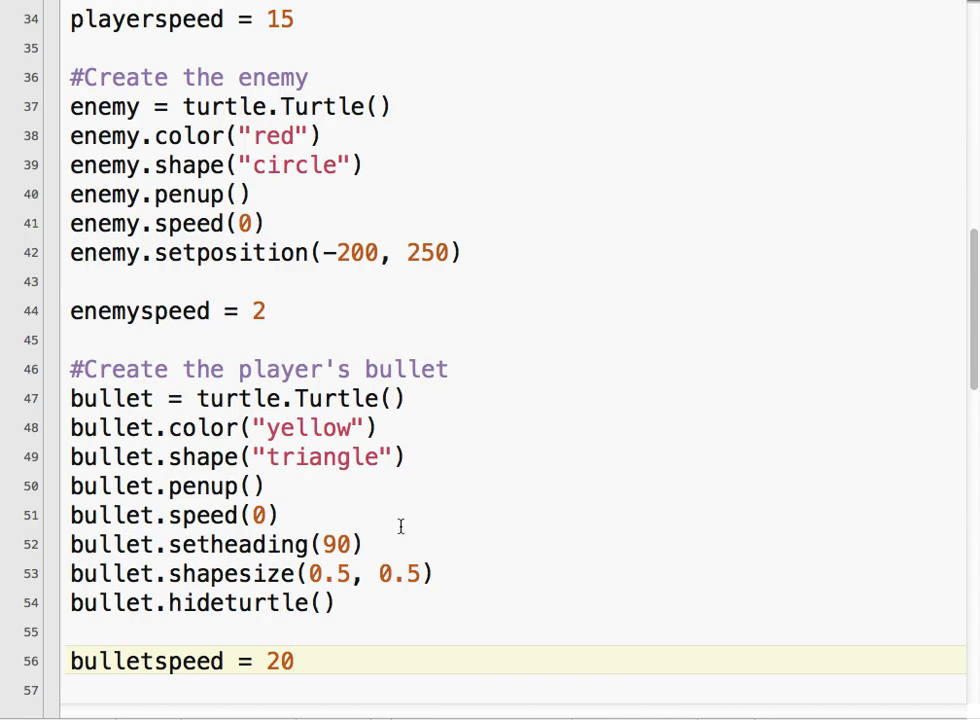
{"action": "scroll", "scroll_direction": "down", "scroll_amount": 3}
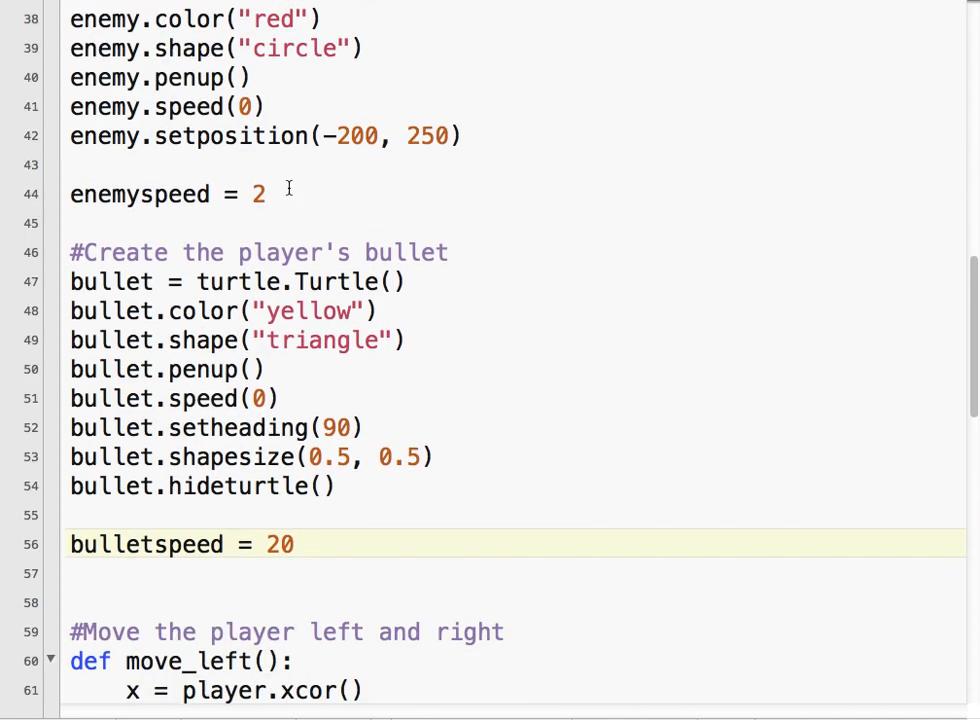
{"action": "scroll", "scroll_direction": "down", "scroll_amount": 3}
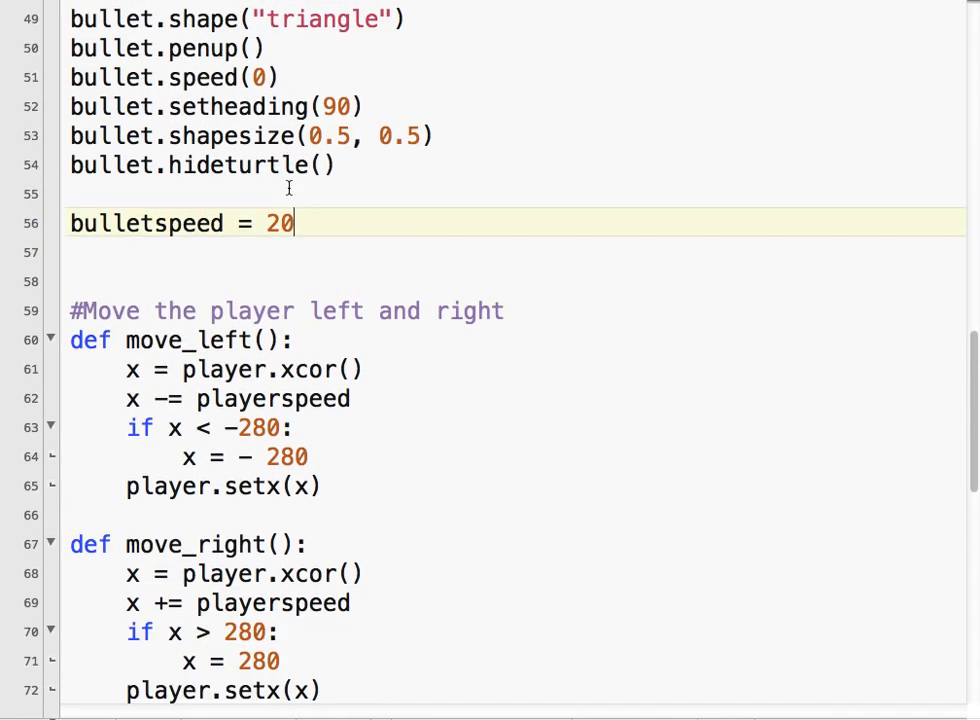
{"action": "scroll", "scroll_direction": "down", "scroll_amount": 3}
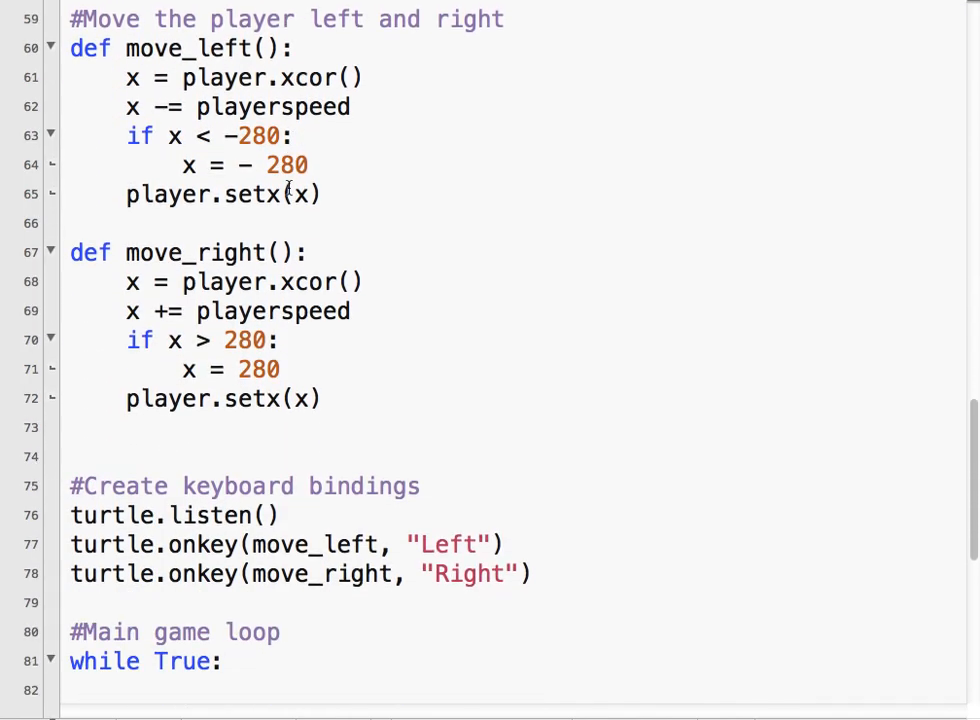
{"action": "scroll", "scroll_direction": "down", "scroll_amount": 3}
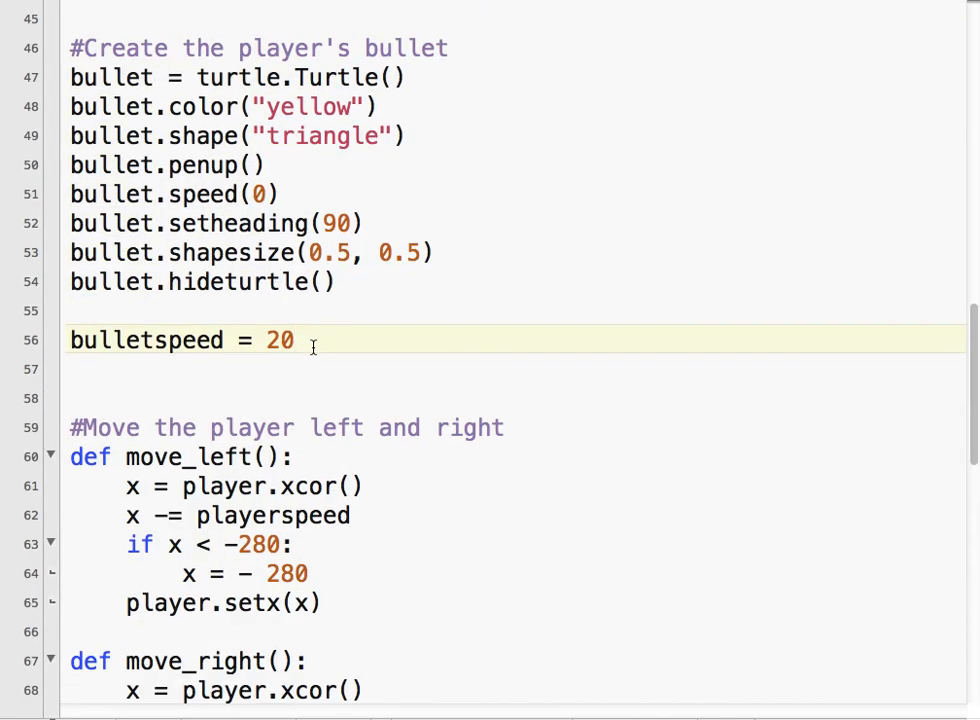
Write '#Define bullet state' comments explaining ready (ready to fire) and fire (bullet is firing)
{"action": "type", "text": "#"}
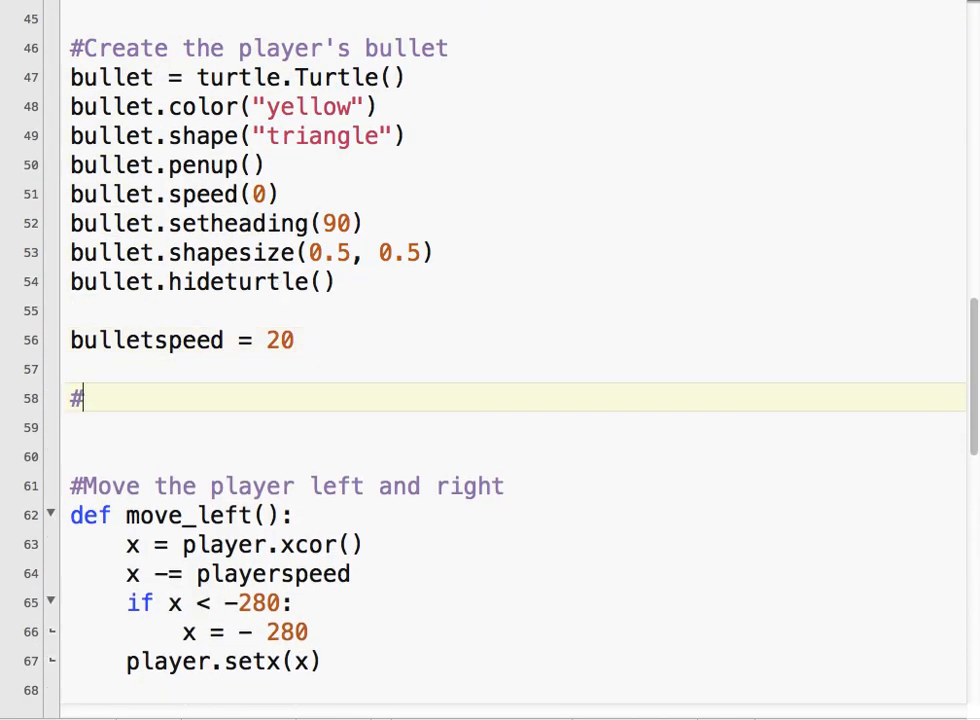
{"action": "type", "text": "Define bullet"}
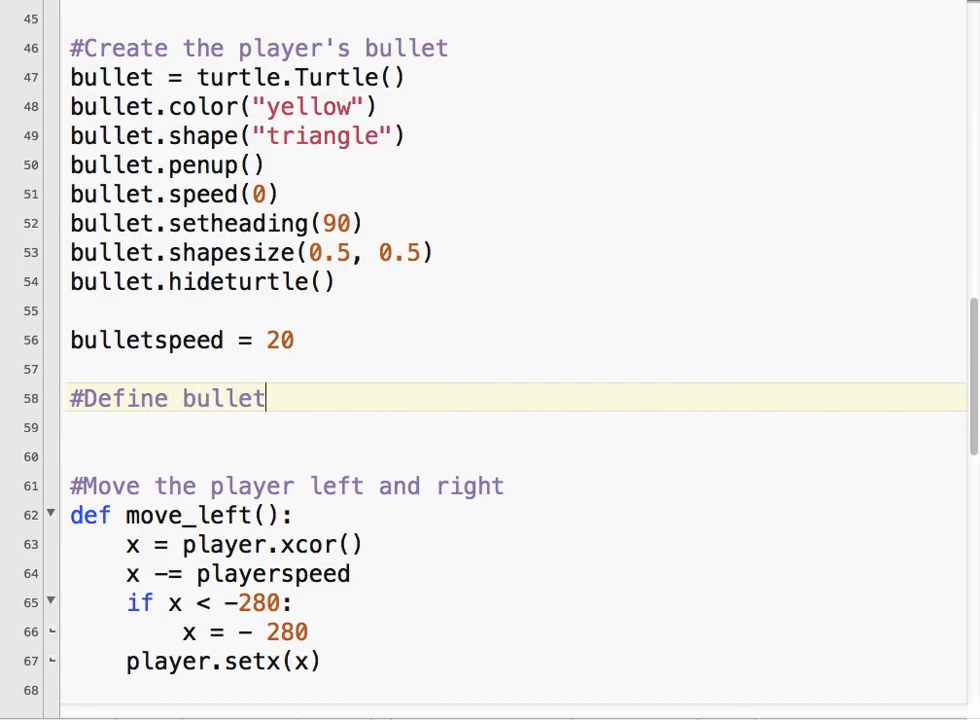
{"action": "type", "text": "state"}
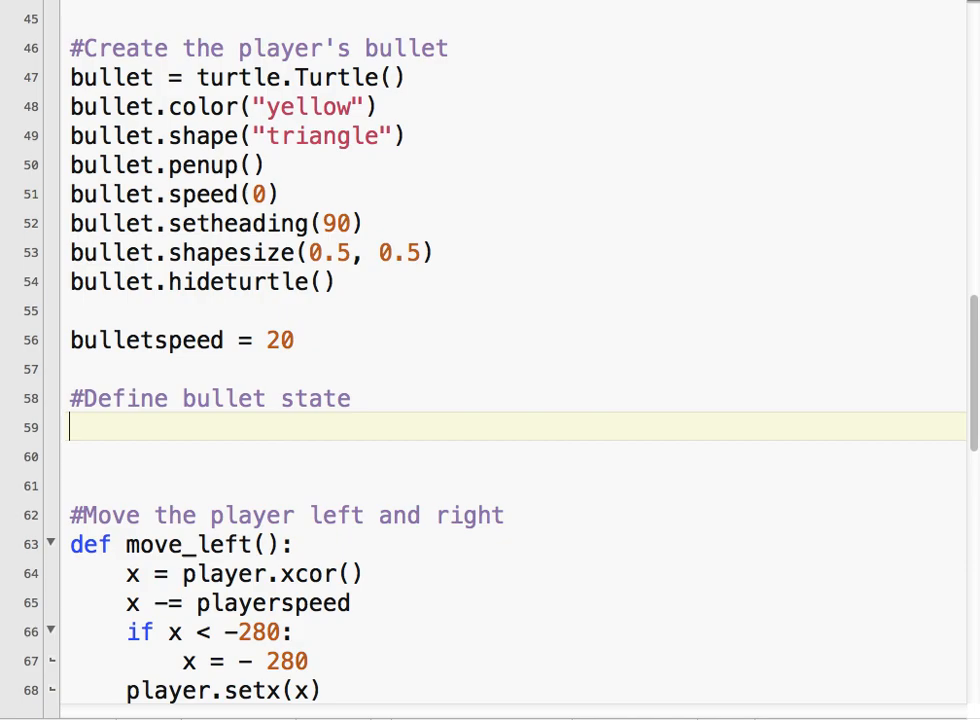
{"action": "type", "text": "#ready"}
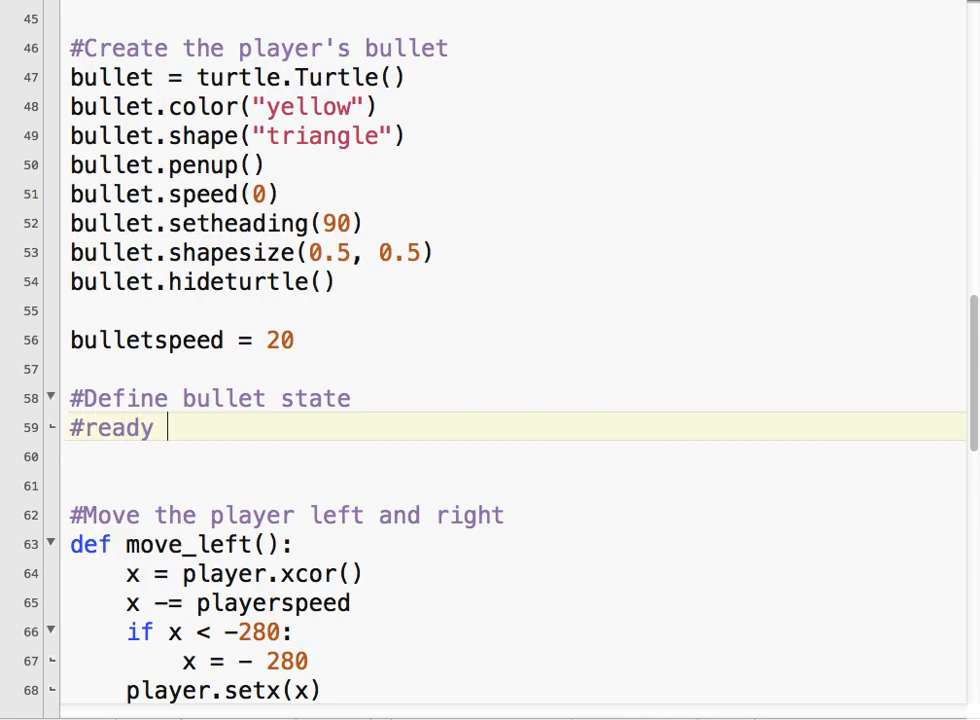
{"action": "type", "text": "- ready to"}
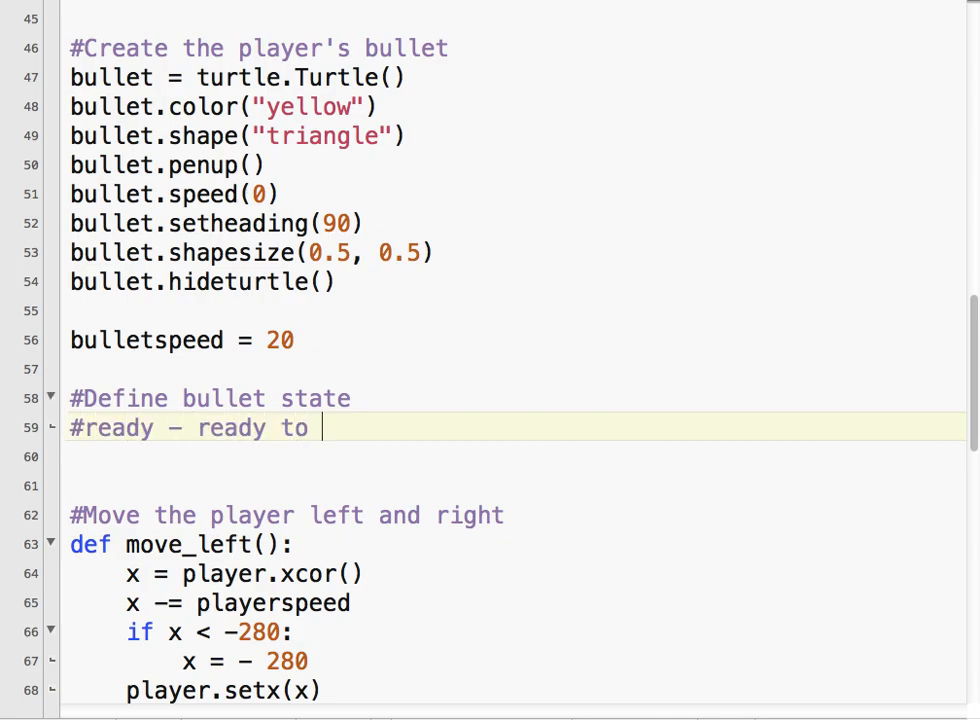
{"action": "type", "text": "fire"}
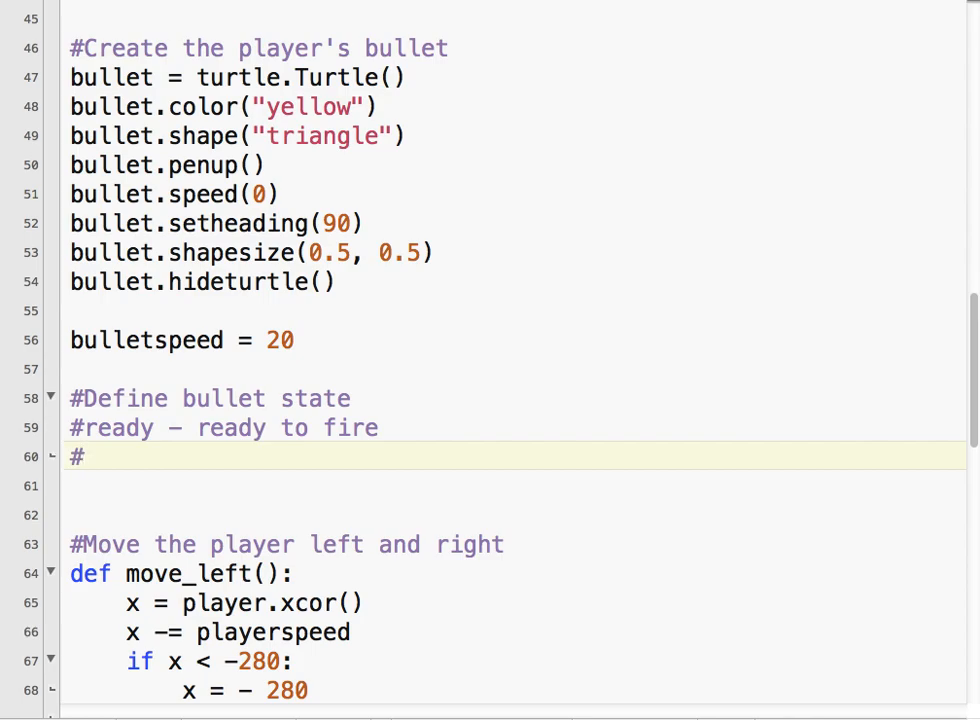
{"action": "type", "text": "fire ="}
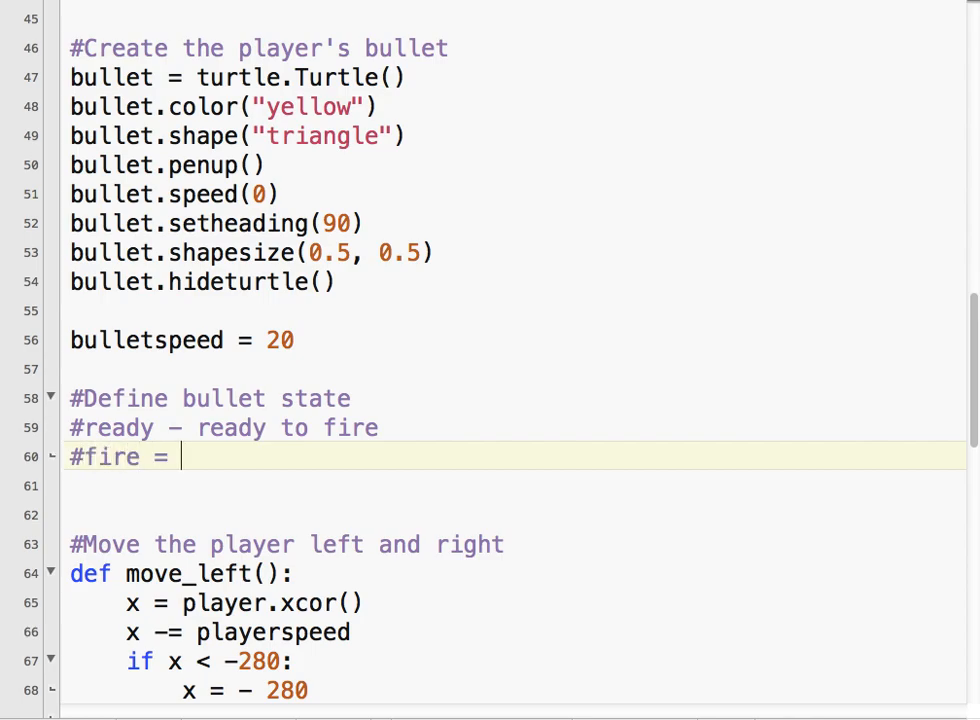
{"action": "type", "text": "ful"}
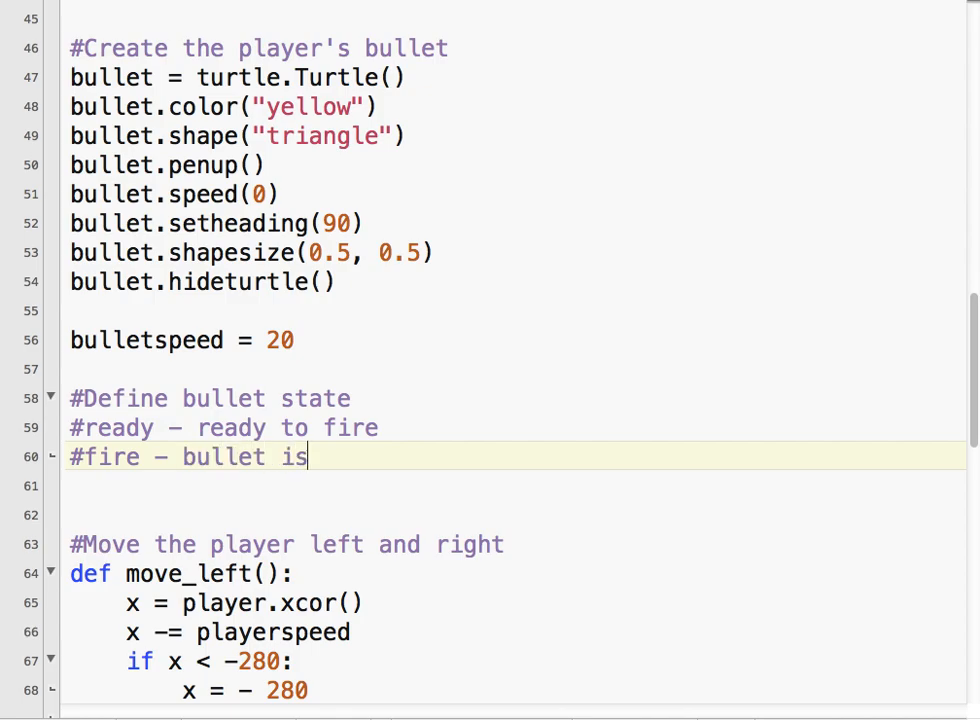
{"action": "type", "text": "firing"}
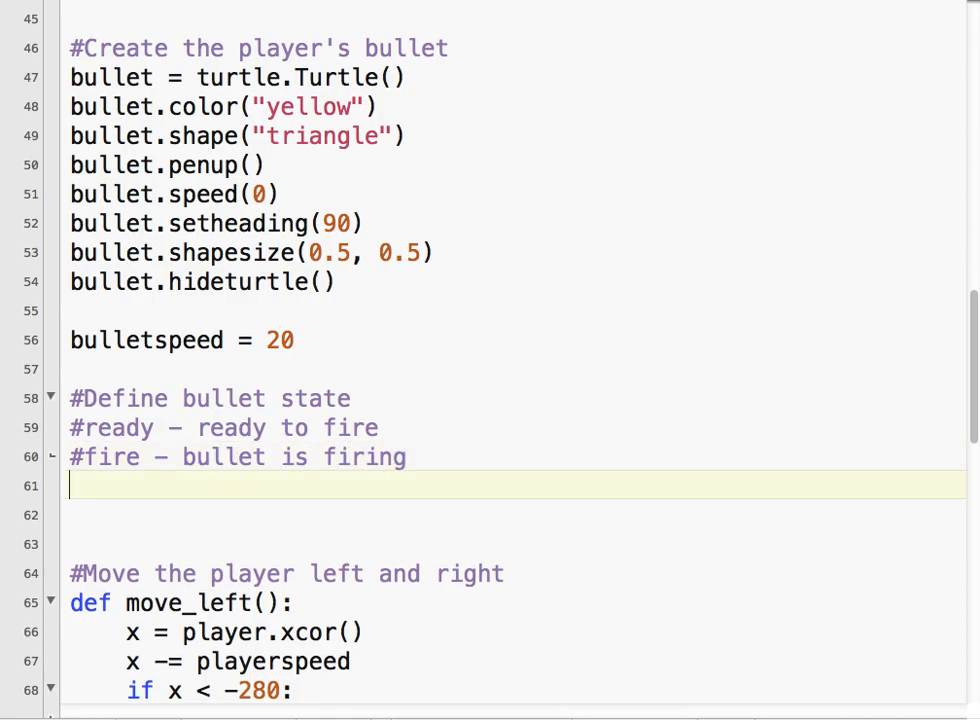
Set bulletstate = "ready" as the initial bullet state
{"action": "type", "text": "bull"}
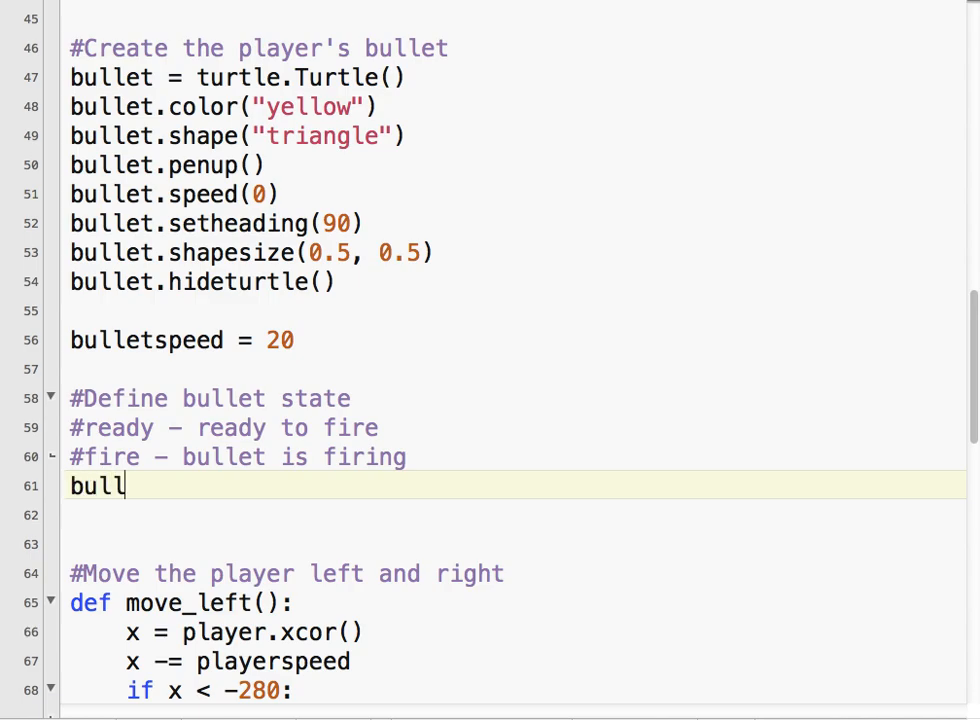
{"action": "type", "text": "etstate ="}
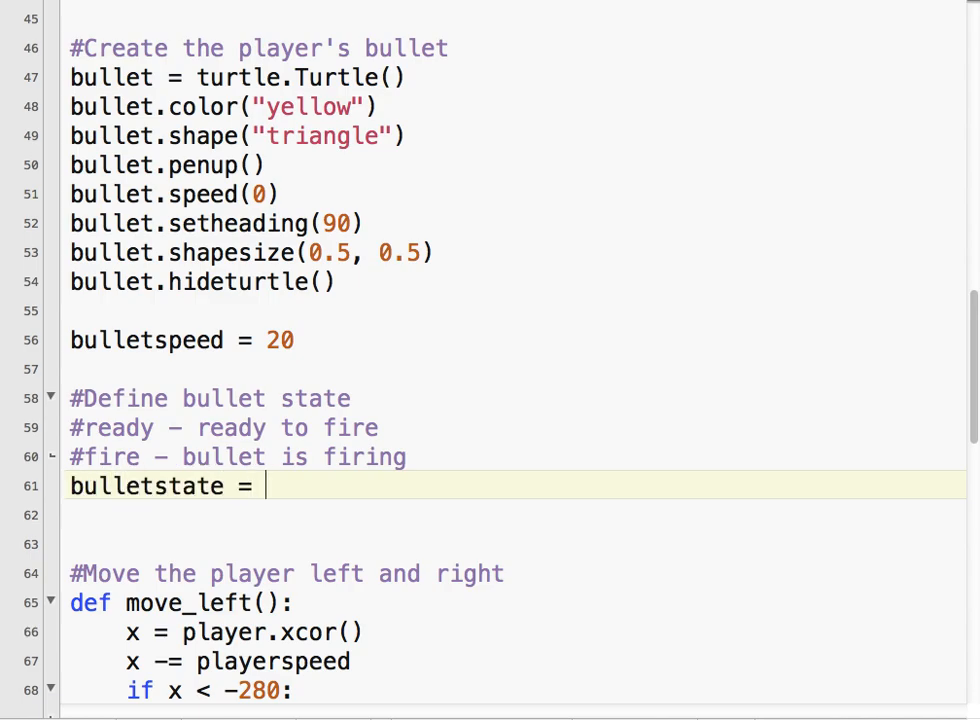
{"action": "type", "text": "\"ready\""}
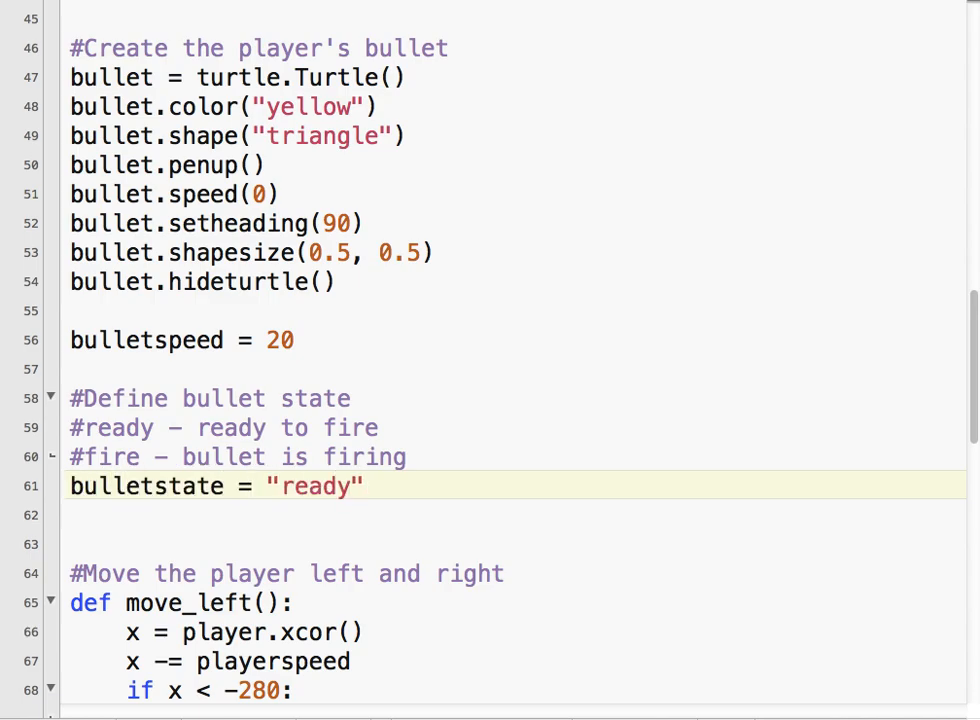
{"action": "scroll", "scroll_direction": "down", "scroll_amount": 3}
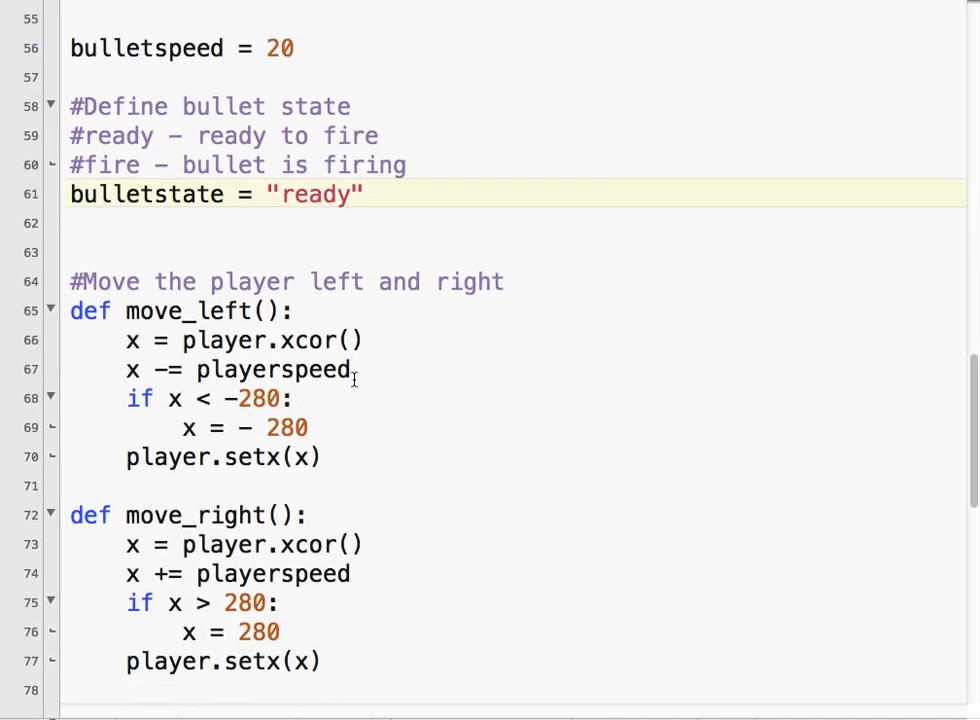
Start def fire_bullet(): after move_right with a comment about declaring bulletstate as a global
{"action": "scroll", "scroll_direction": "down", "scroll_amount": 3}
{"action": "type", "text": "def fire_bu"}
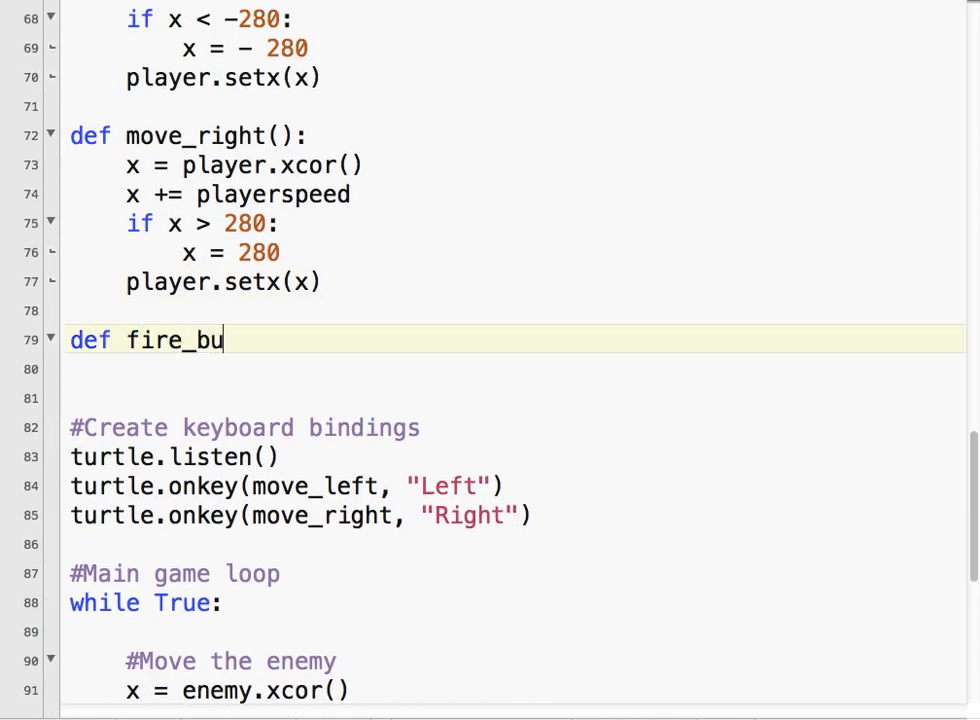
{"action": "type", "text": "llet():"}
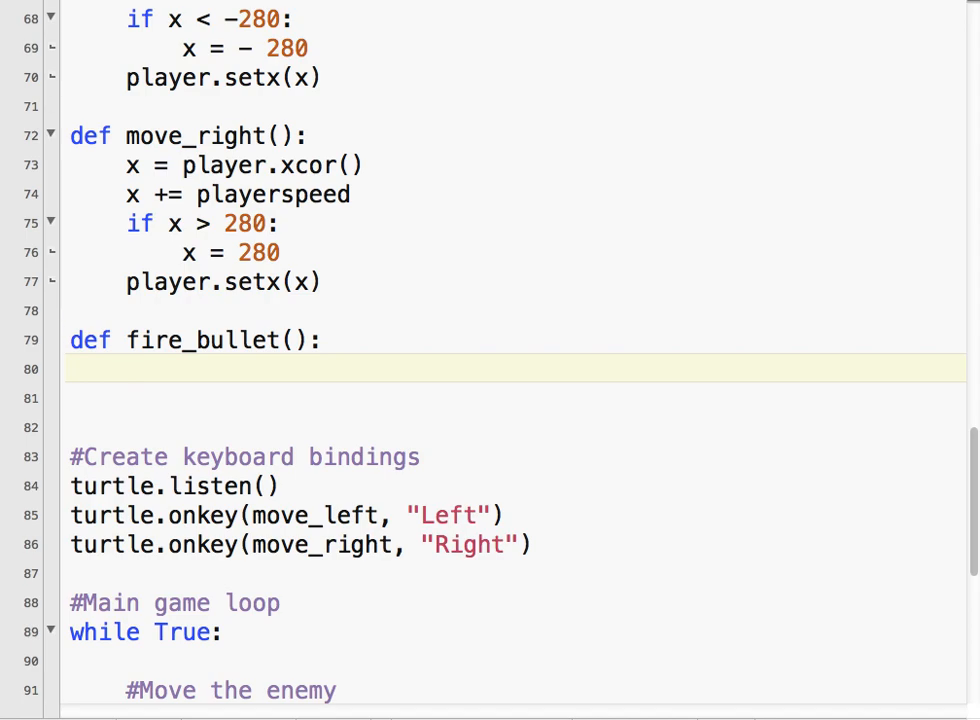
{"action": "type", "text": "#"}
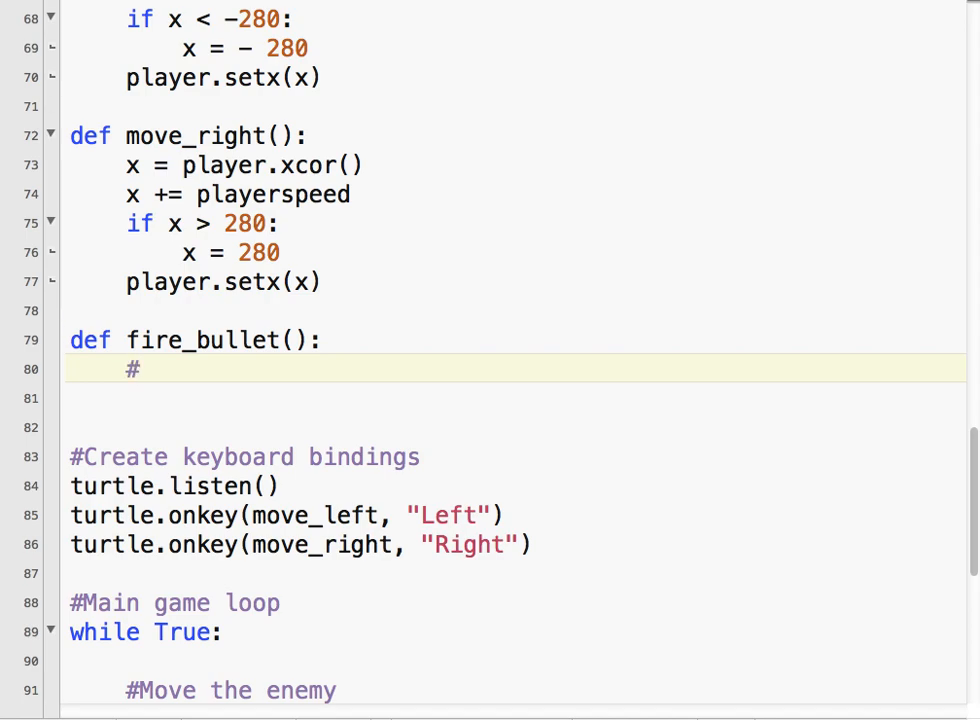
{"action": "type", "text": "Declare bul"}
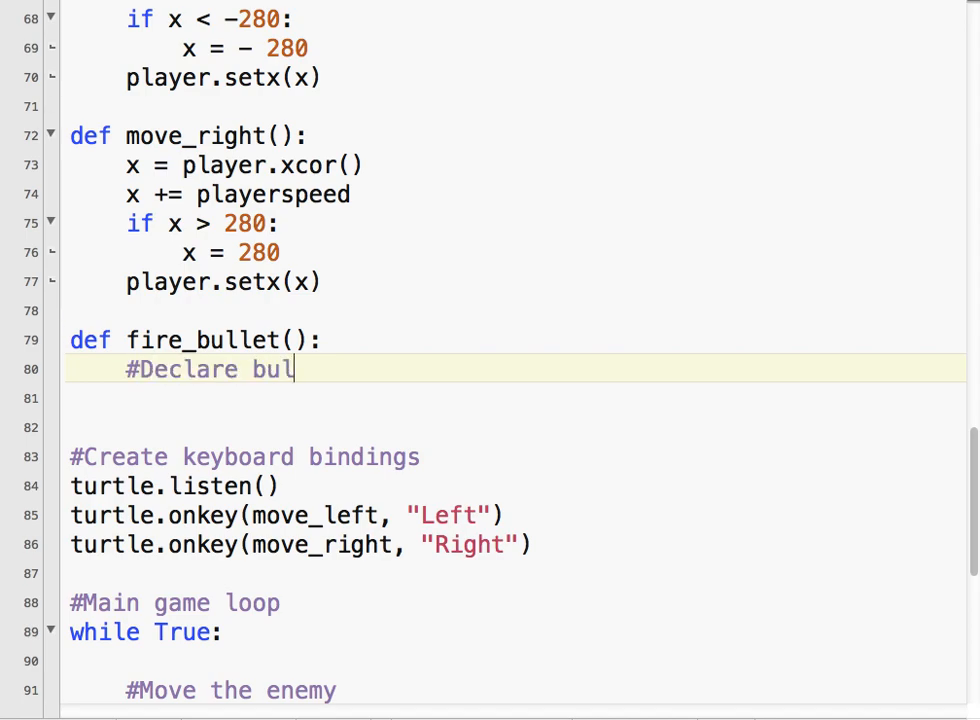
{"action": "type", "text": "letstate as"}
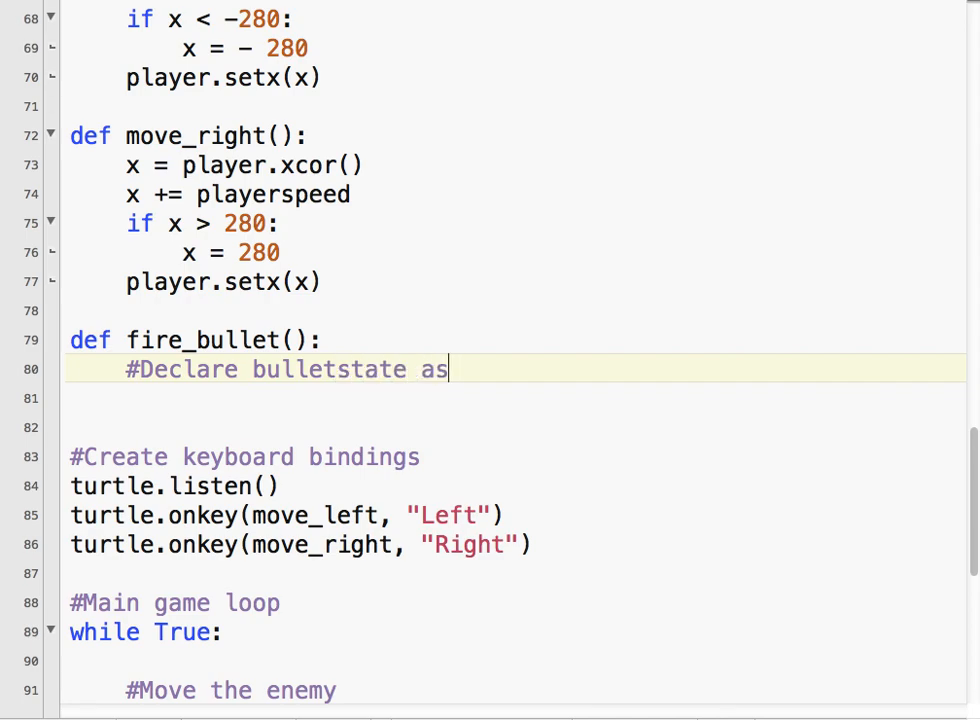
{"action": "type", "text": "a global"}
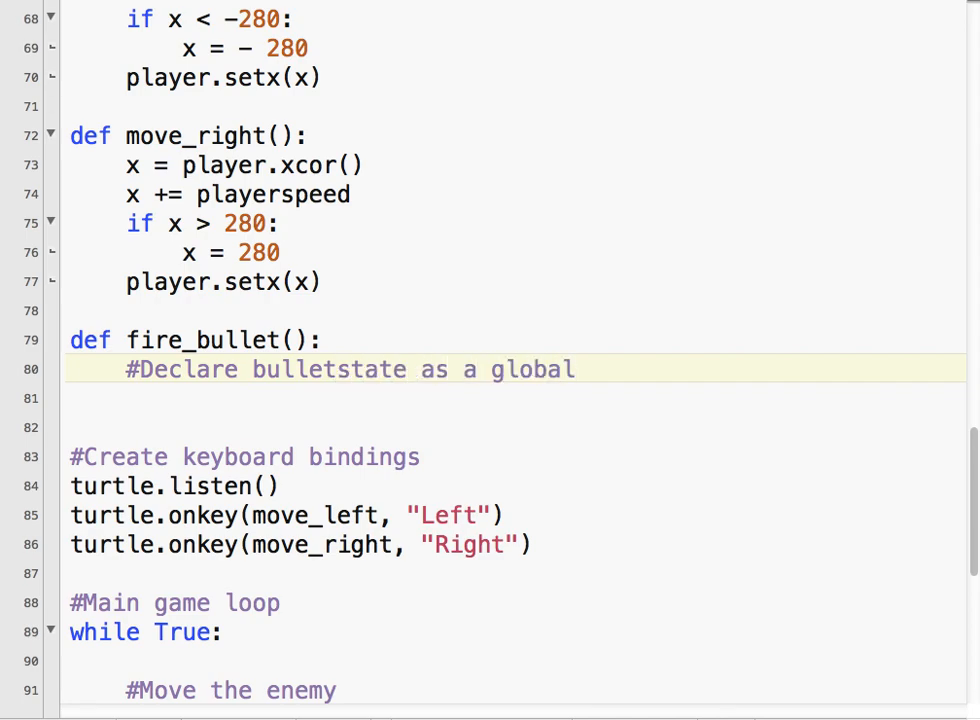
{"action": "type", "text": "in"}
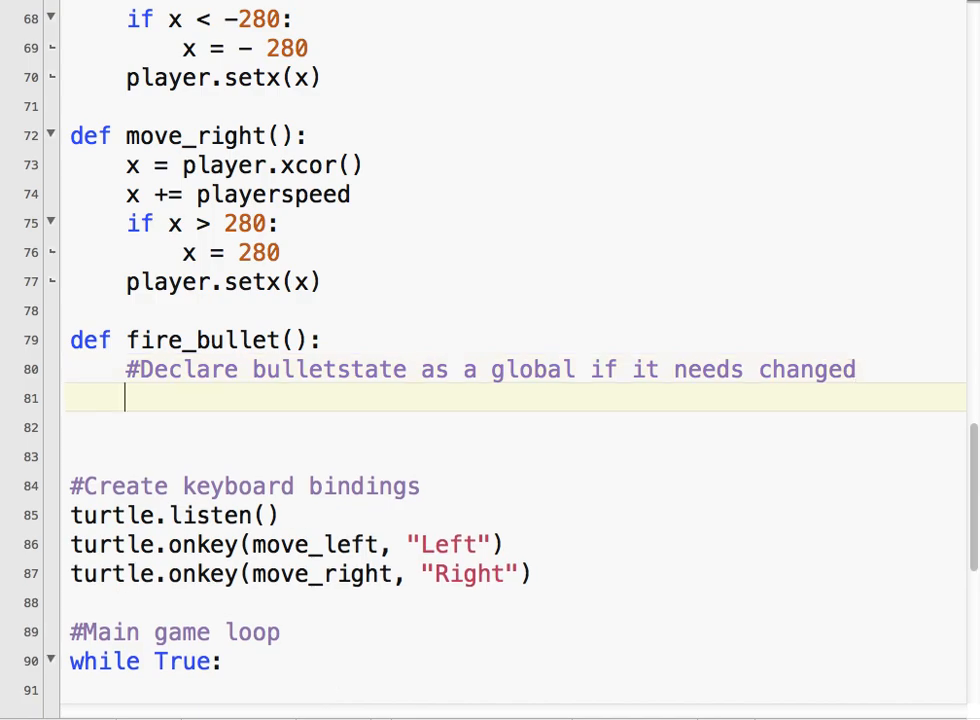
Begin the global bulletstate declaration inside fire_bullet
{"action": "type", "text": "global"}
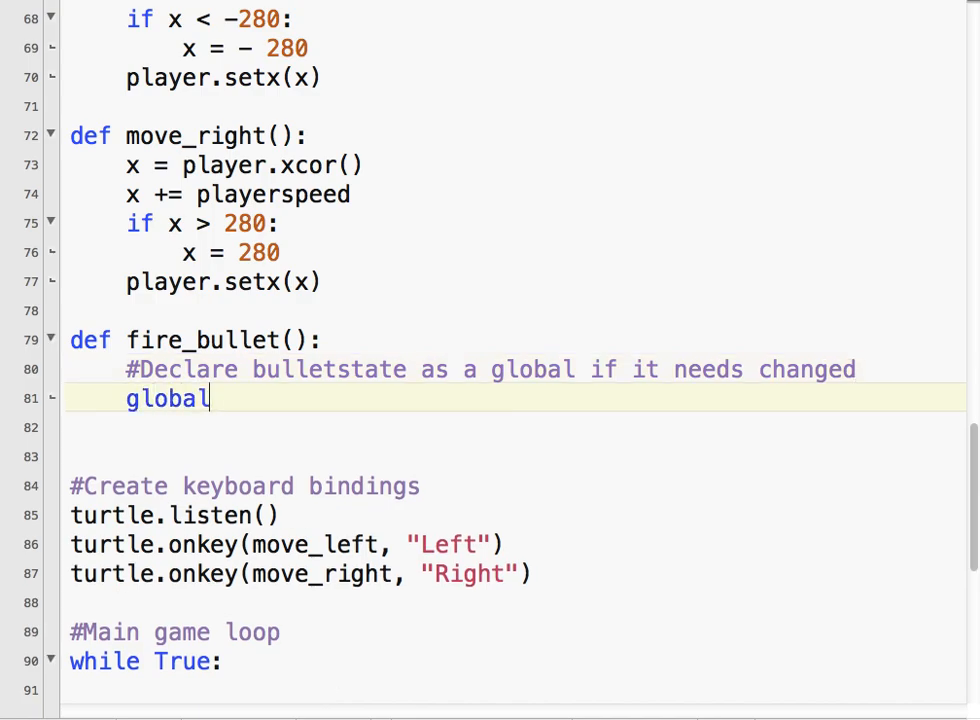
{"action": "type", "text": "bullets"}
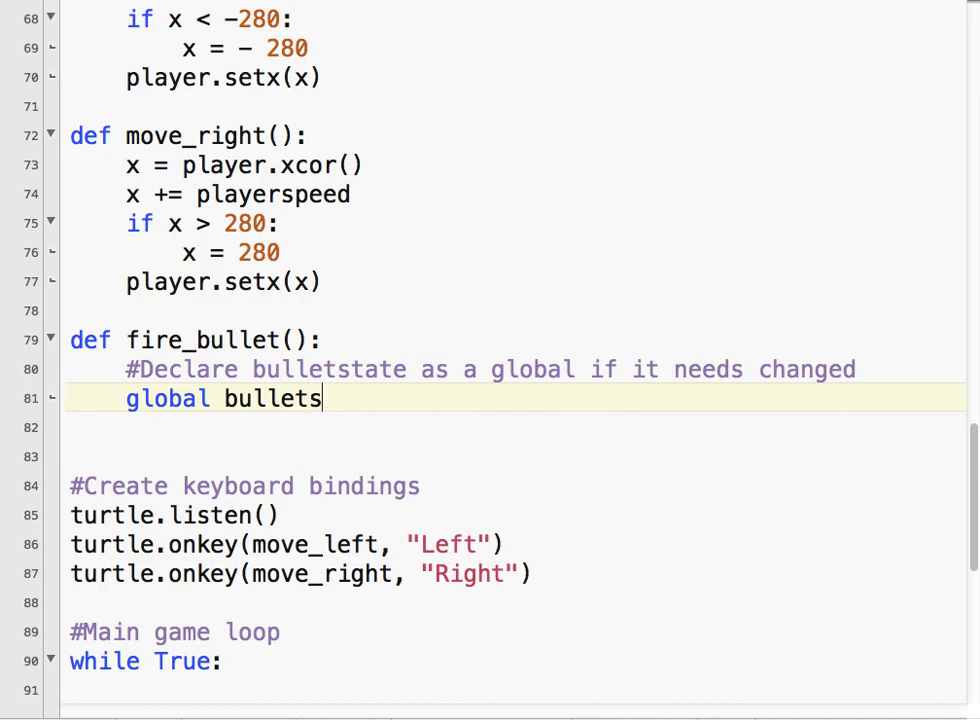
{"action": "type", "text": "tate"}
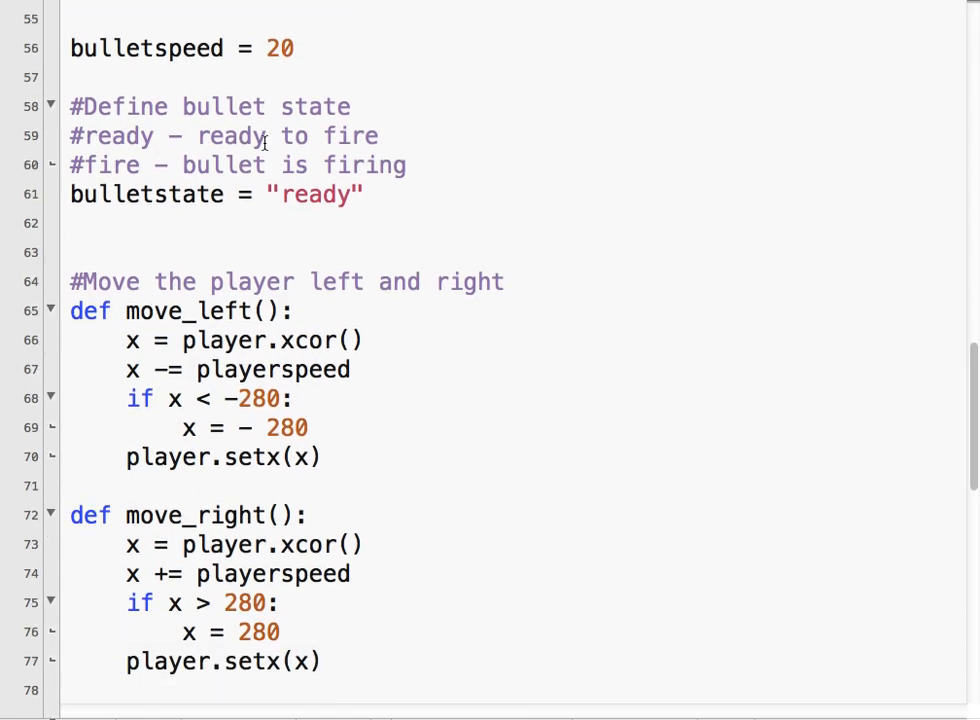
Review the surrounding code and complete the 'global bulletstate' line in fire_bullet
{"action": "scroll", "scroll_direction": "up", "scroll_amount": 3}
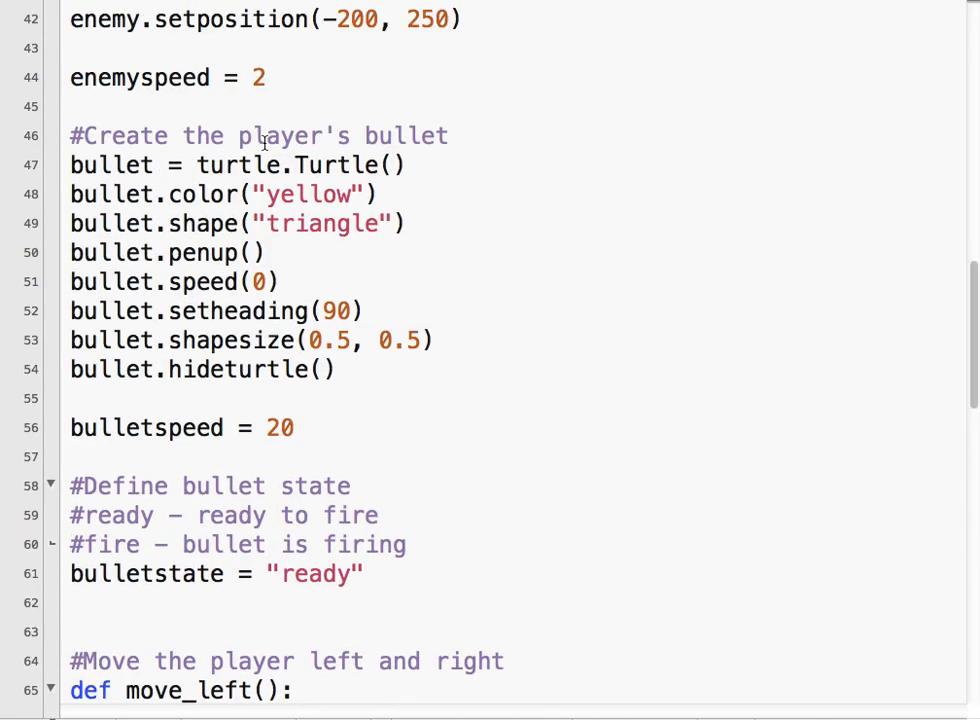
{"action": "scroll", "scroll_direction": "down", "scroll_amount": 3}
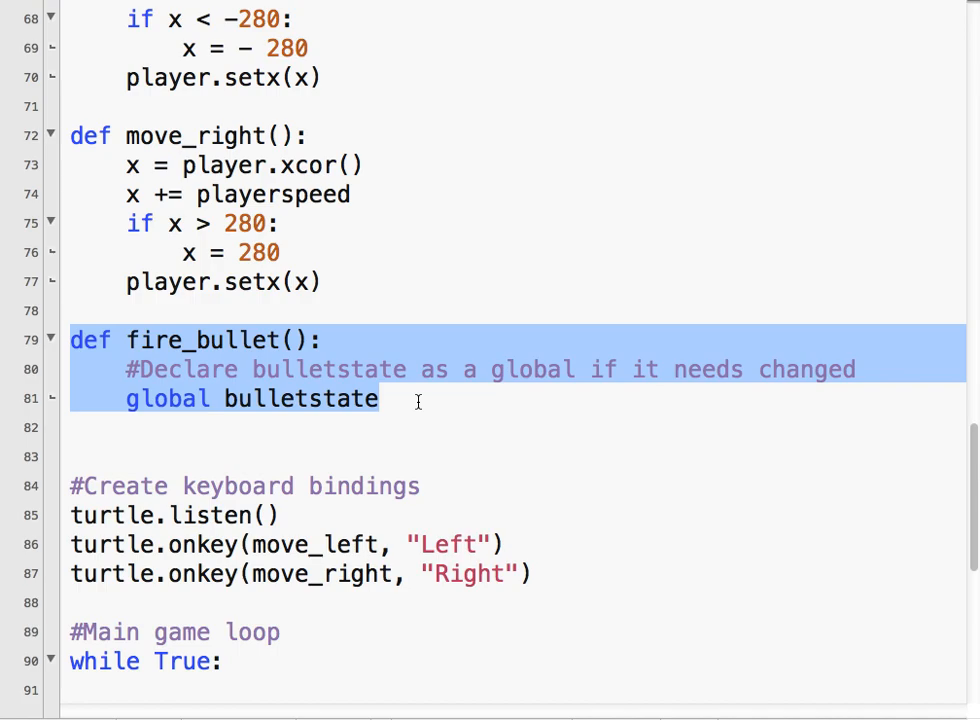
{"action": "mouse_move", "coordinate": [184, 378]}
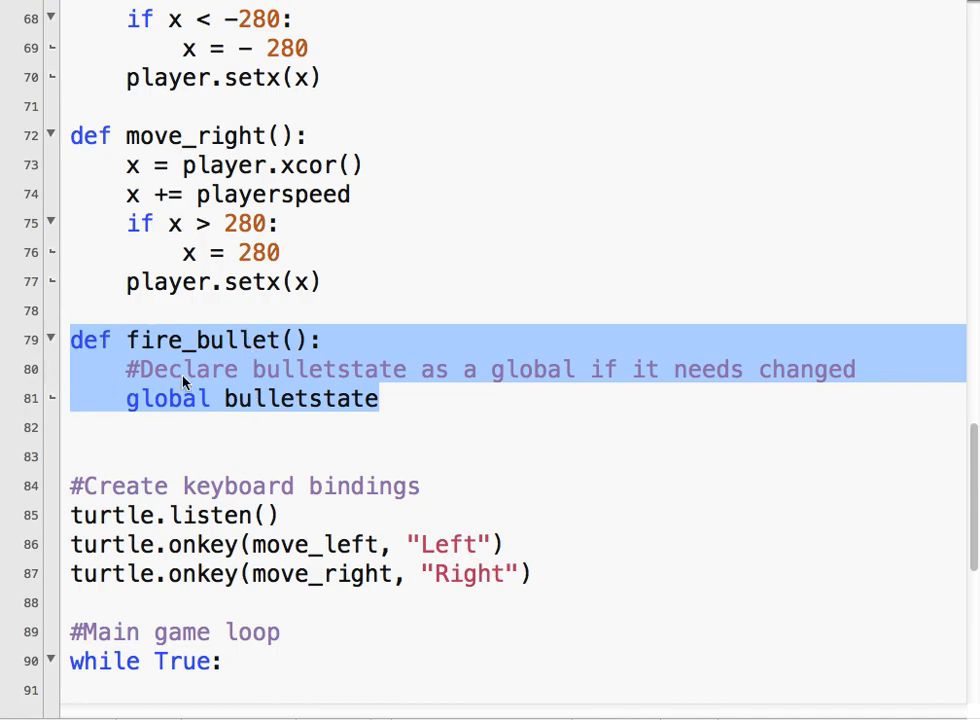
{"action": "mouse_move", "coordinate": [196, 370]}
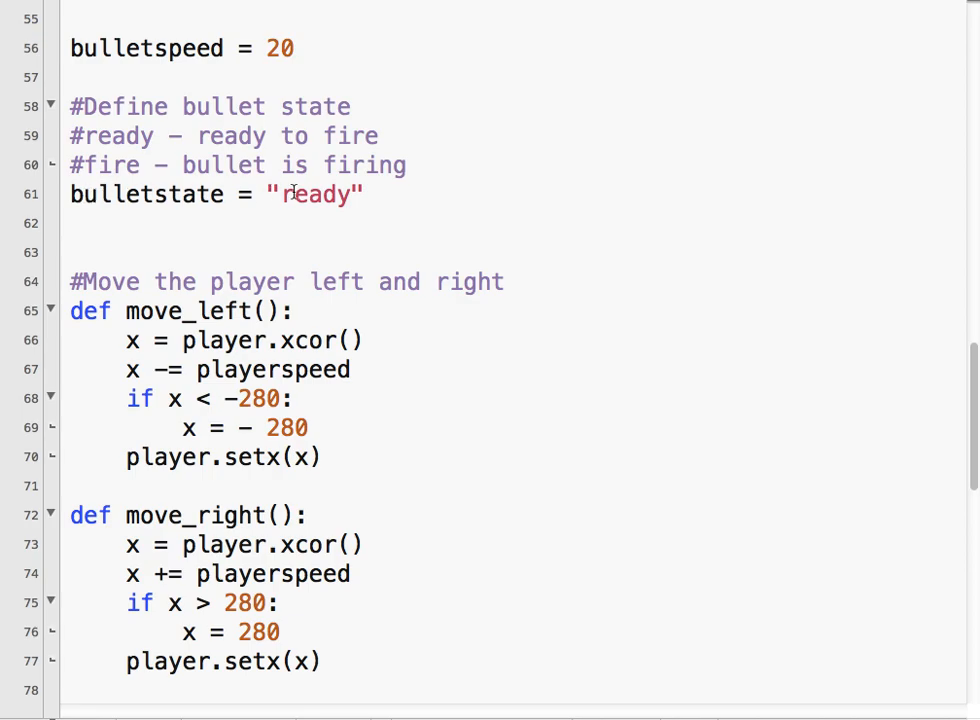
{"action": "scroll", "scroll_direction": "down", "scroll_amount": 3}
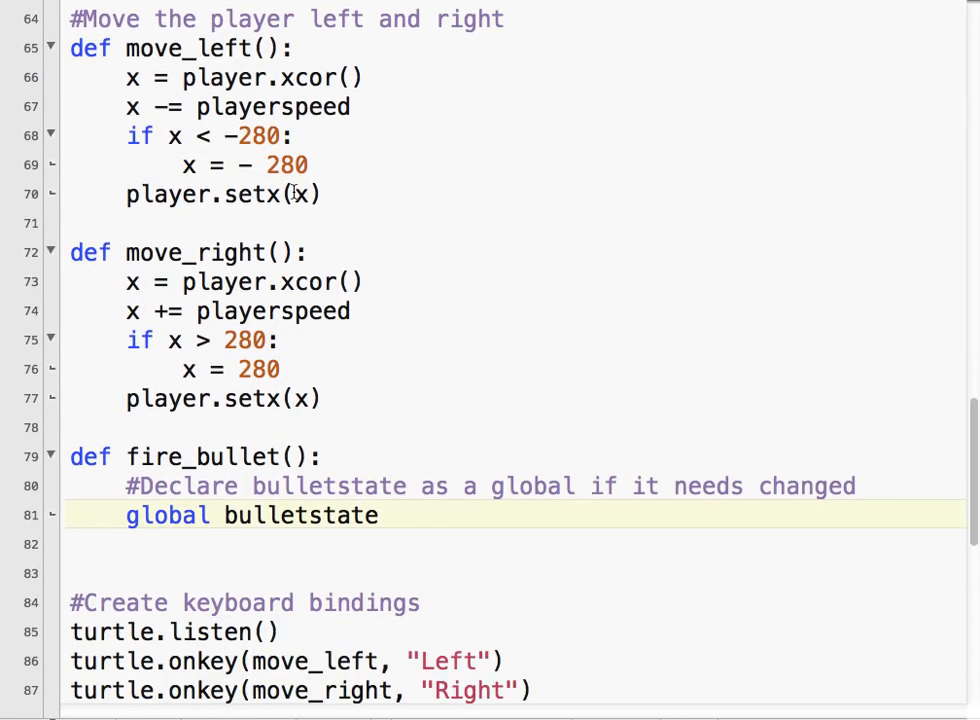
{"action": "scroll", "scroll_direction": "down", "scroll_amount": 3}
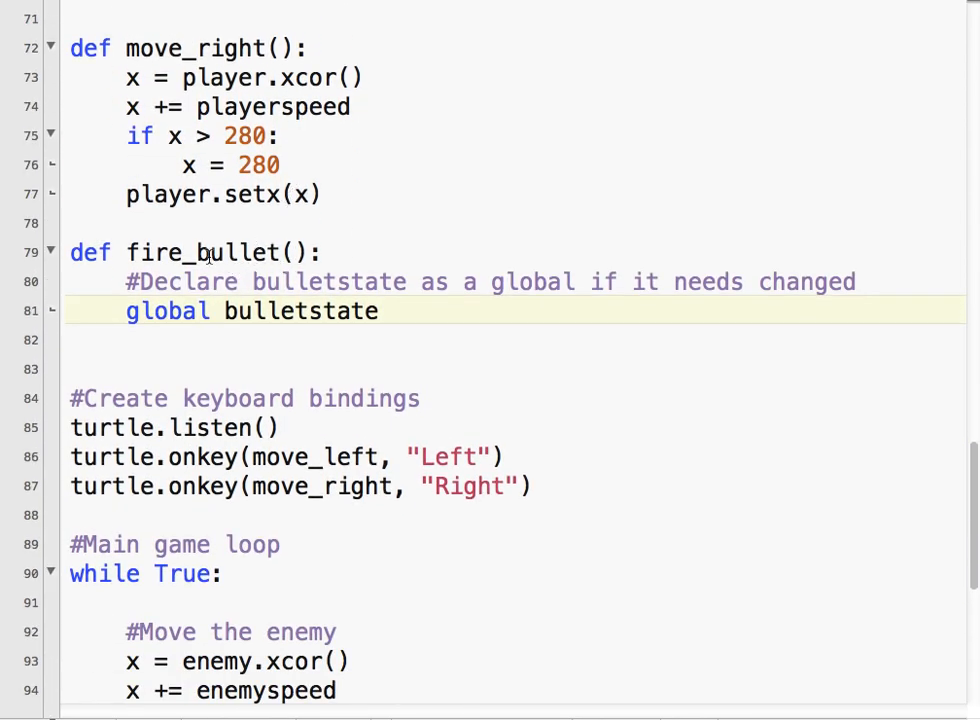
{"action": "mouse_move", "coordinate": [266, 250]}
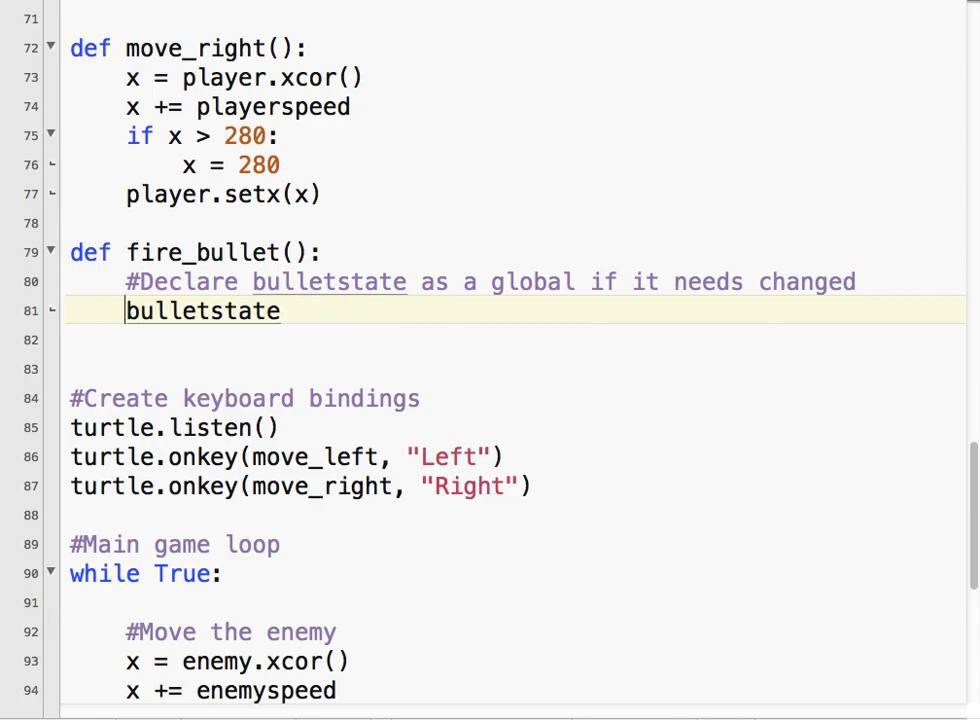
{"action": "type", "text": "gl"}
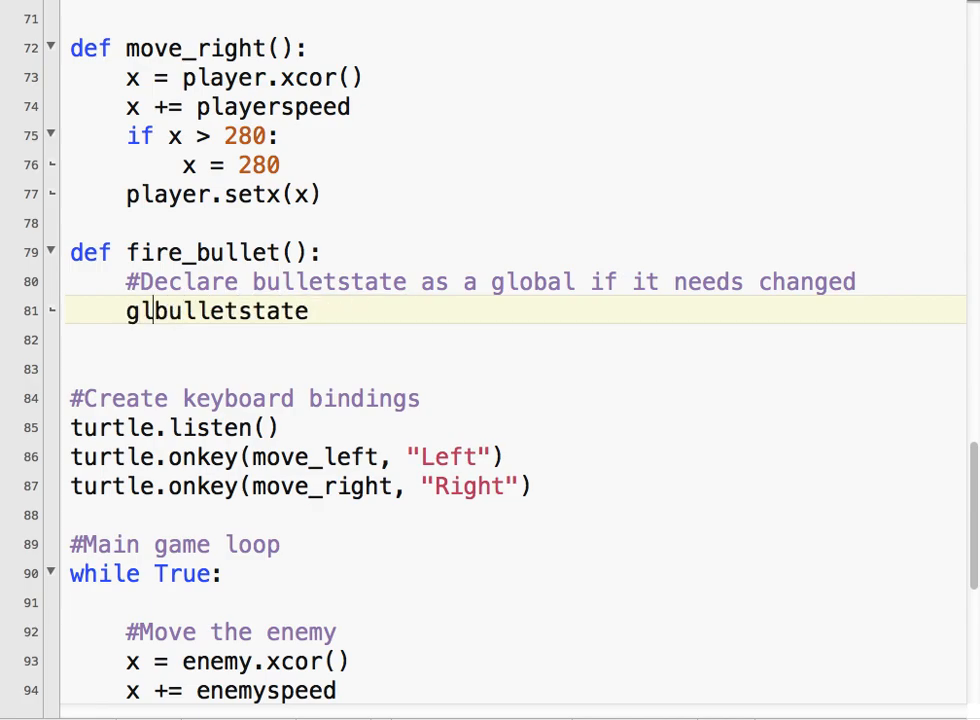
{"action": "type", "text": "obal"}
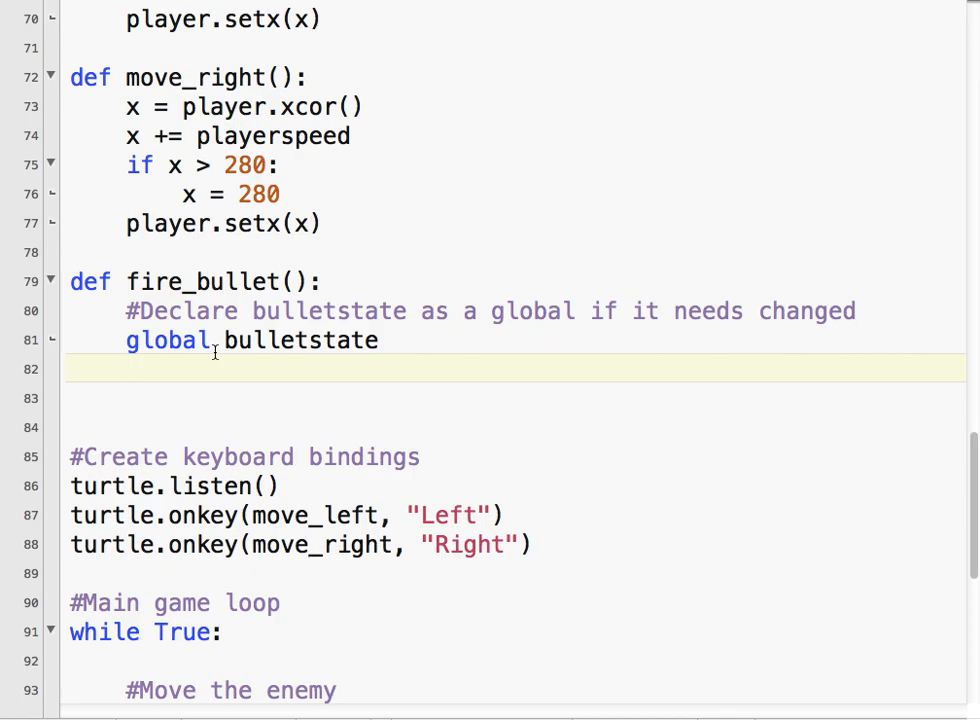
Add a '#Move the bullet just above the player' comment and read x = player.xcor(), y = player.ycor()
{"action": "left_click", "coordinate": [124, 368]}
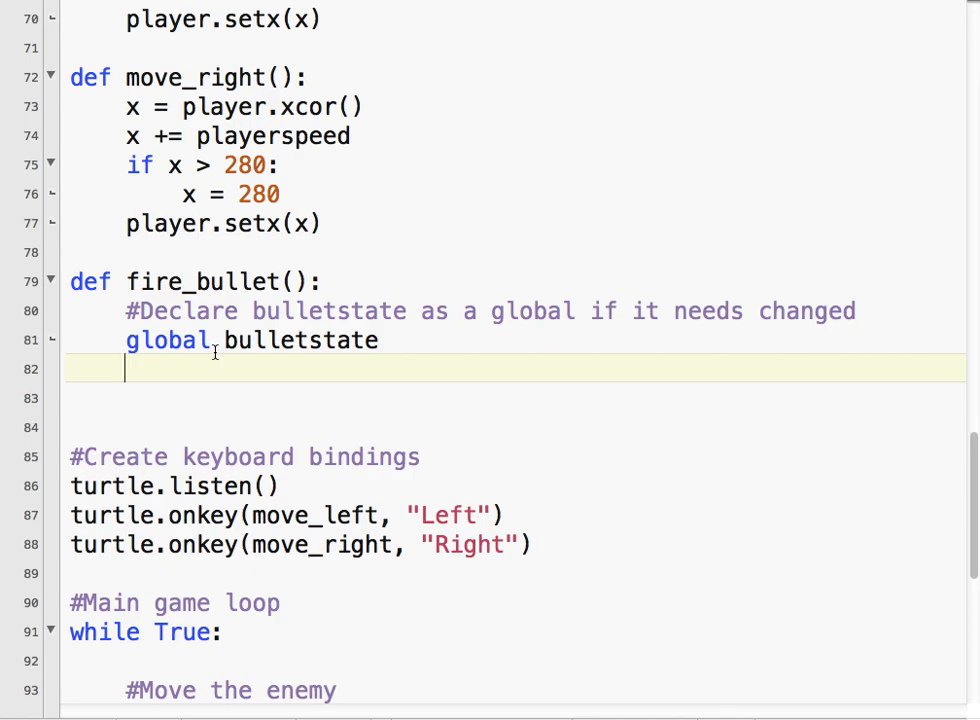
{"action": "type", "text": "#Move the bullet to the"}
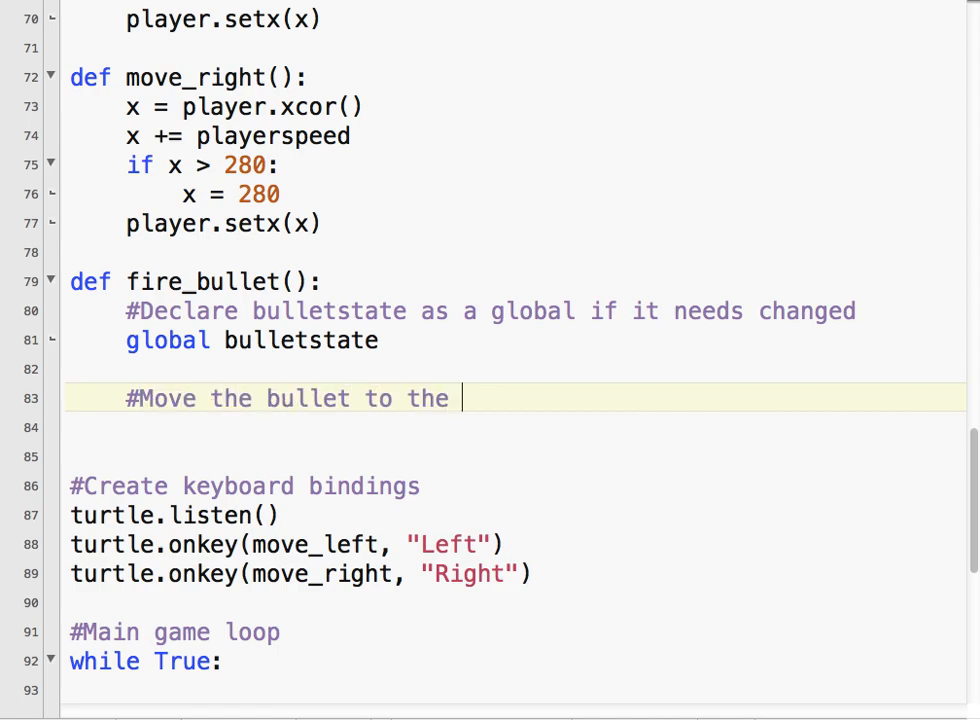
{"action": "type", "text": "just above the player"}
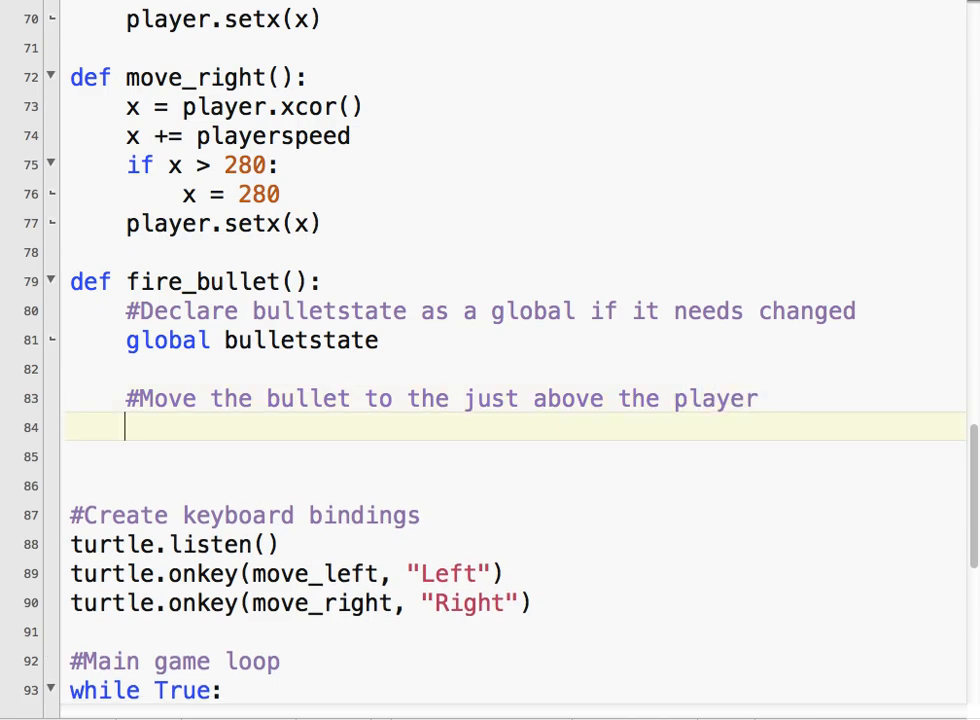
{"action": "type", "text": "x = playe"}
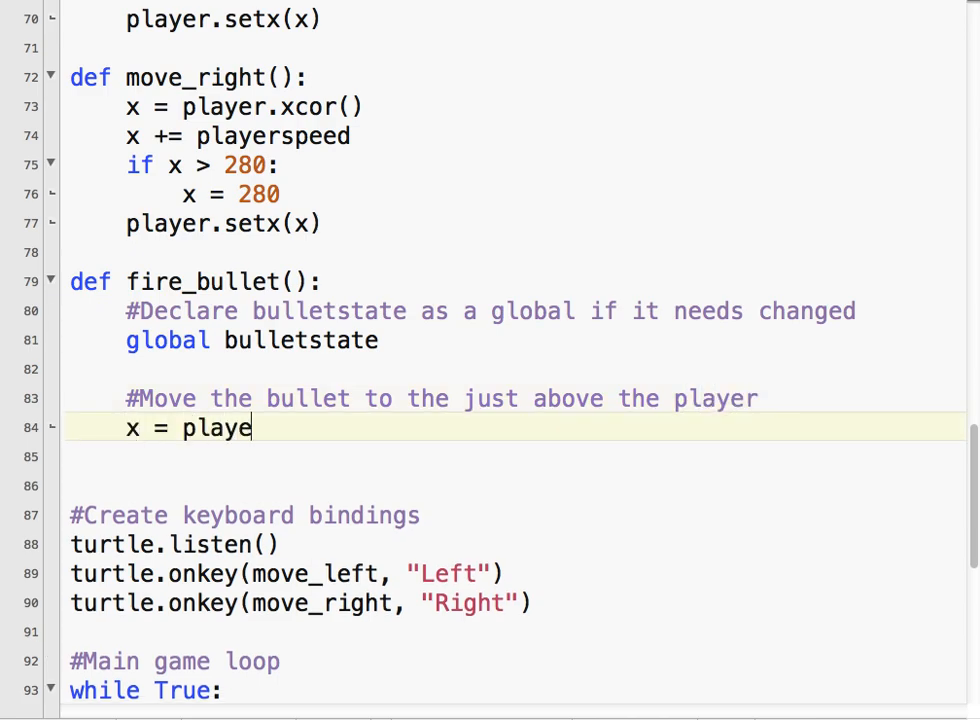
{"action": "type", "text": "r.xcor()"}
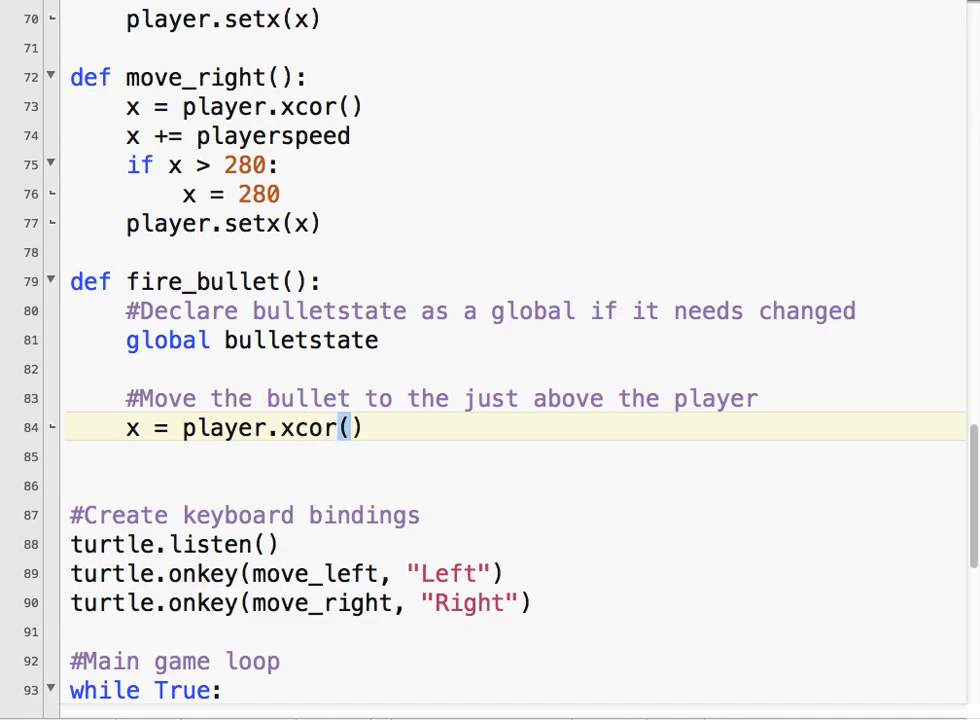
{"action": "type", "text": "y = playe"}
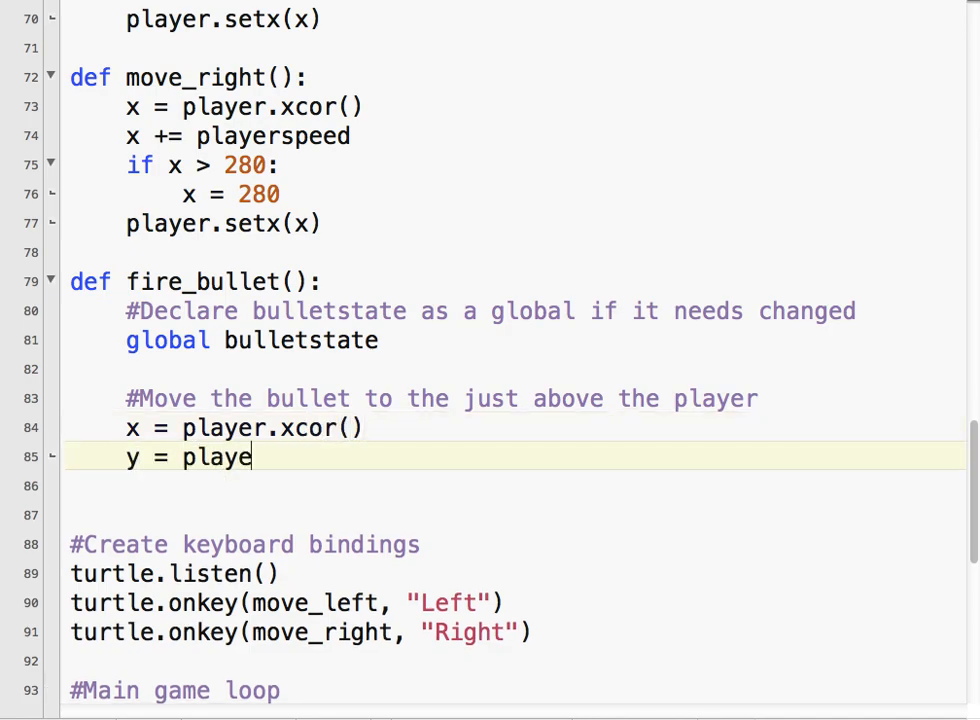
{"action": "type", "text": "r.ycor()"}
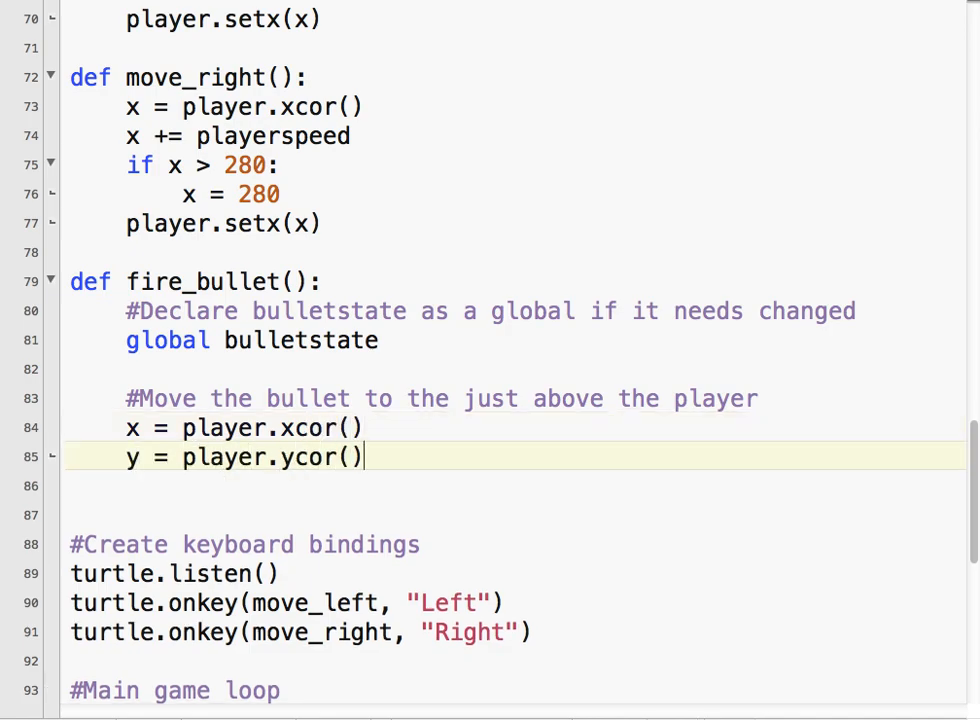
Place the bullet with bullet.setposition(x, y) and offset y by +10 above the player
{"action": "type", "text": "bul"}
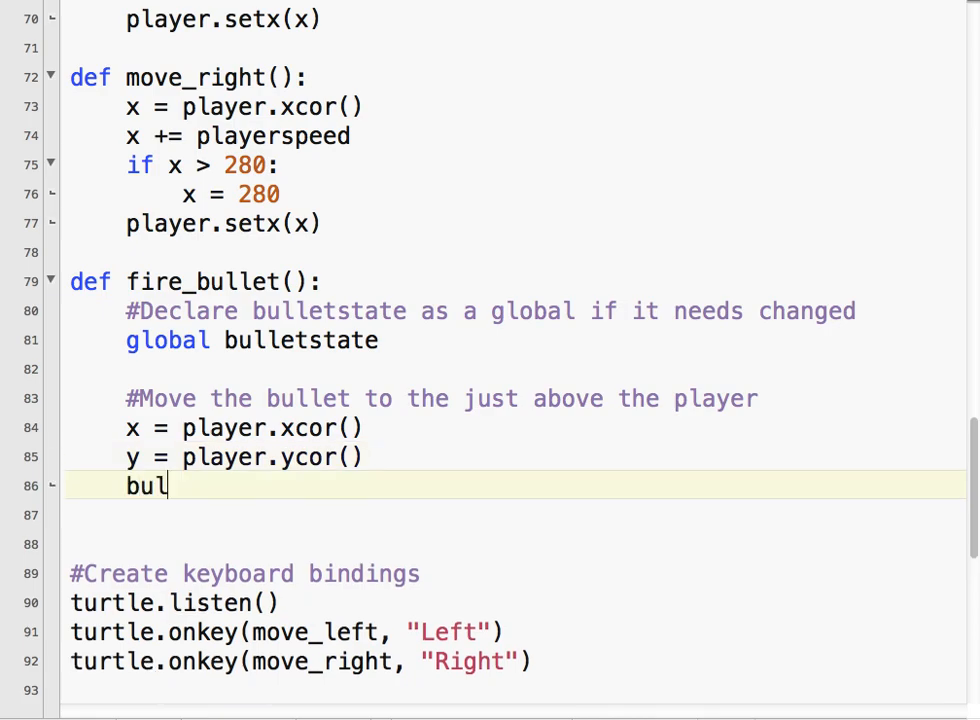
{"action": "type", "text": "let.set"}
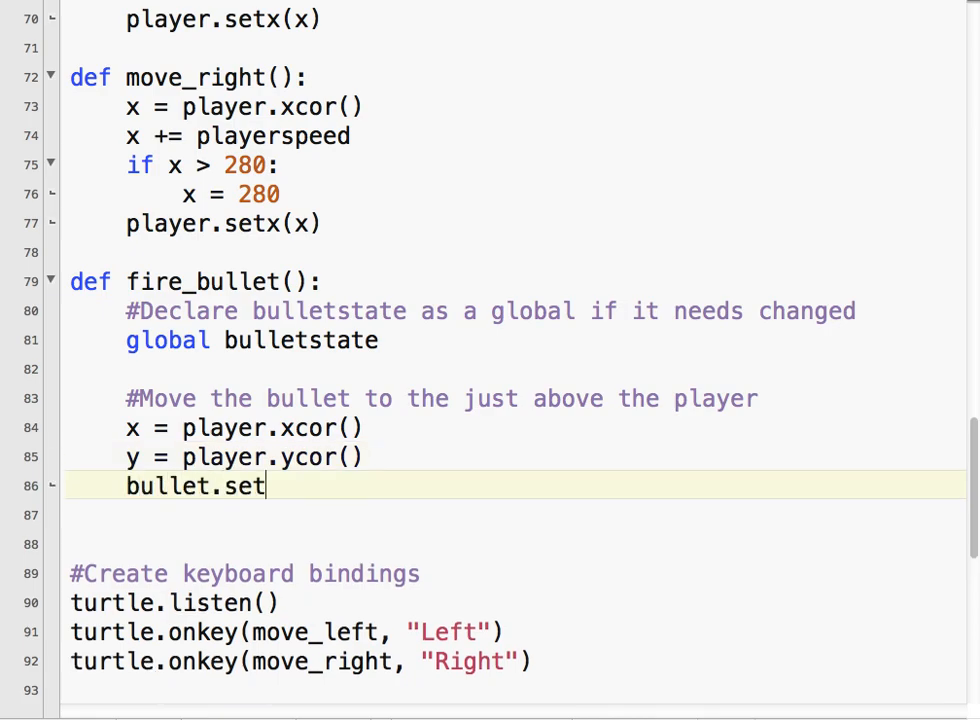
{"action": "type", "text": "position("}
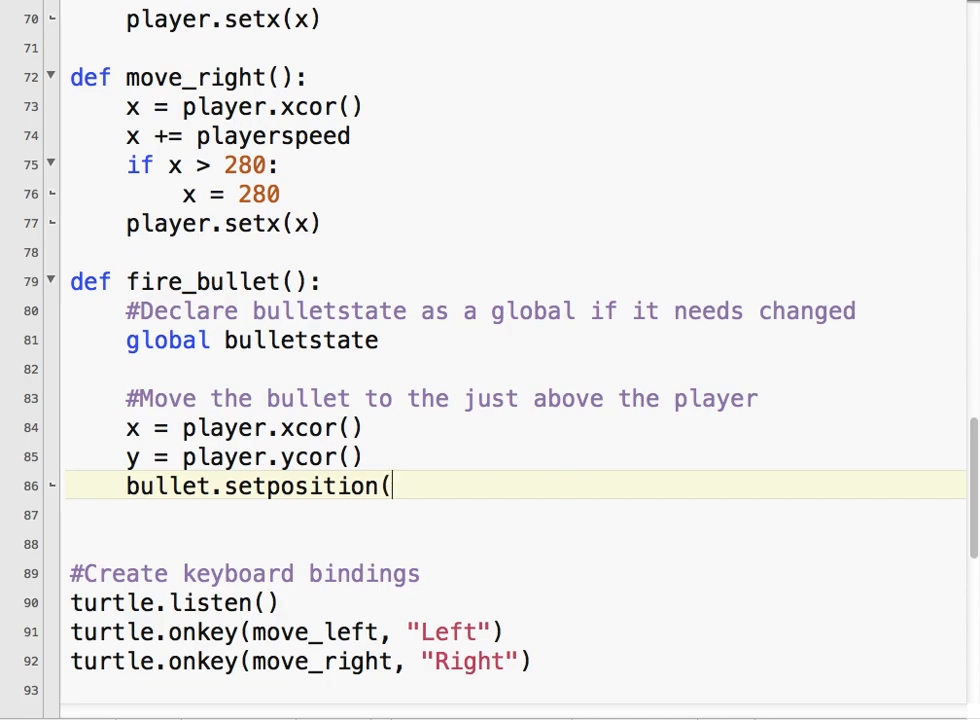
{"action": "type", "text": "x"}
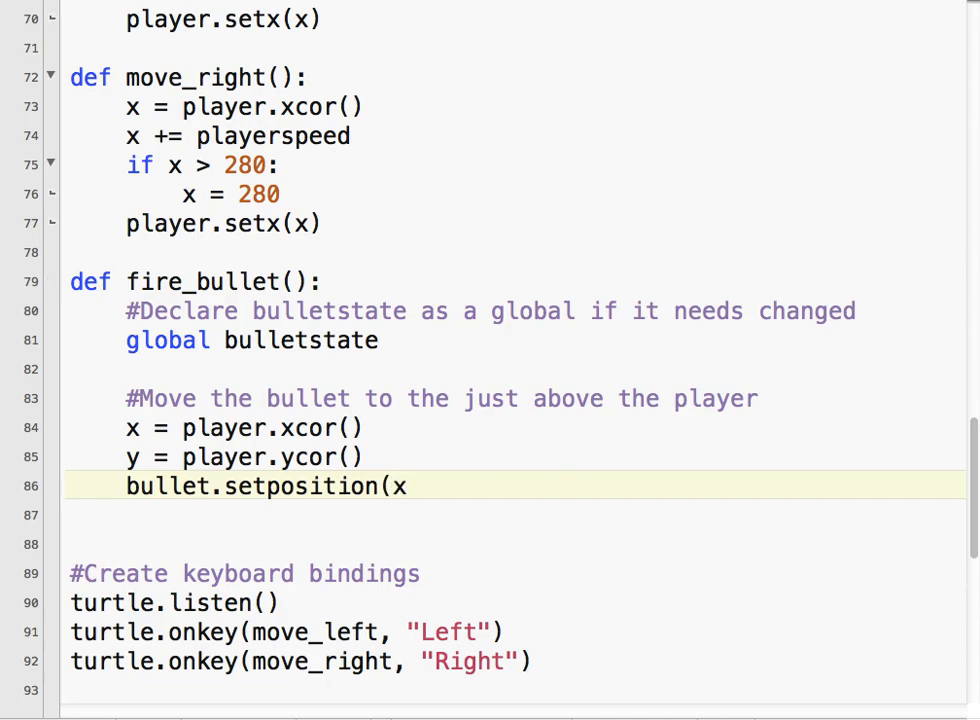
{"action": "type", "text": ", y)"}
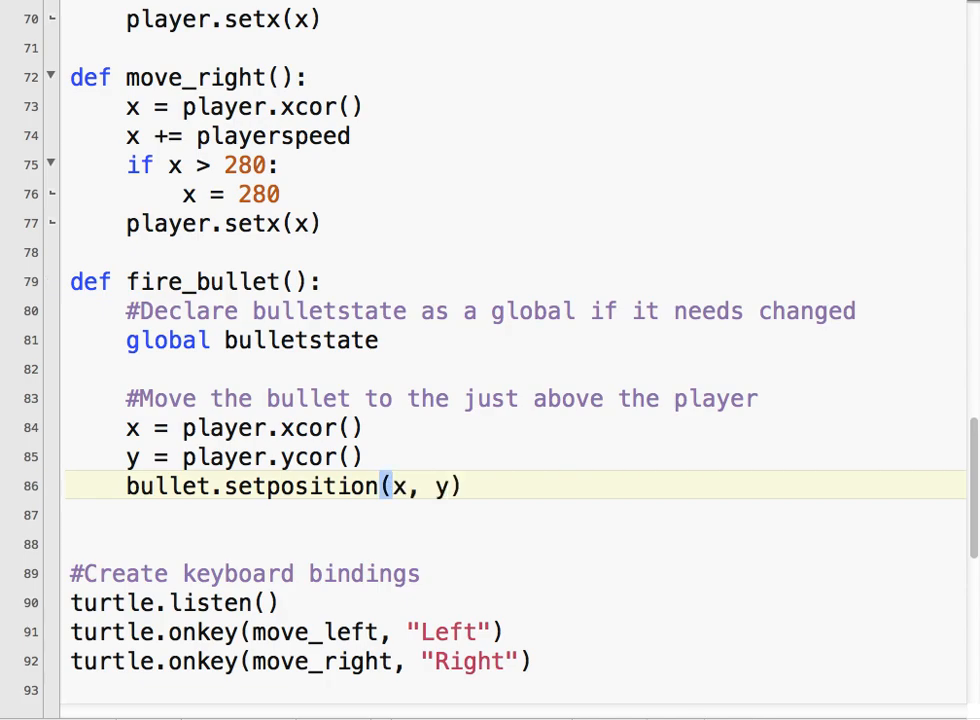
{"action": "type", "text": "+"}
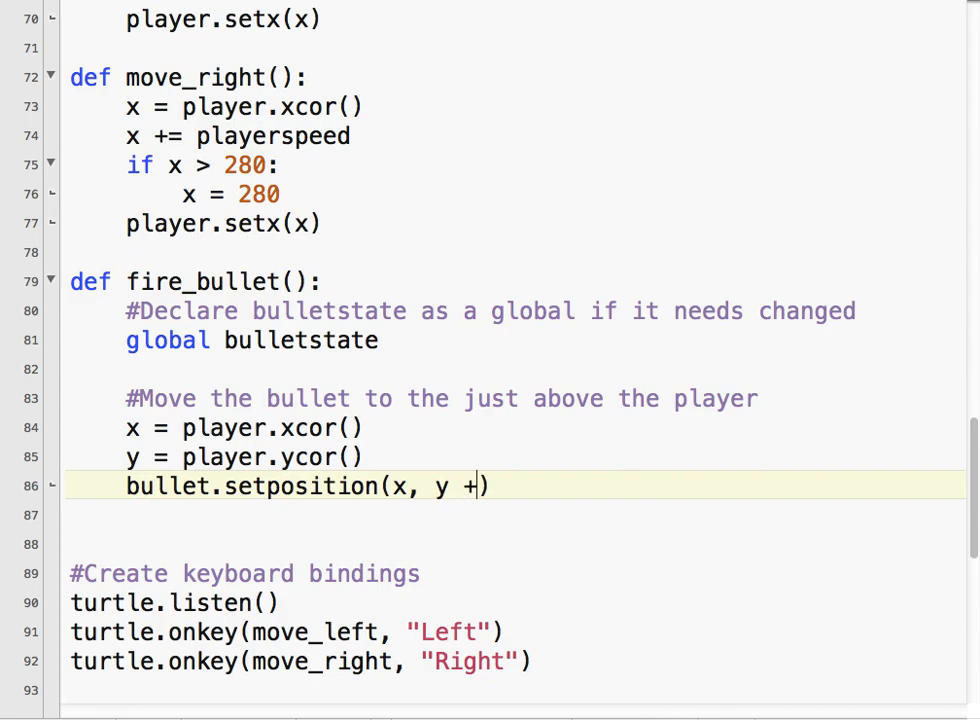
{"action": "type", "text": "10"}
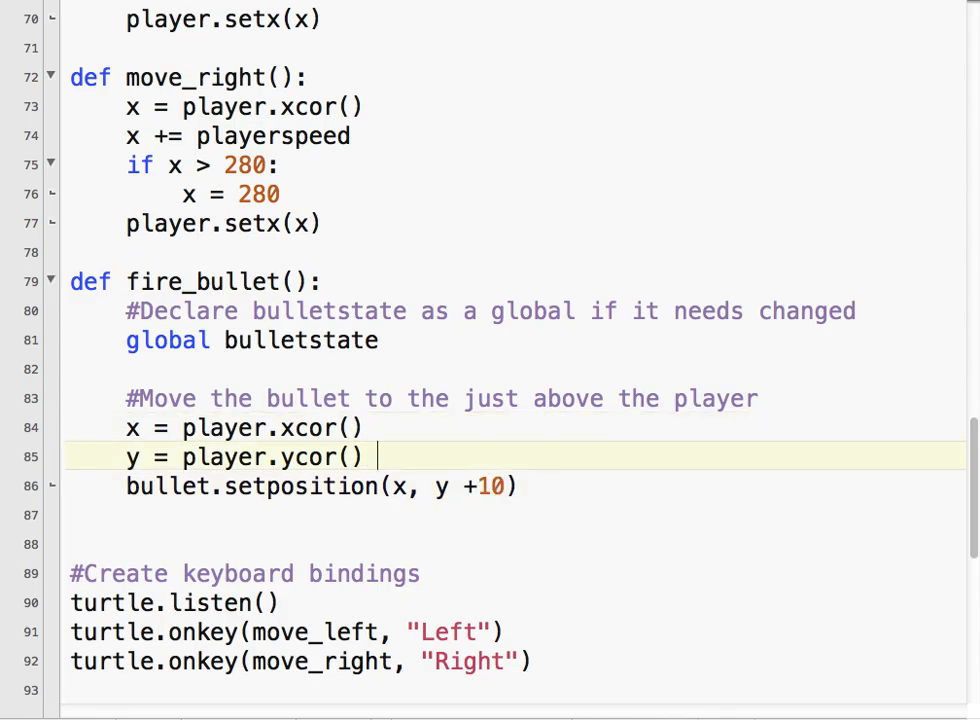
{"action": "type", "text": "+10"}
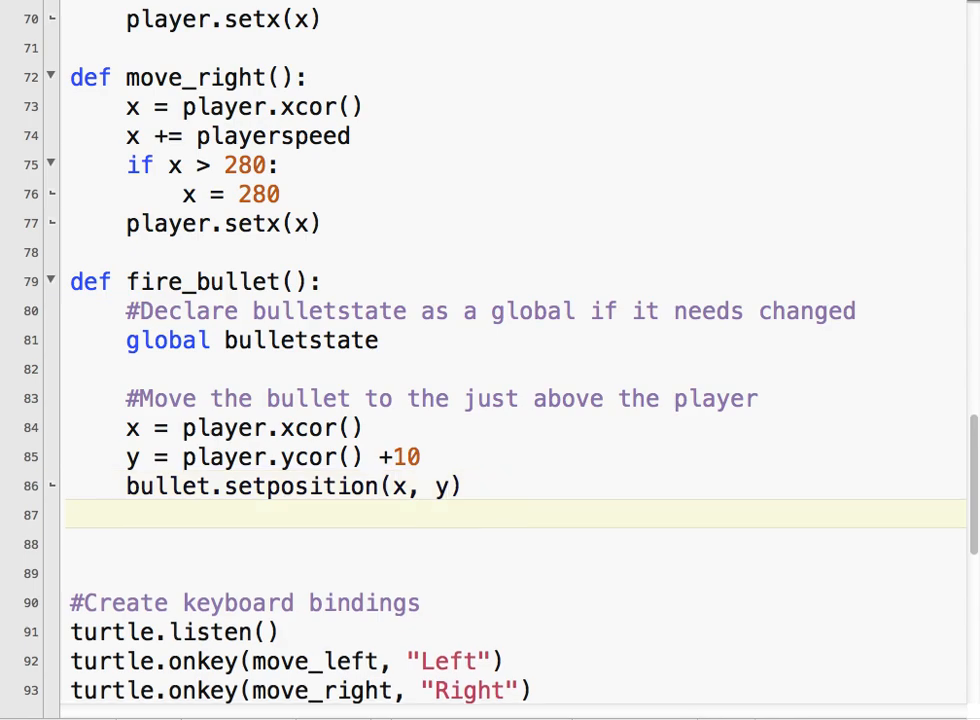
Show the bullet with bullet.showturtle() at the end of fire_bullet
{"action": "type", "text": "bulle"}
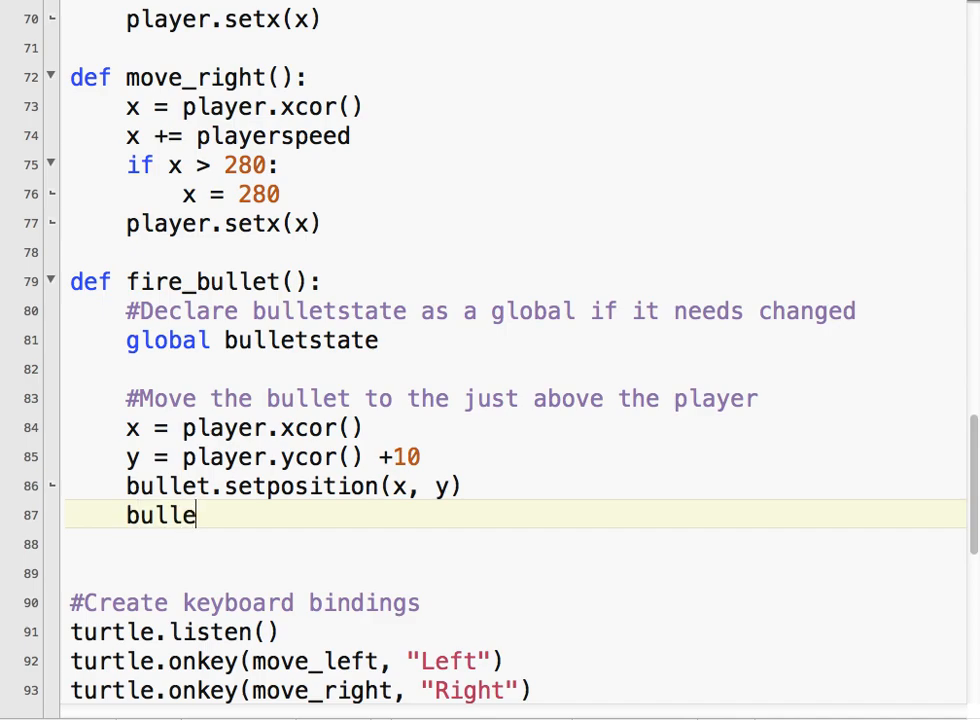
{"action": "type", "text": "t.showturtle"}
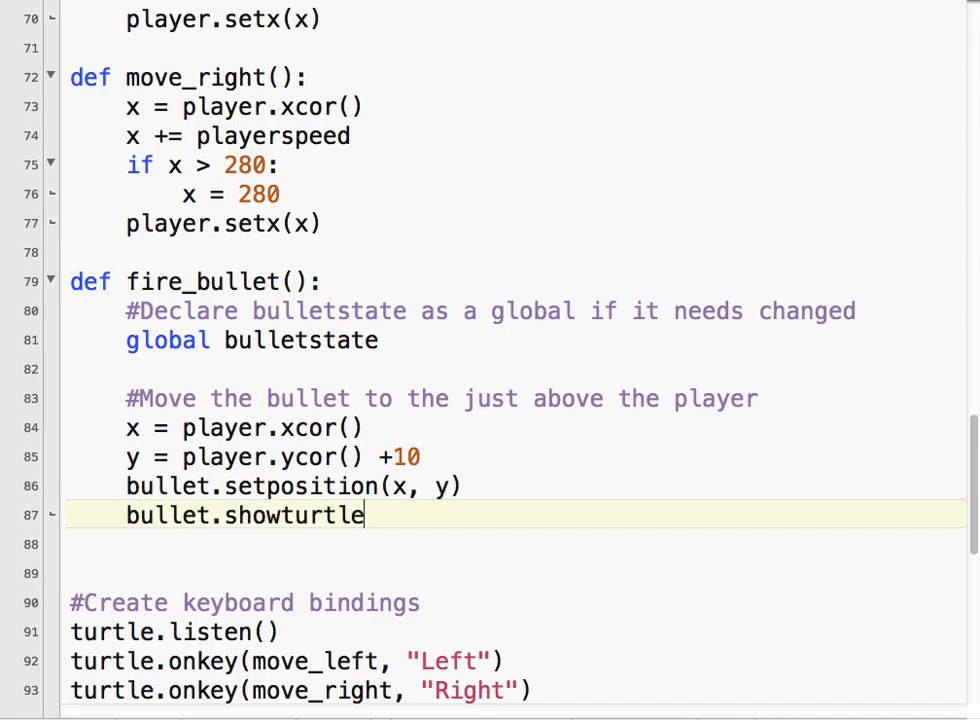
{"action": "type", "text": "()"}
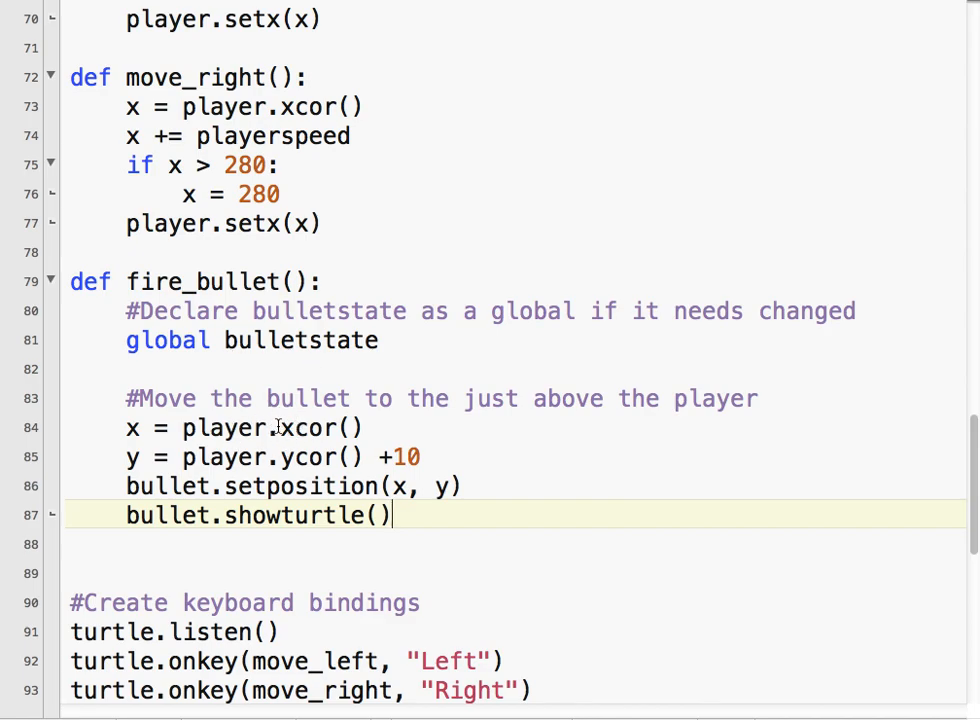
{"action": "scroll", "scroll_direction": "down", "scroll_amount": 3}
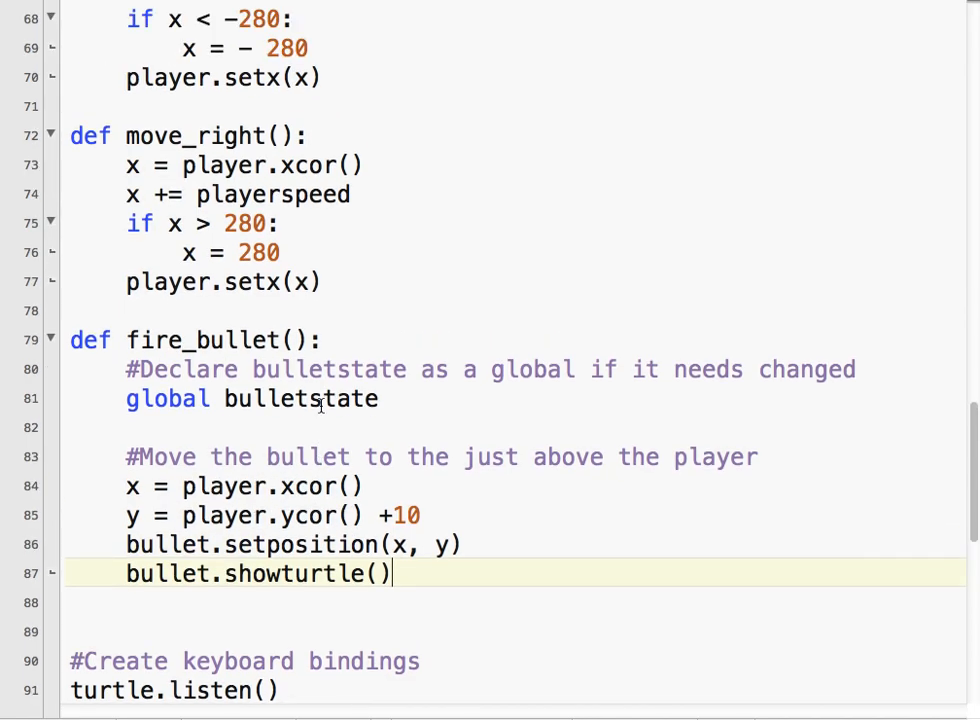
Bind the space bar with turtle.onkey(fire_bullet, "space") below the Right key binding
{"action": "scroll", "scroll_direction": "down", "scroll_amount": 3}
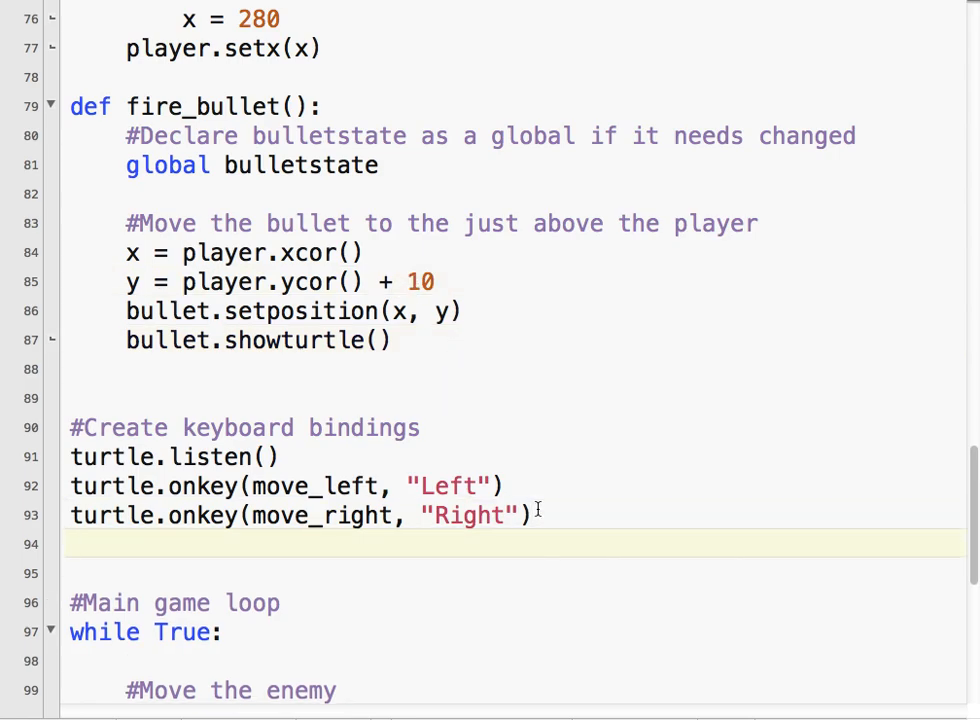
{"action": "type", "text": "turtle.on"}
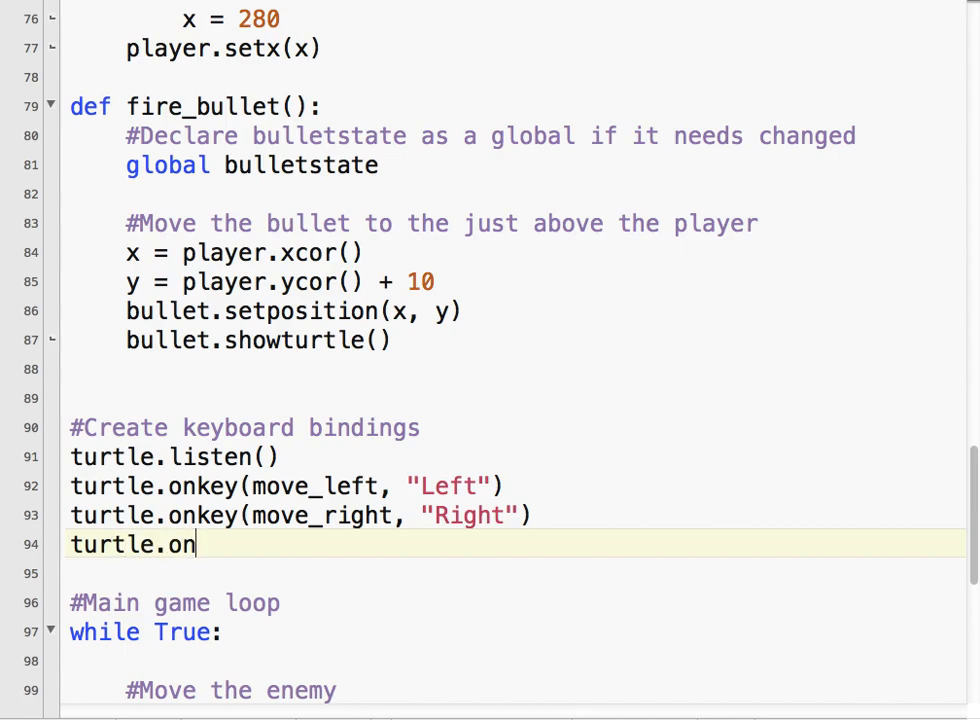
{"action": "type", "text": "key("}
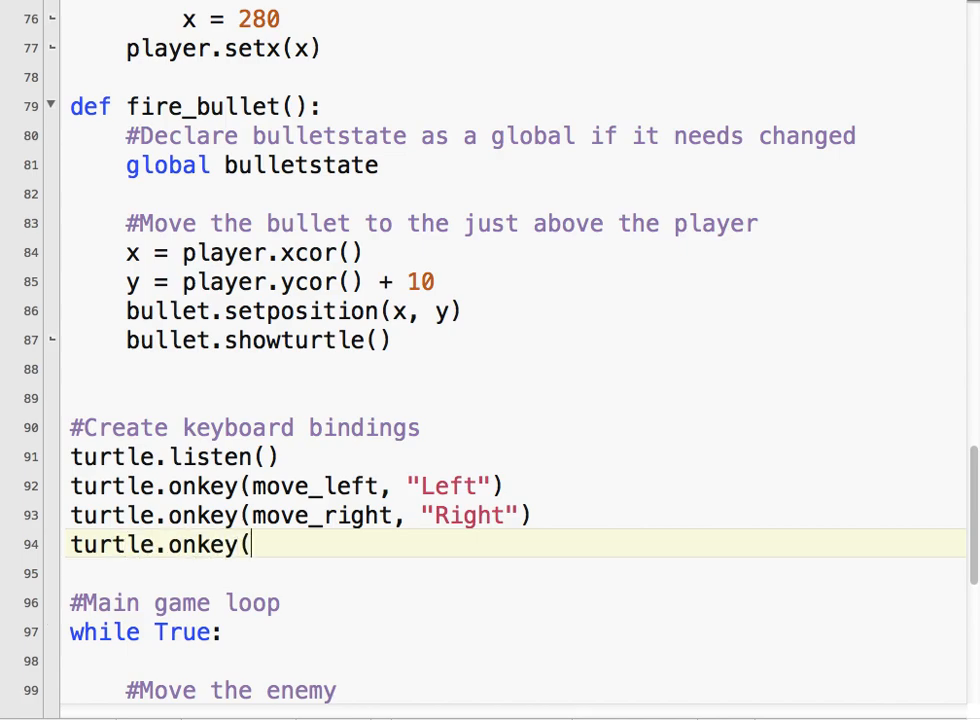
{"action": "type", "text": "fire_bulle"}
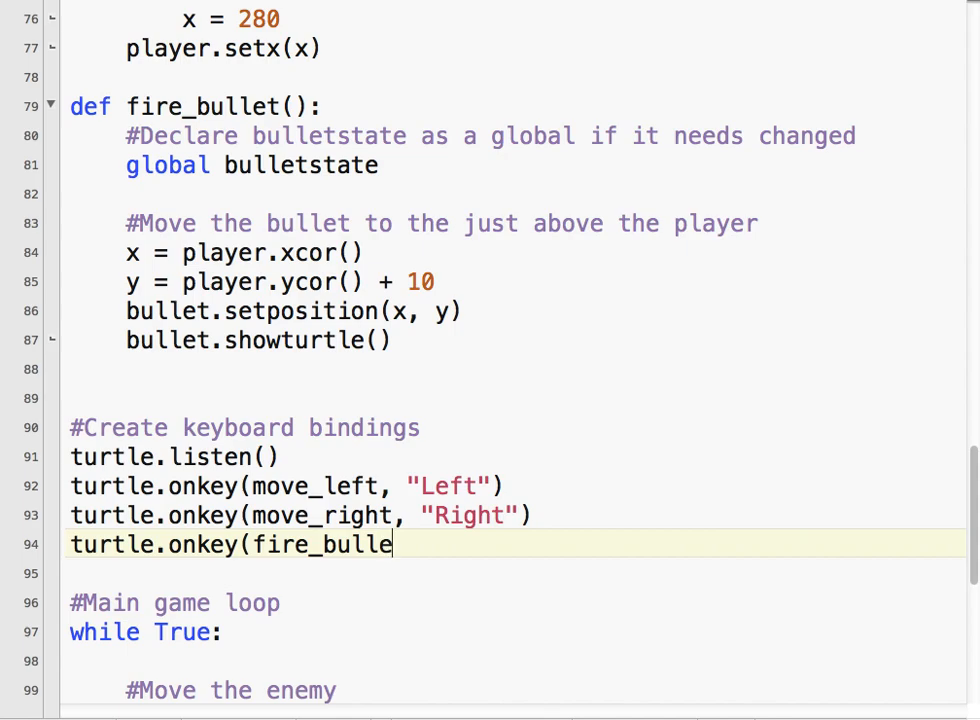
{"action": "type", "text": "t, \"sp"}
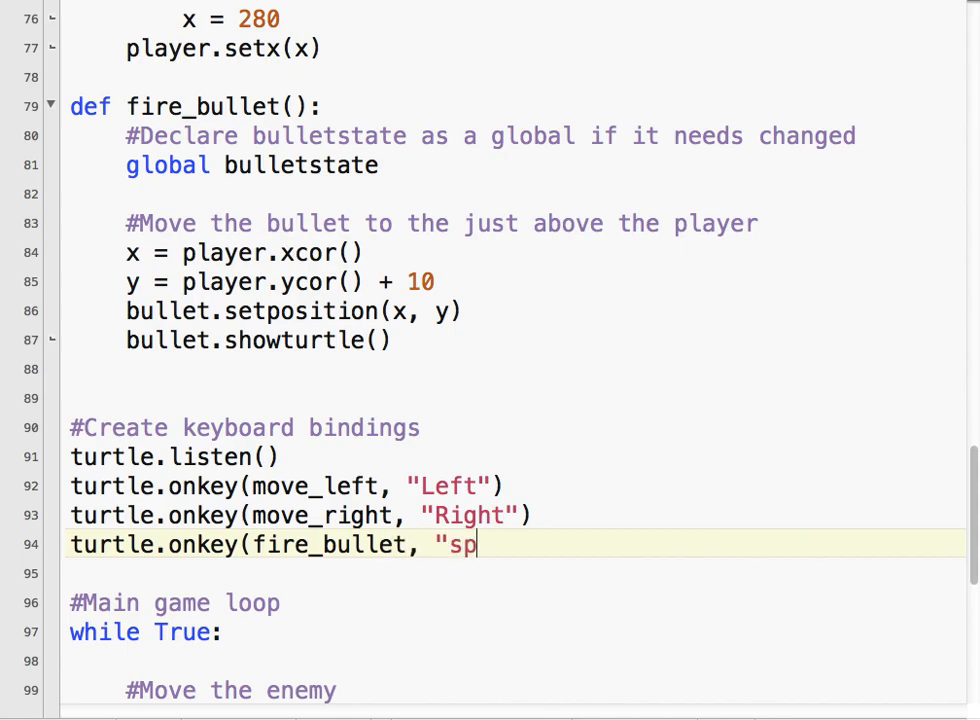
{"action": "type", "text": "ace\")"}
{"action": "type", "text": "#Move th"}
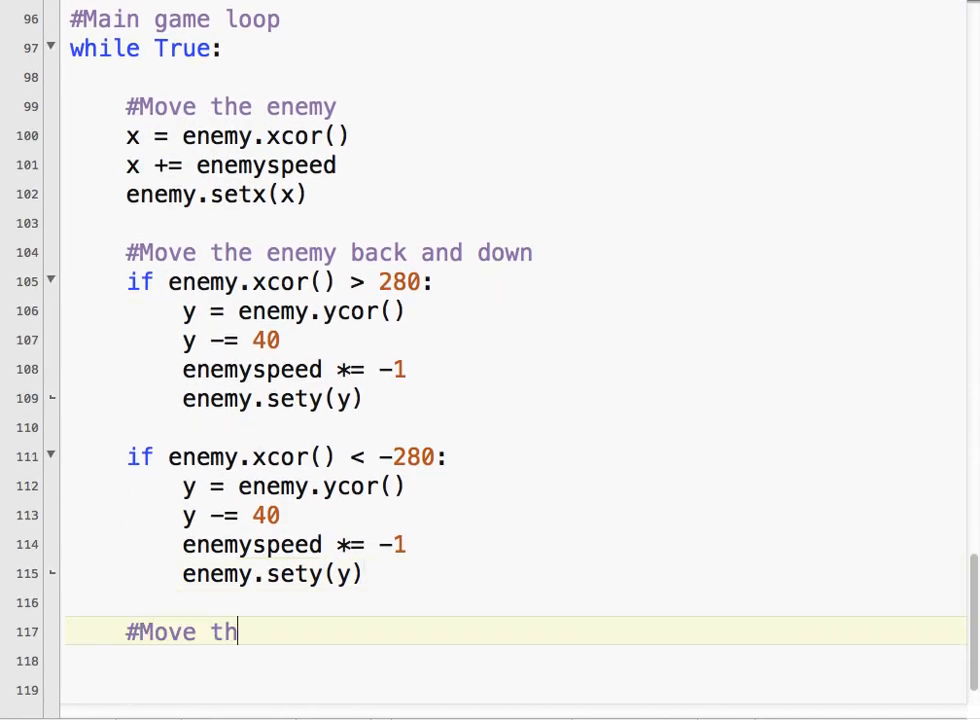
Finish the '#Move the bullet' comment at the bottom of the main game loop
{"action": "type", "text": "e bullet"}
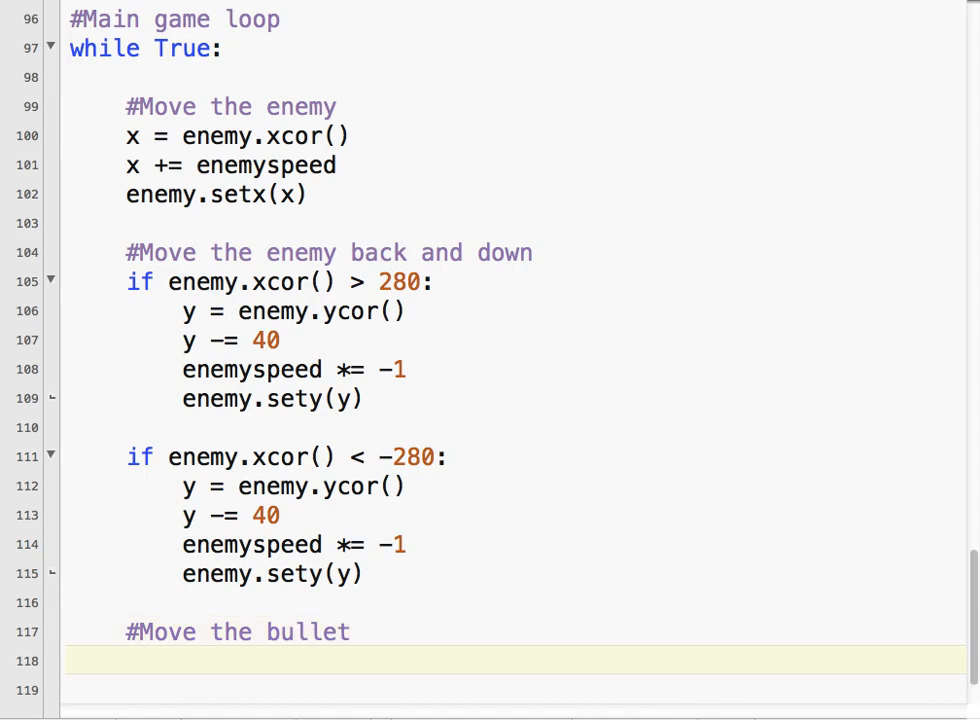
Add y = bullet.ycor(), y += bulletspeed, bullet.sety(y) under the '#Move the bullet' comment
{"action": "left_click", "coordinate": [124, 660]}
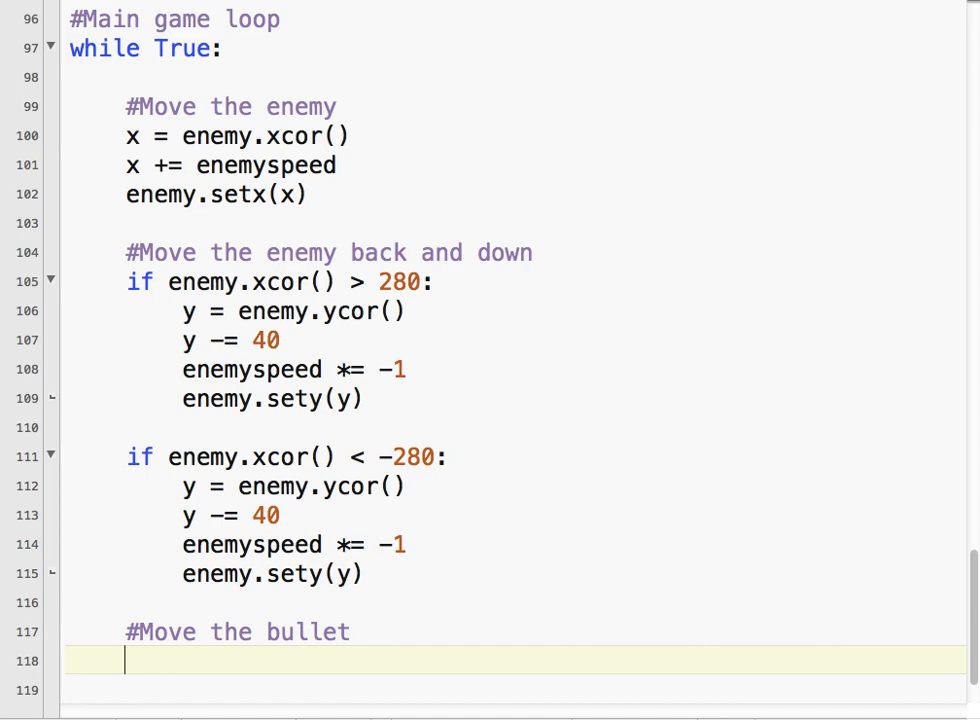
{"action": "type", "text": "y ="}
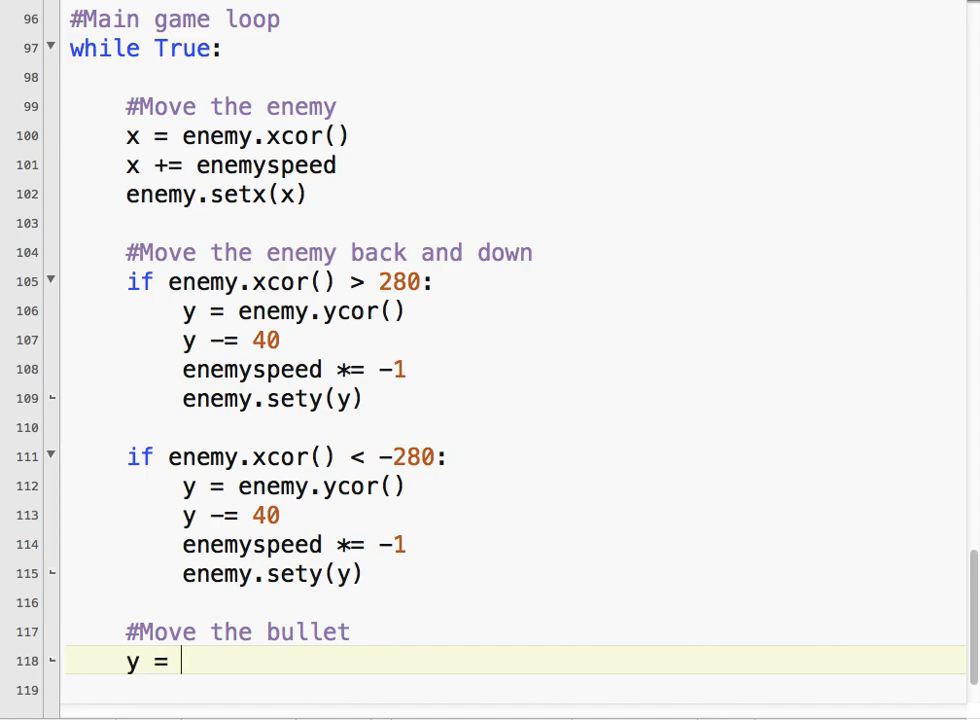
{"action": "type", "text": "bullet.ycor("}
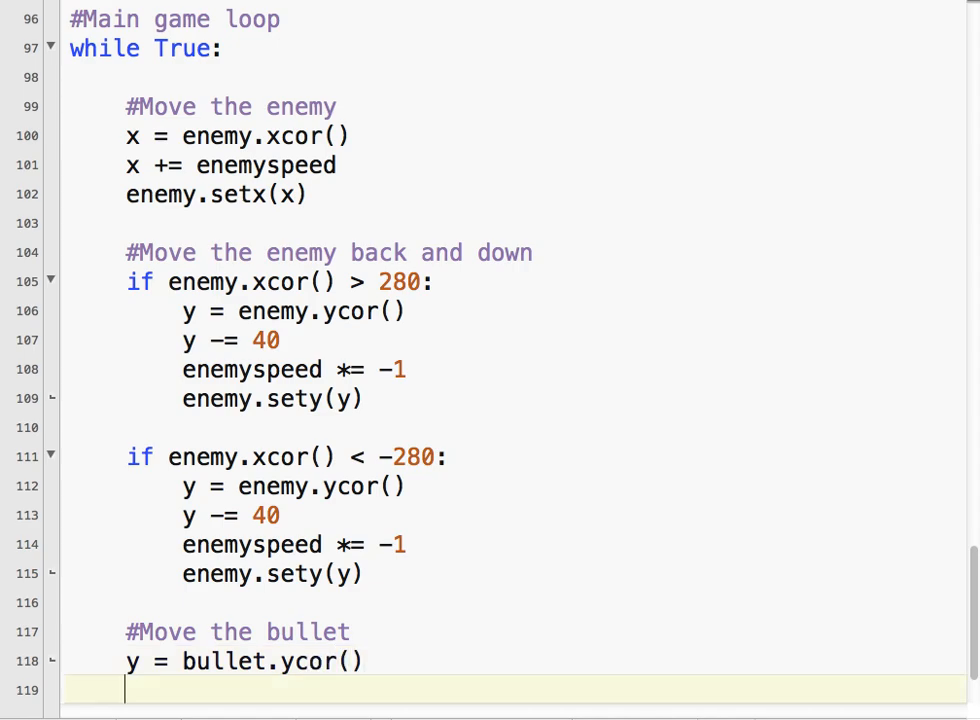
{"action": "type", "text": "Y +="}
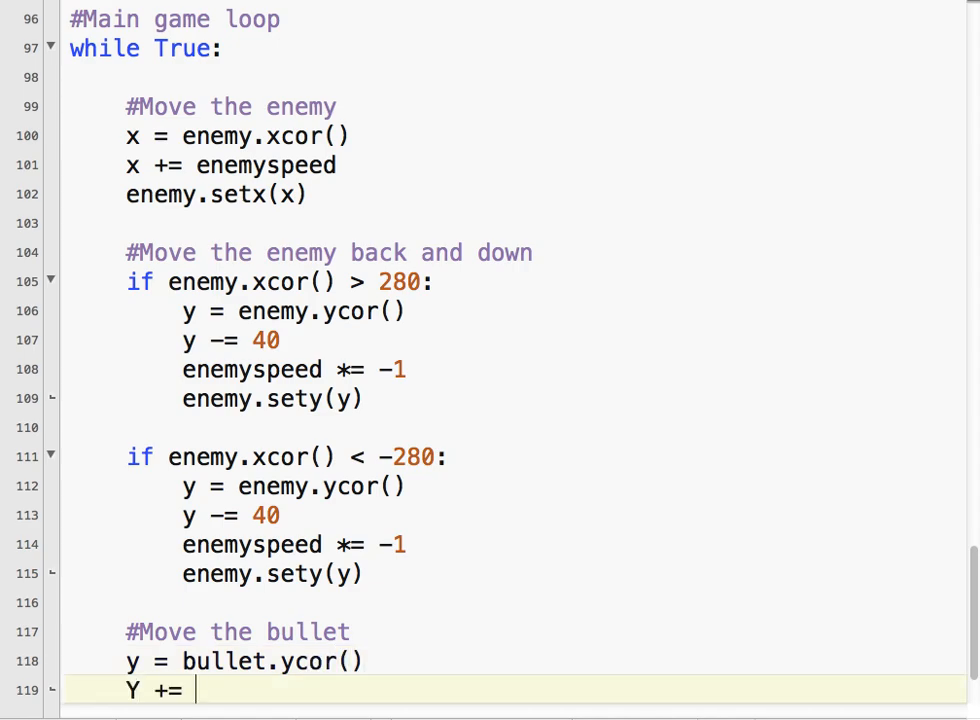
{"action": "type", "text": "bulletspeed"}
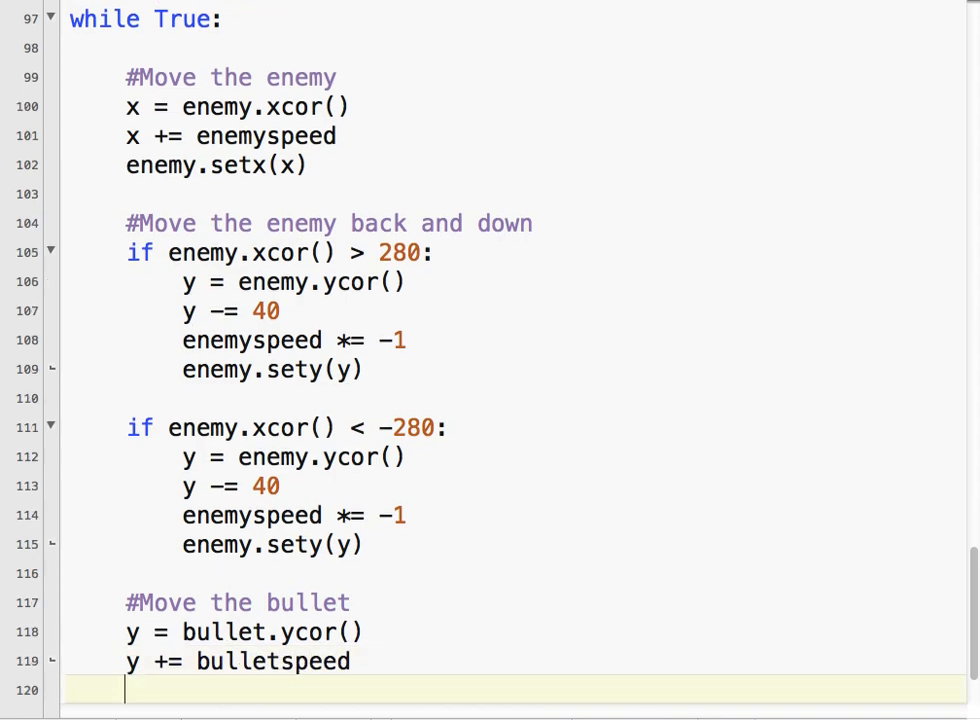
{"action": "type", "text": "bullet."}
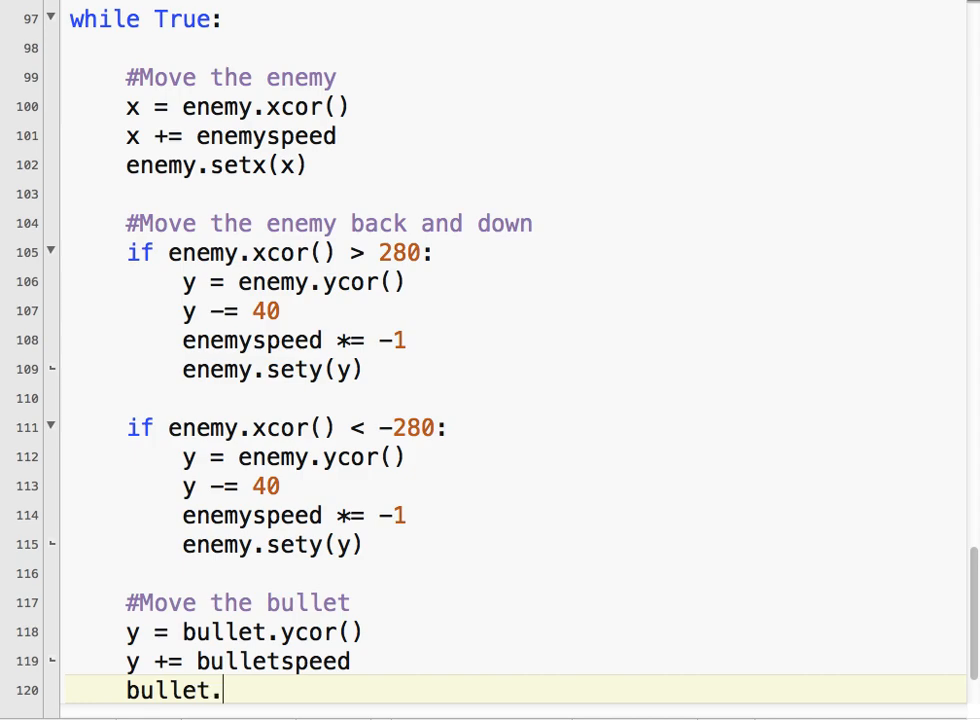
{"action": "type", "text": "sety(y)"}
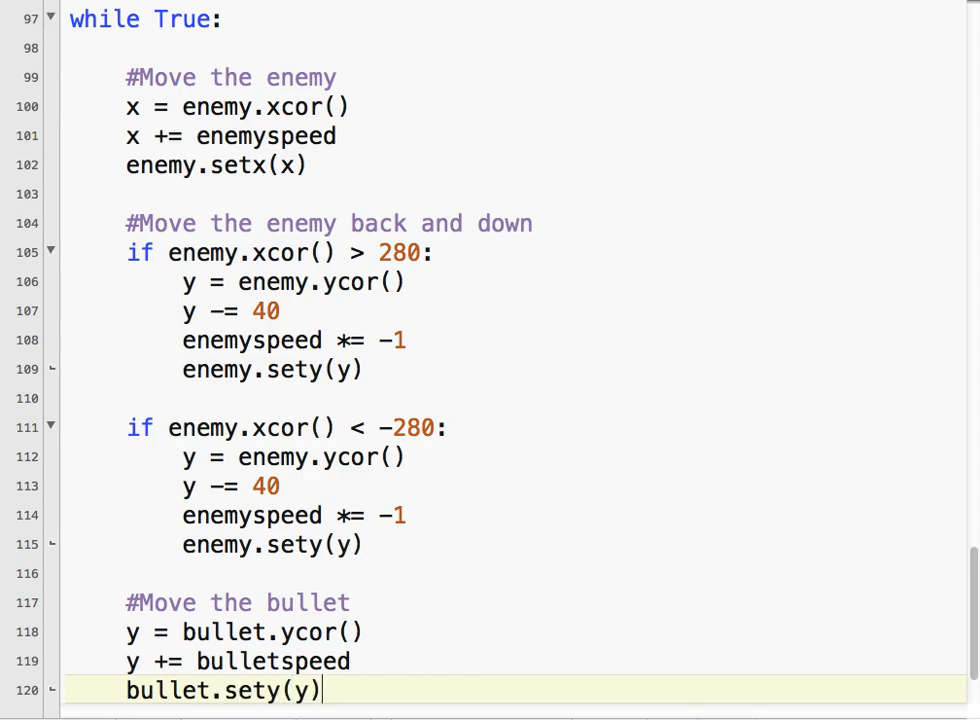
{"action": "scroll", "scroll_direction": "down", "scroll_amount": 3}
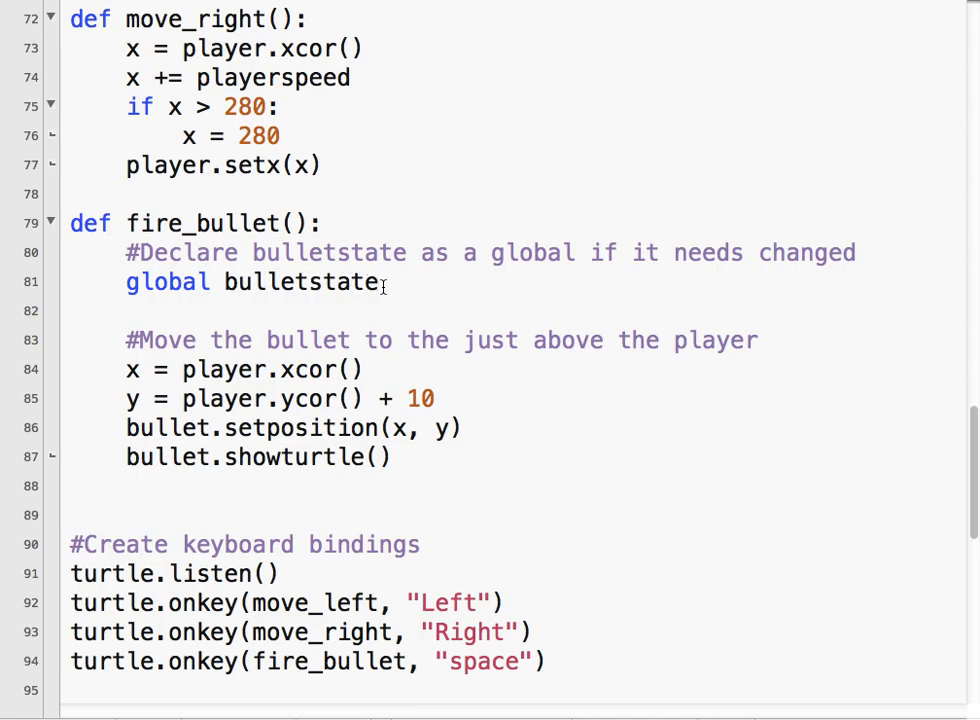
Start fire_bullet with the check if bulletstate == "ready":
{"action": "scroll", "scroll_direction": "up", "scroll_amount": 3}
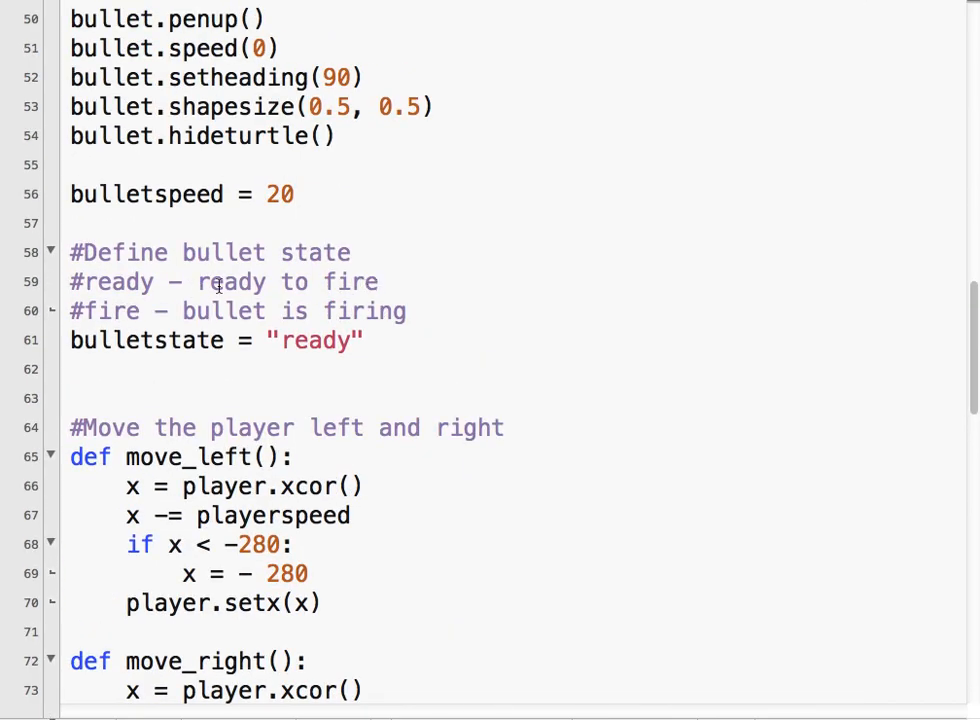
{"action": "scroll", "scroll_direction": "down", "scroll_amount": 3}
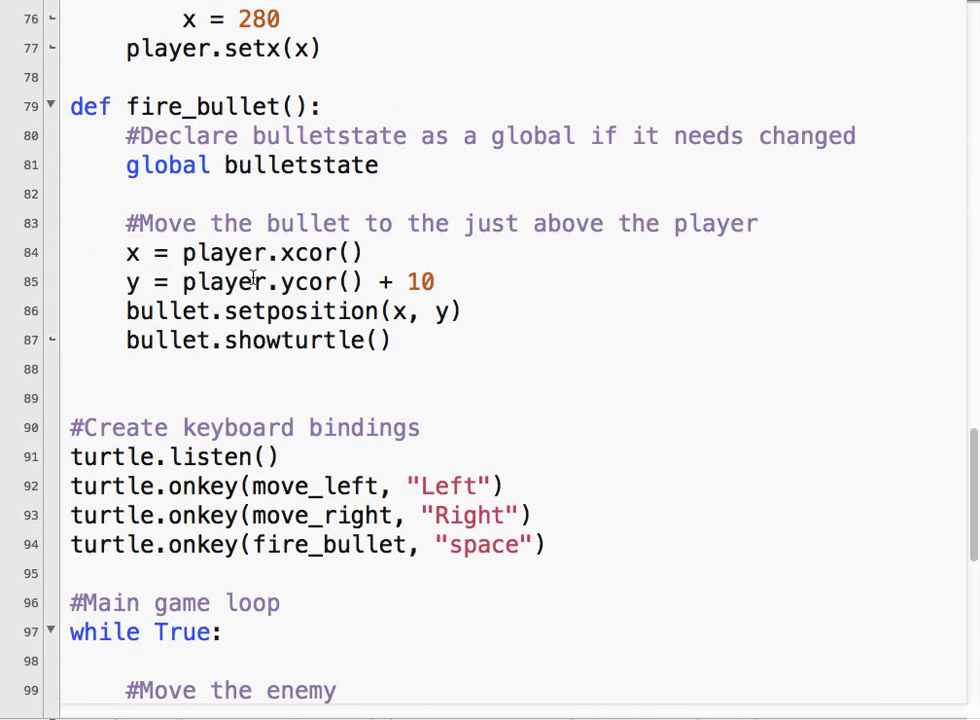
{"action": "type", "text": "if"}
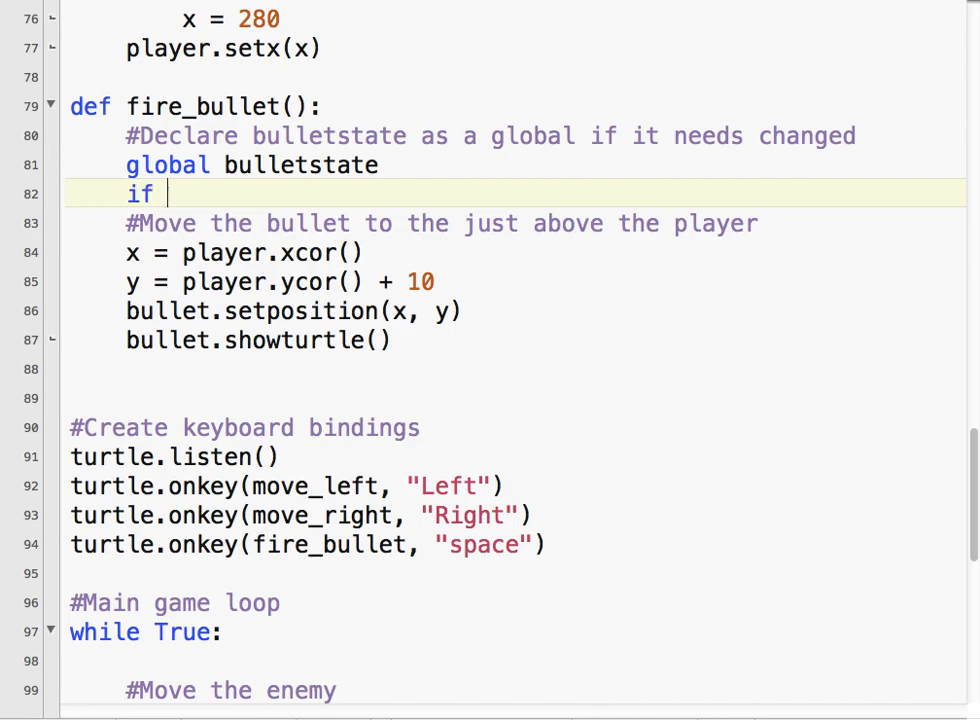
{"action": "type", "text": "bulletstate"}
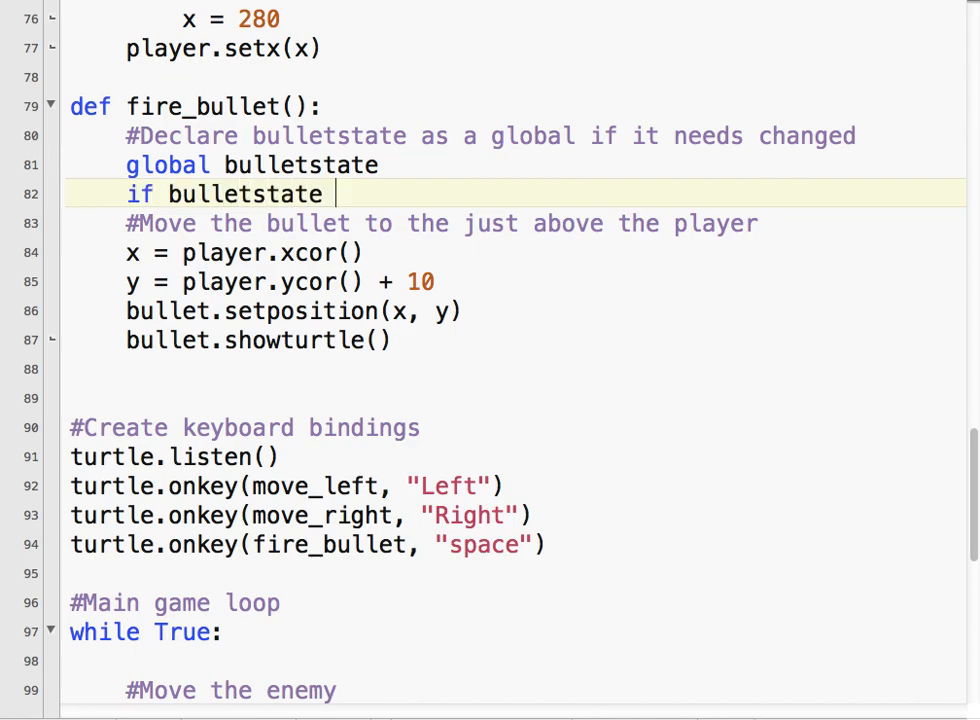
{"action": "type", "text": "== \"ready\""}
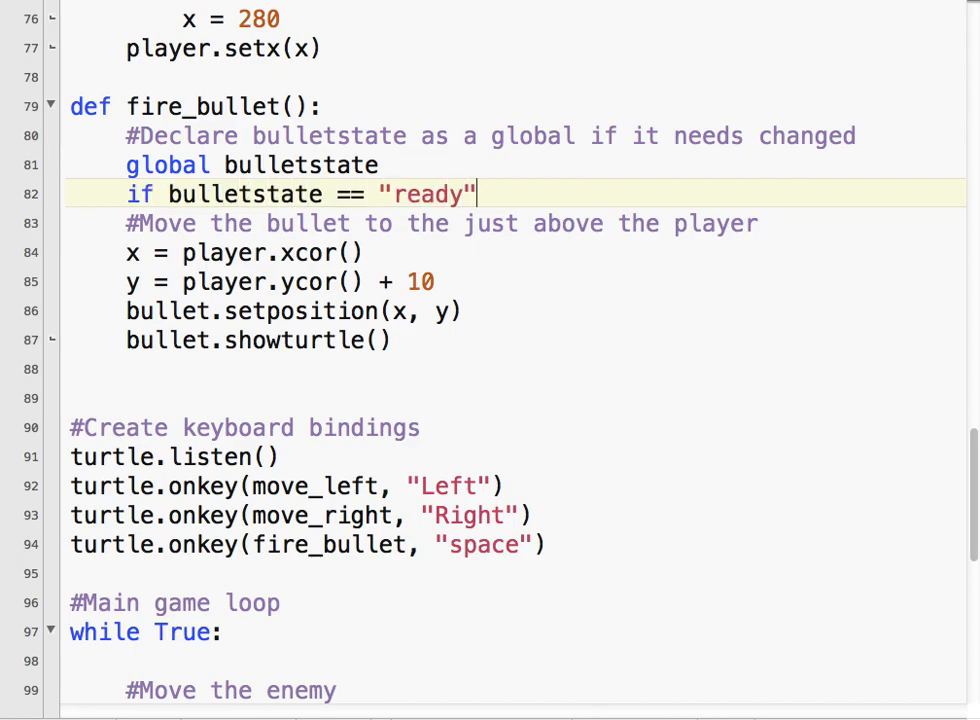
{"action": "type", "text": ":"}
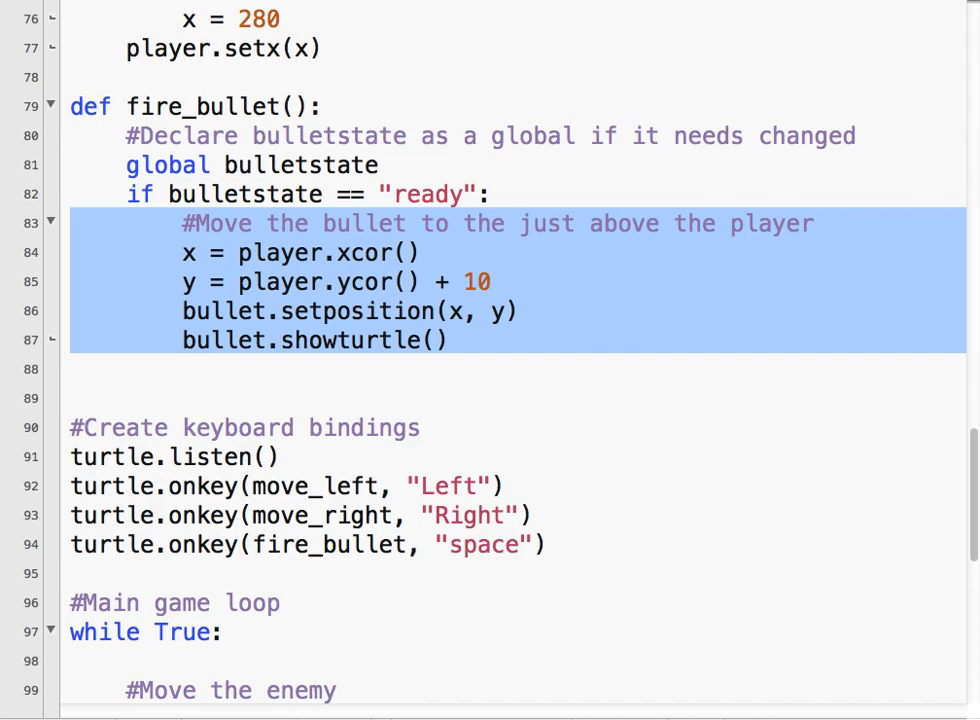
Add bulletstate = "fire" as the first line inside the ready check
{"action": "left_click", "coordinate": [336, 252]}
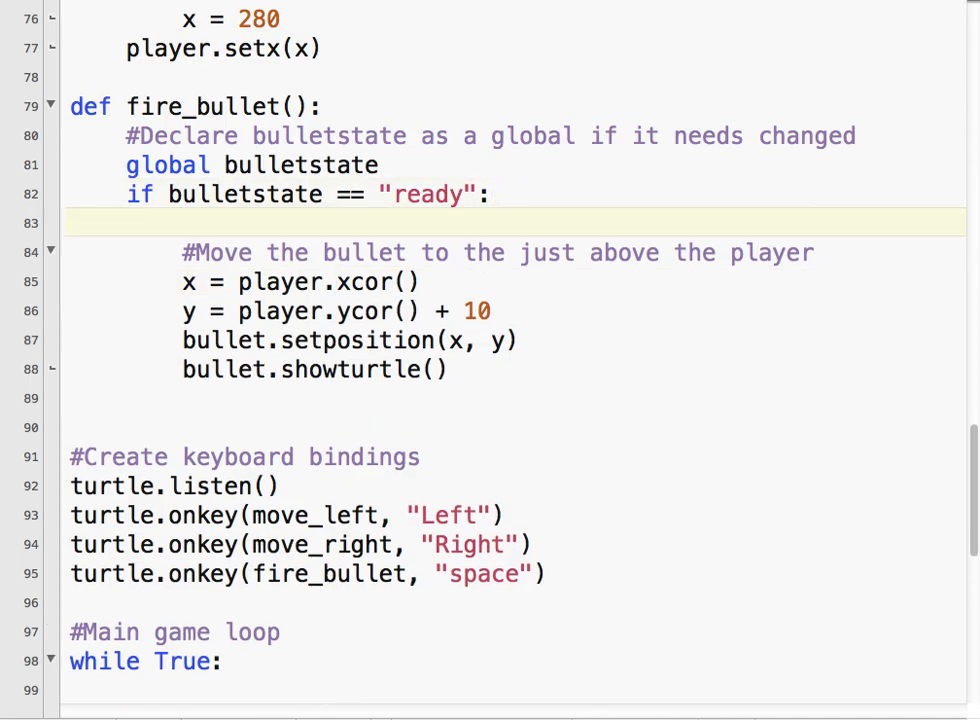
{"action": "type", "text": "bulletstate"}
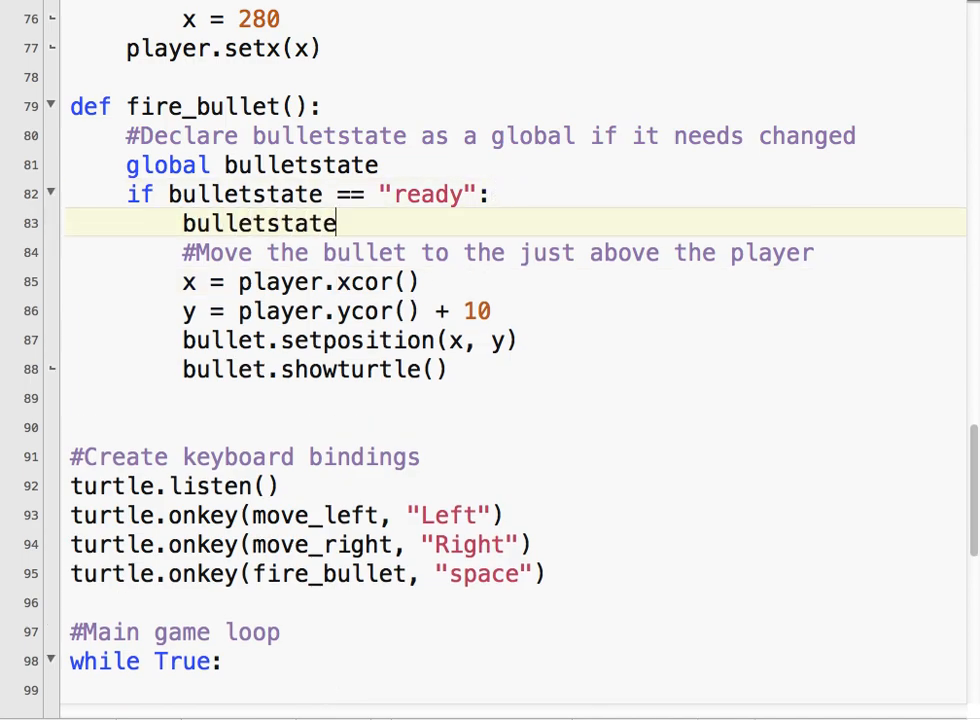
{"action": "type", "text": "= \"fire\""}
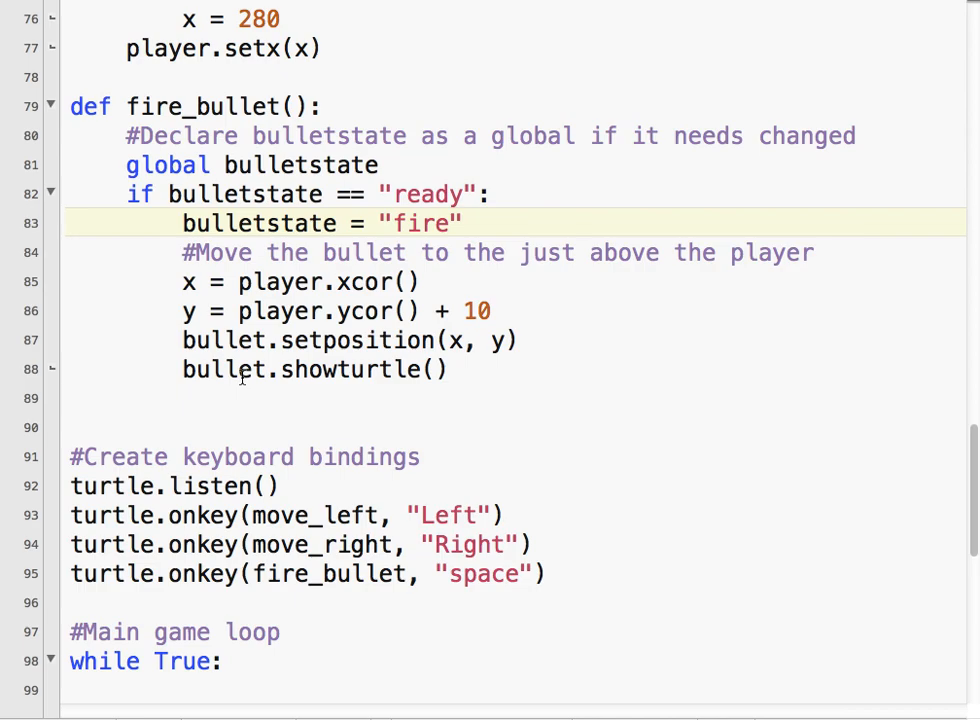
{"action": "mouse_move", "coordinate": [114, 284]}
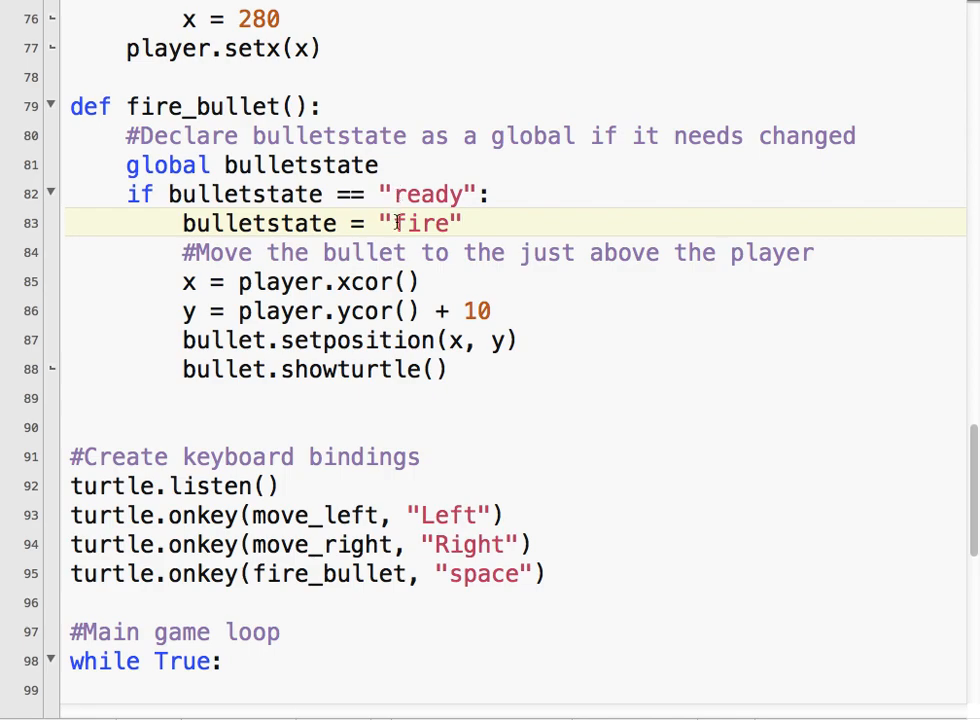
{"action": "double_click", "coordinate": [420, 222]}
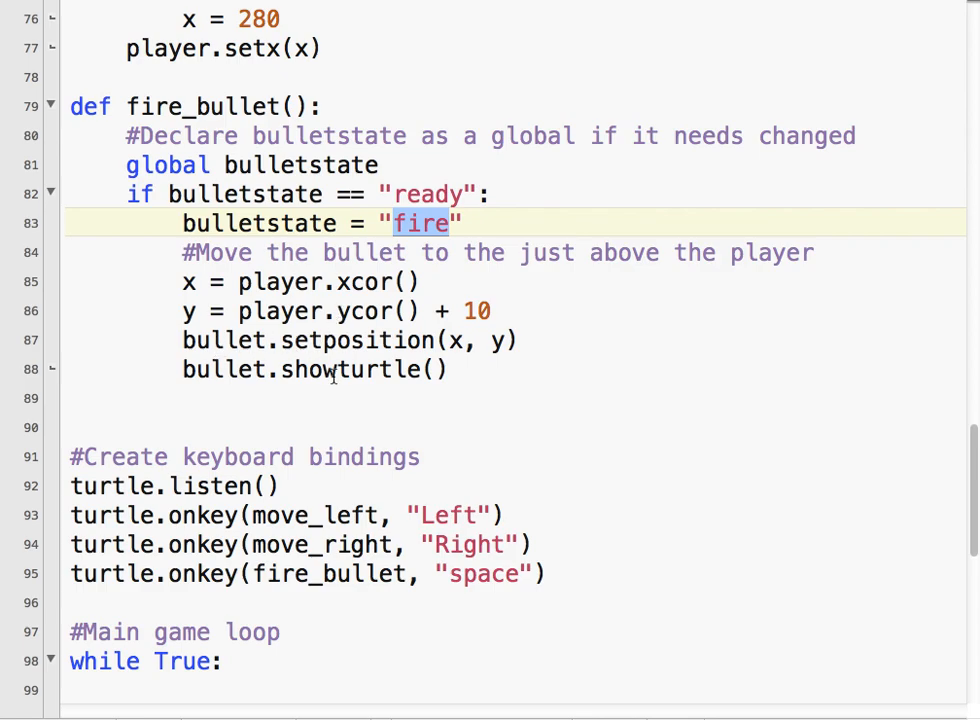
{"action": "left_click", "coordinate": [324, 280]}
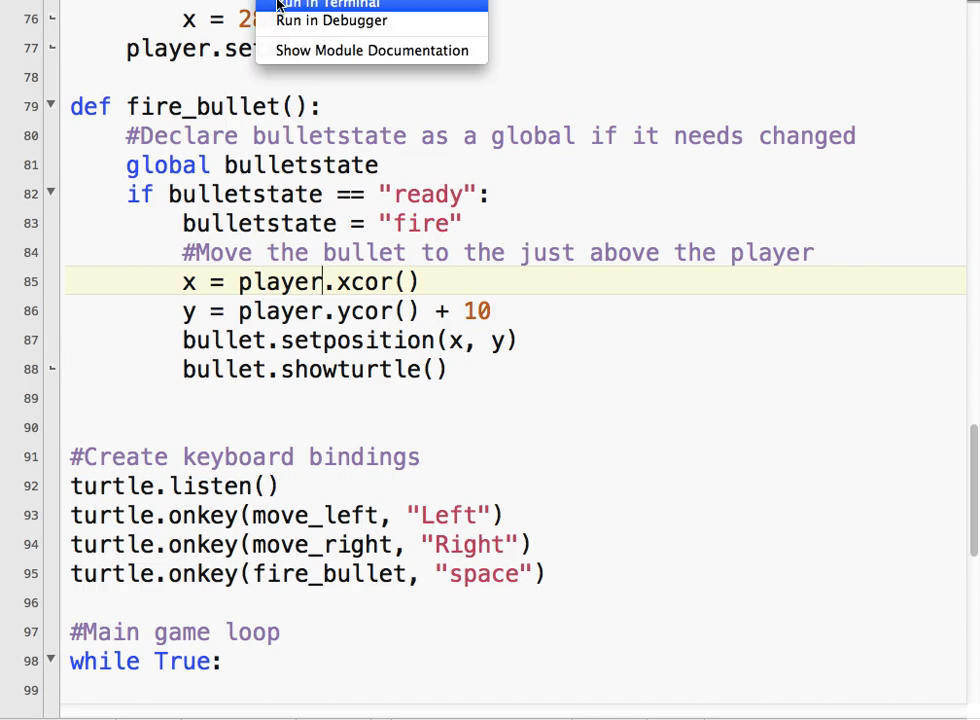
{"action": "left_click", "coordinate": [328, 4]}
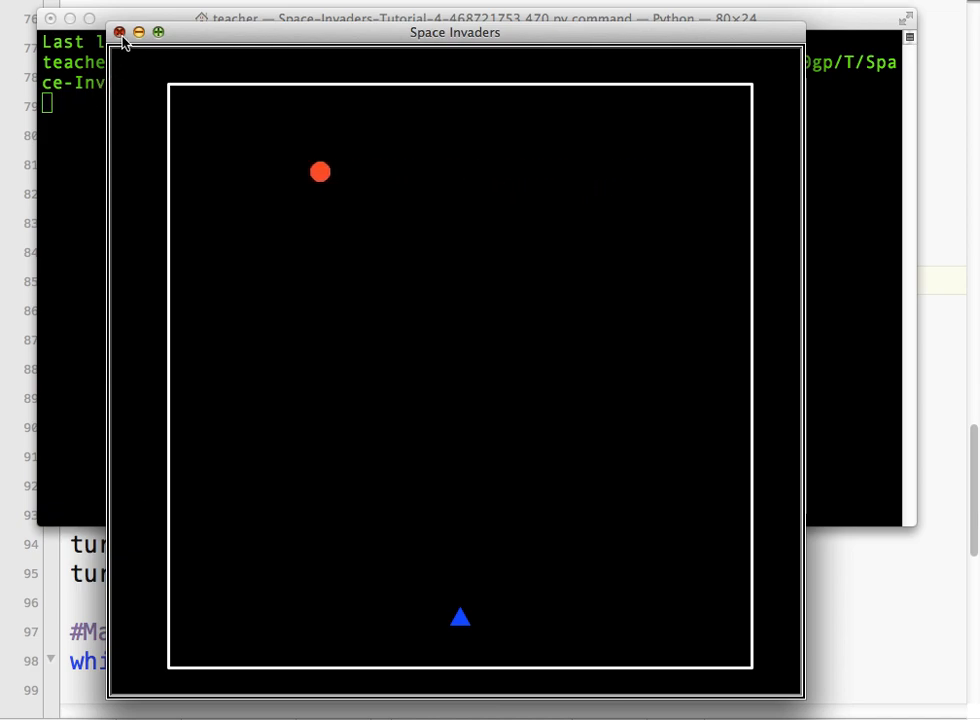
{"action": "left_click", "coordinate": [120, 40]}
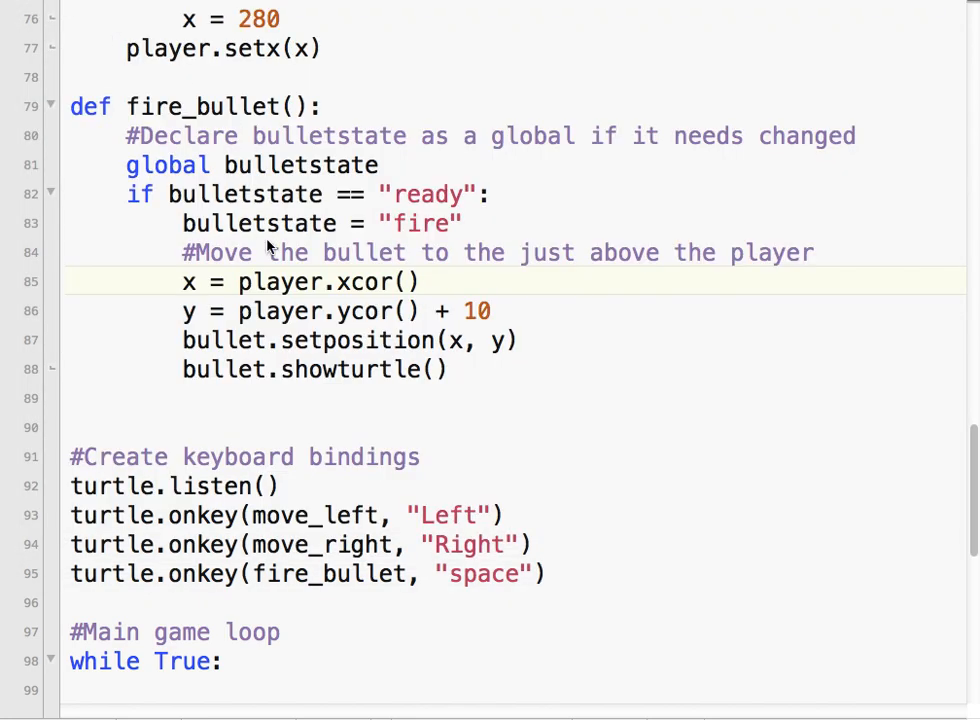
Add a top-of-screen comment and the check if bullet.ycor() > 275: after the movement code
{"action": "scroll", "scroll_direction": "down", "scroll_amount": 3}
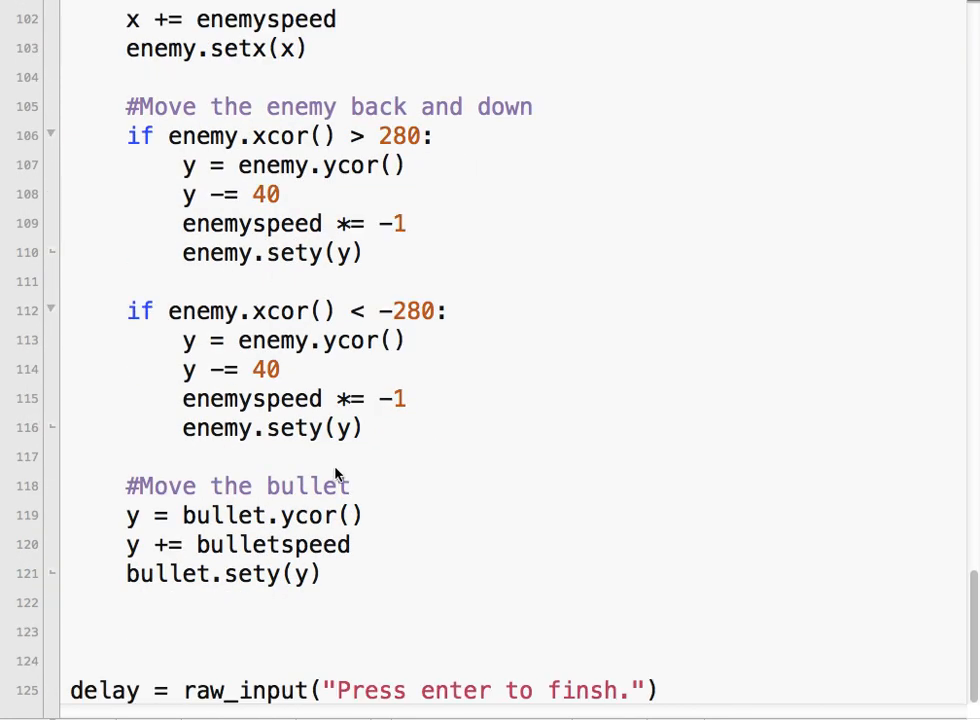
{"action": "left_click", "coordinate": [320, 572]}
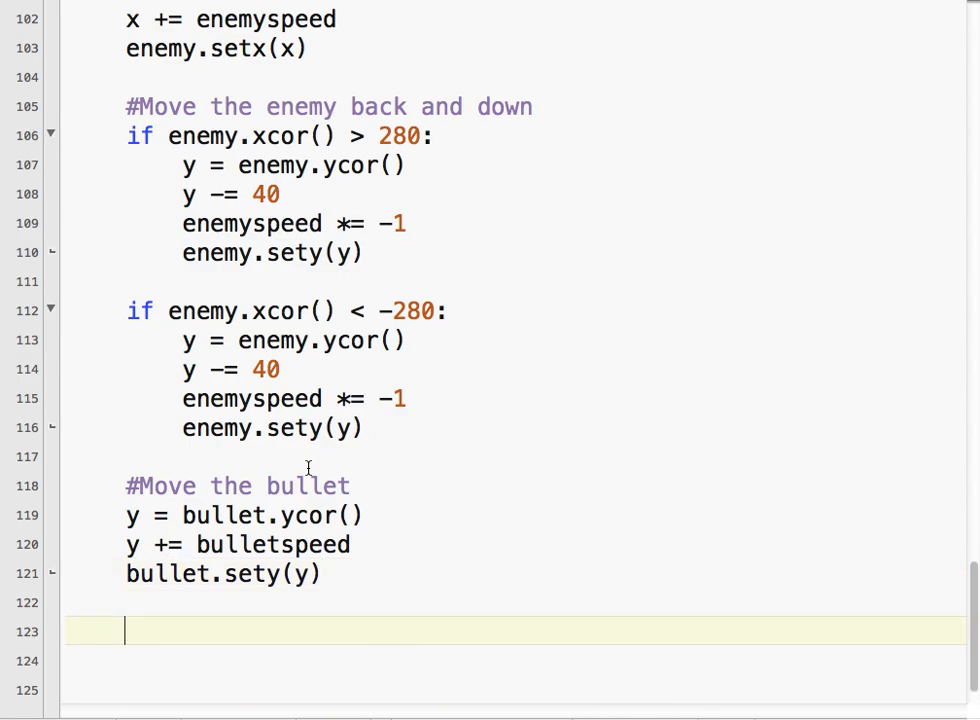
{"action": "type", "text": "#Check to see if"}
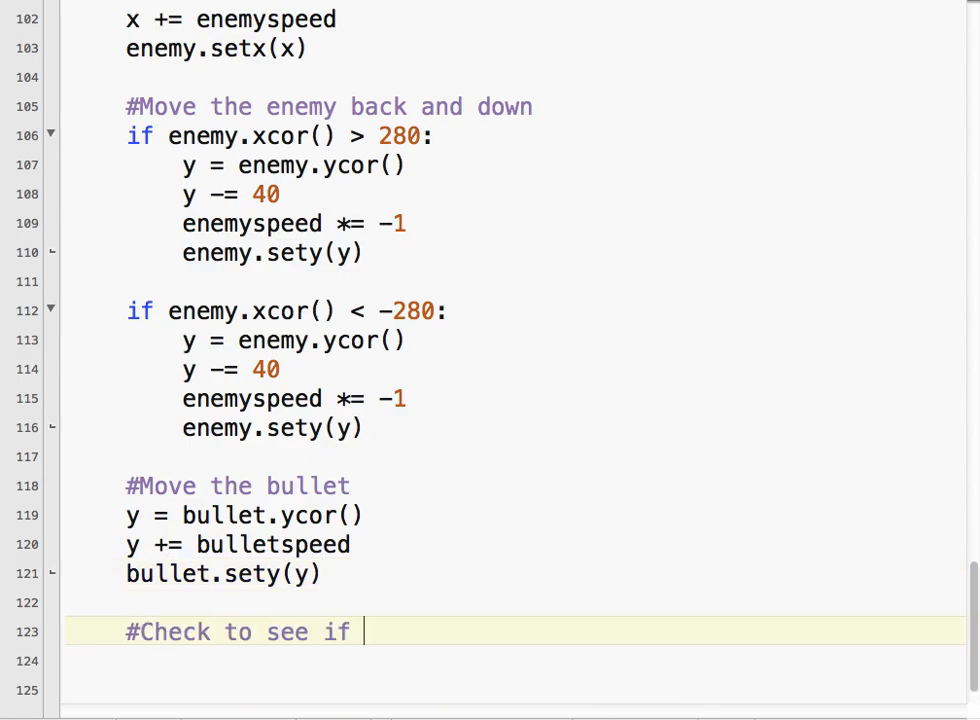
{"action": "type", "text": "the bullet h"}
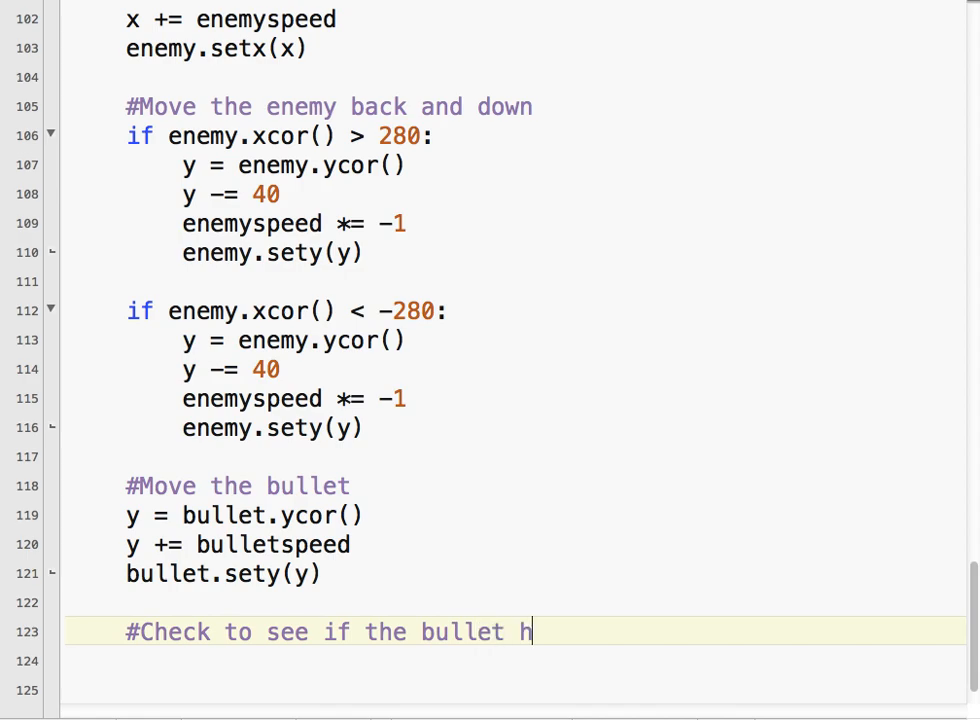
{"action": "type", "text": "as gone to the top"}
{"action": "left_click", "coordinate": [516, 662]}
{"action": "type", "text": "if b"}
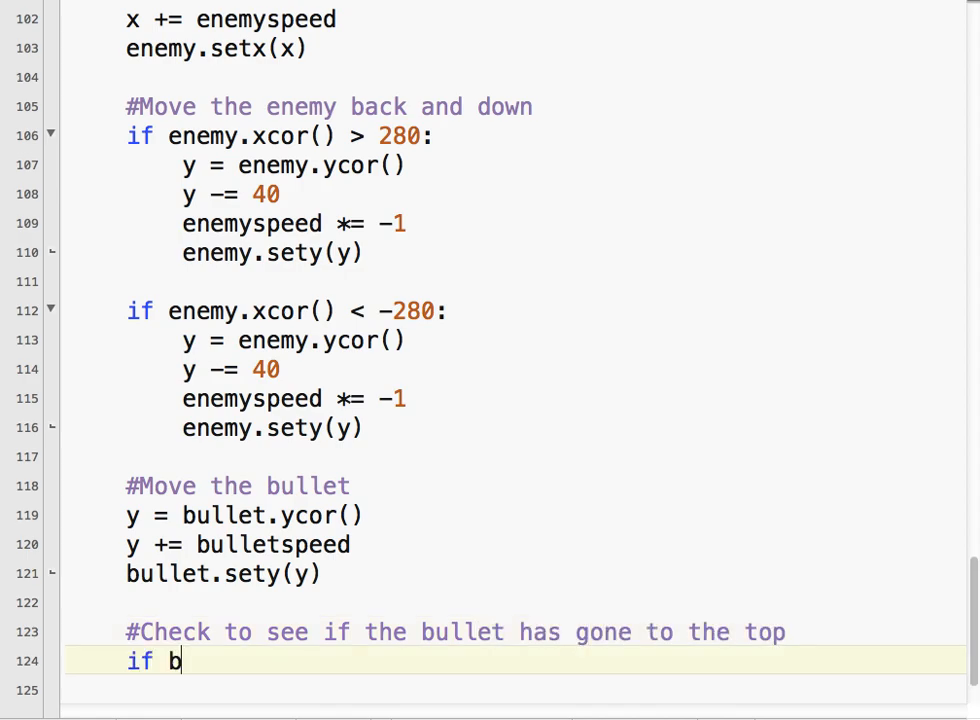
{"action": "type", "text": "ullet.ycor"}
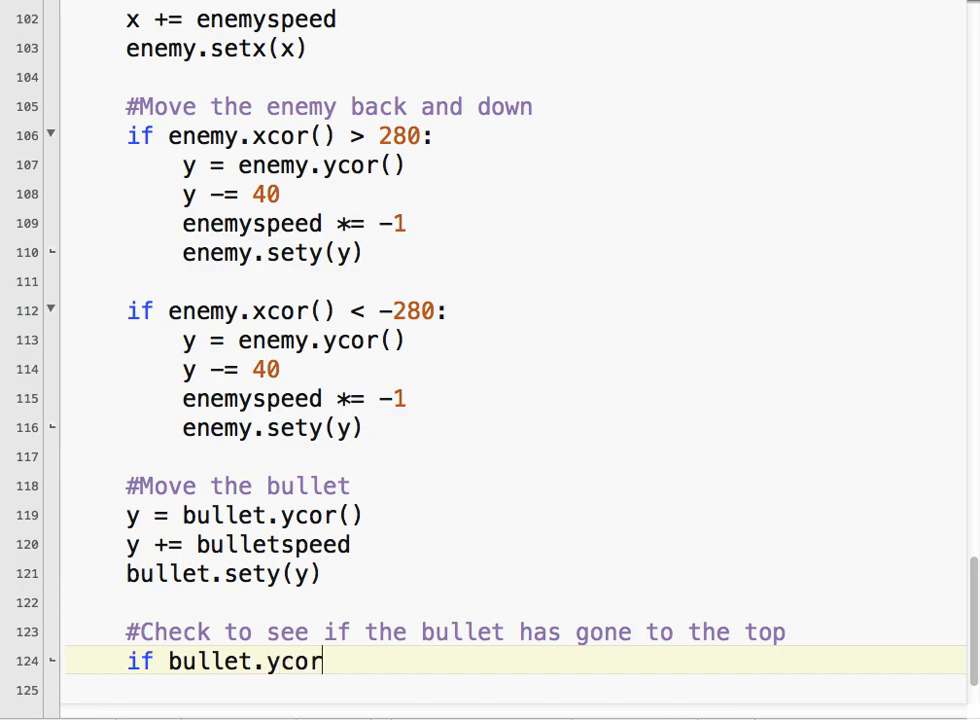
{"action": "type", "text": "() >"}
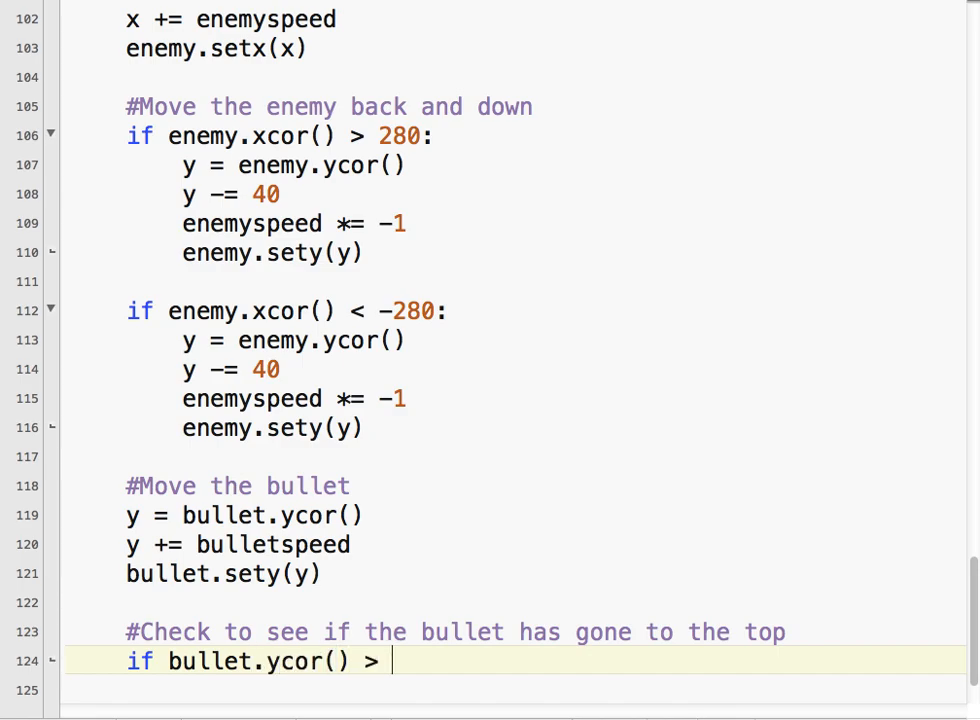
{"action": "type", "text": "275:"}
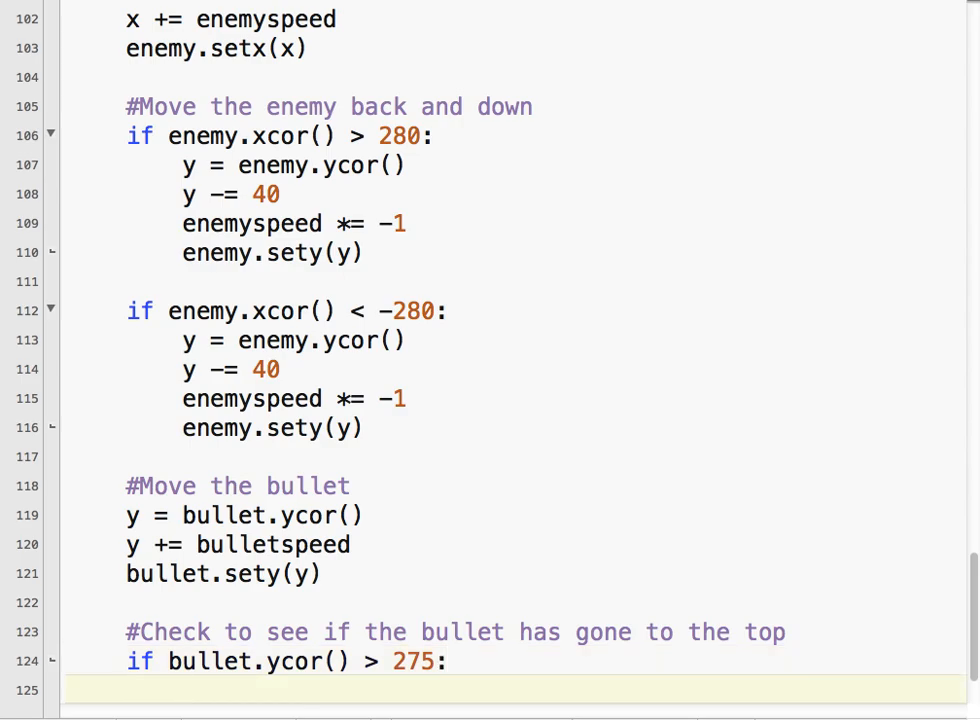
Inside the check, write bullet.hideturtle() and bulletstate = "ready"
{"action": "type", "text": "bullet.hidetu"}
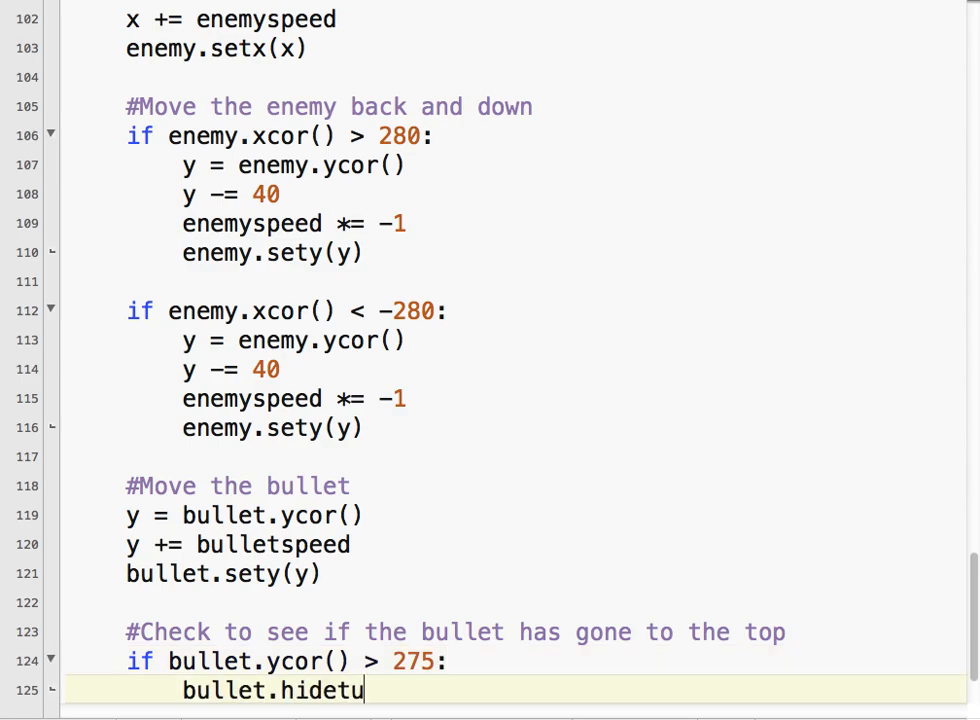
{"action": "type", "text": "rtle("}
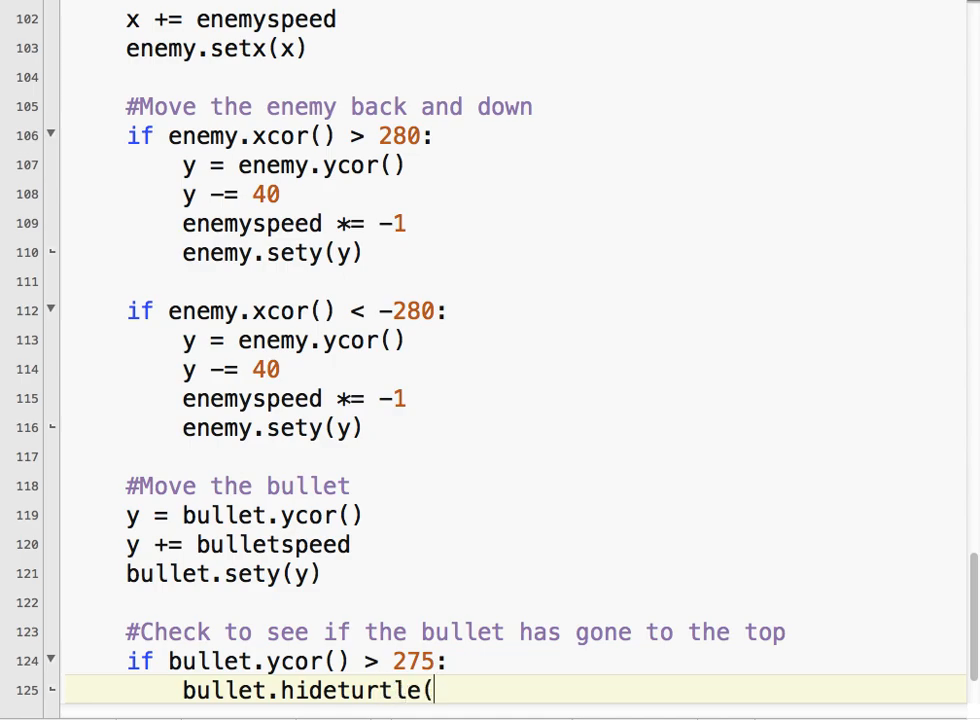
{"action": "type", "text": ")"}
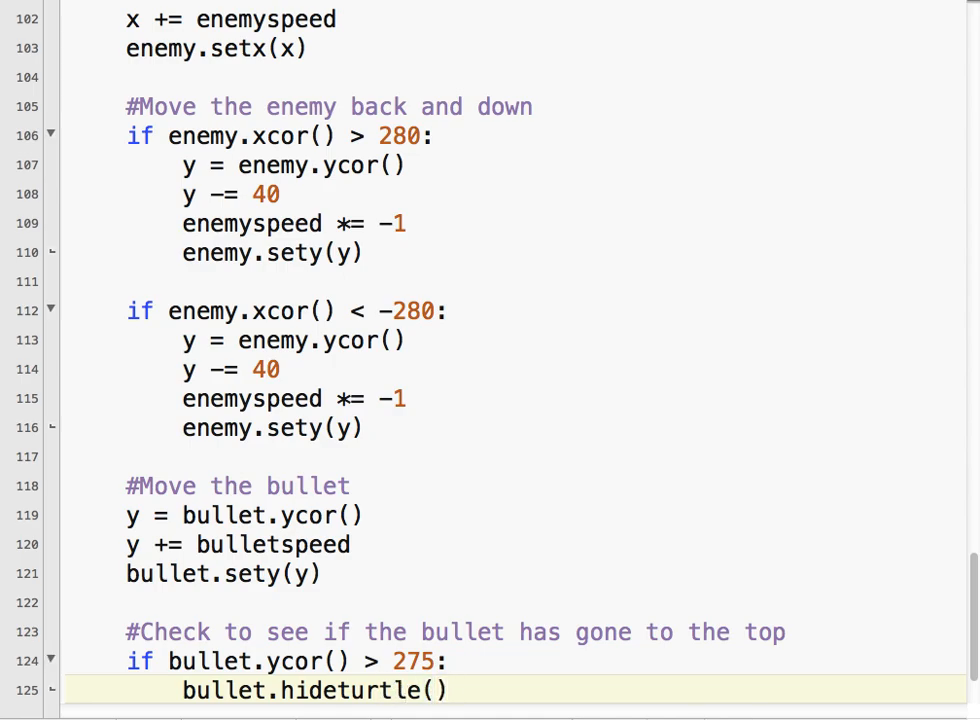
{"action": "type", "text": "bullet"}
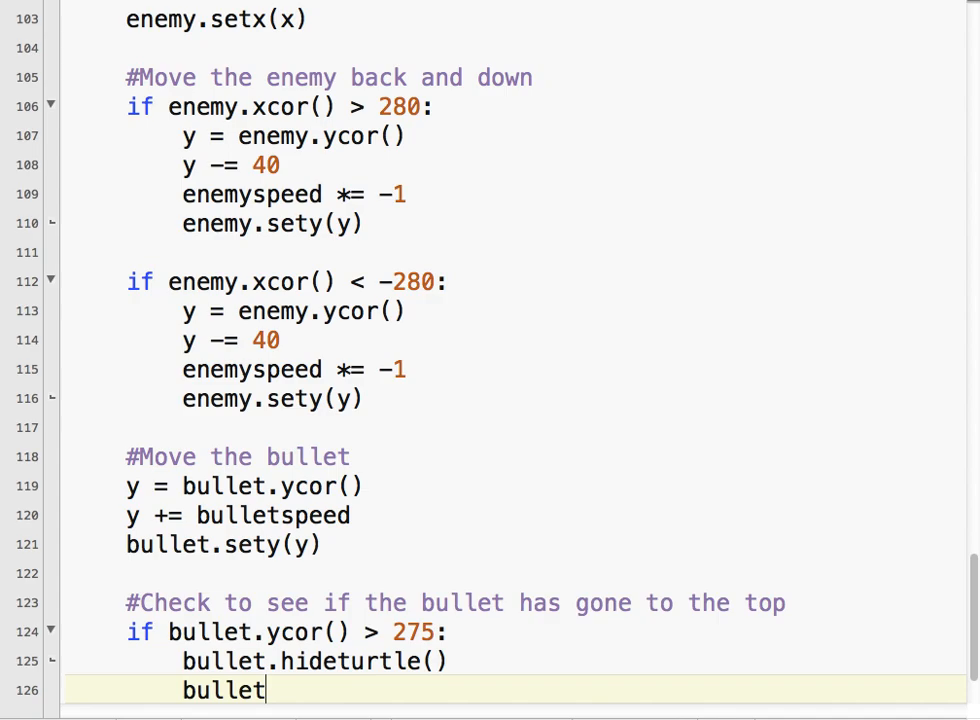
{"action": "type", "text": "state = \"rea"}
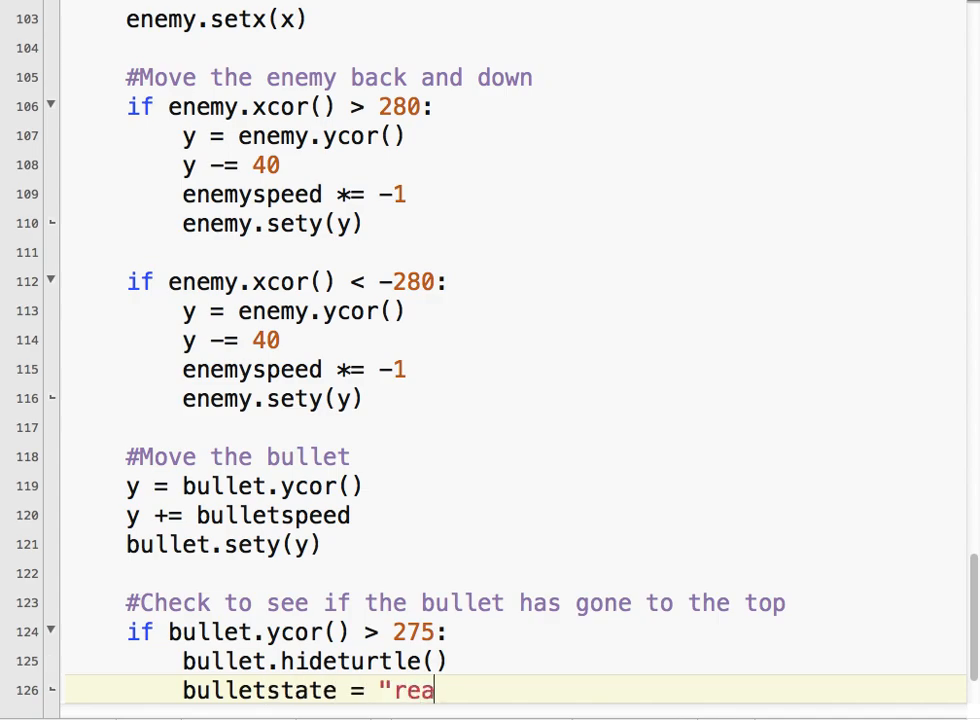
{"action": "type", "text": "dy\""}
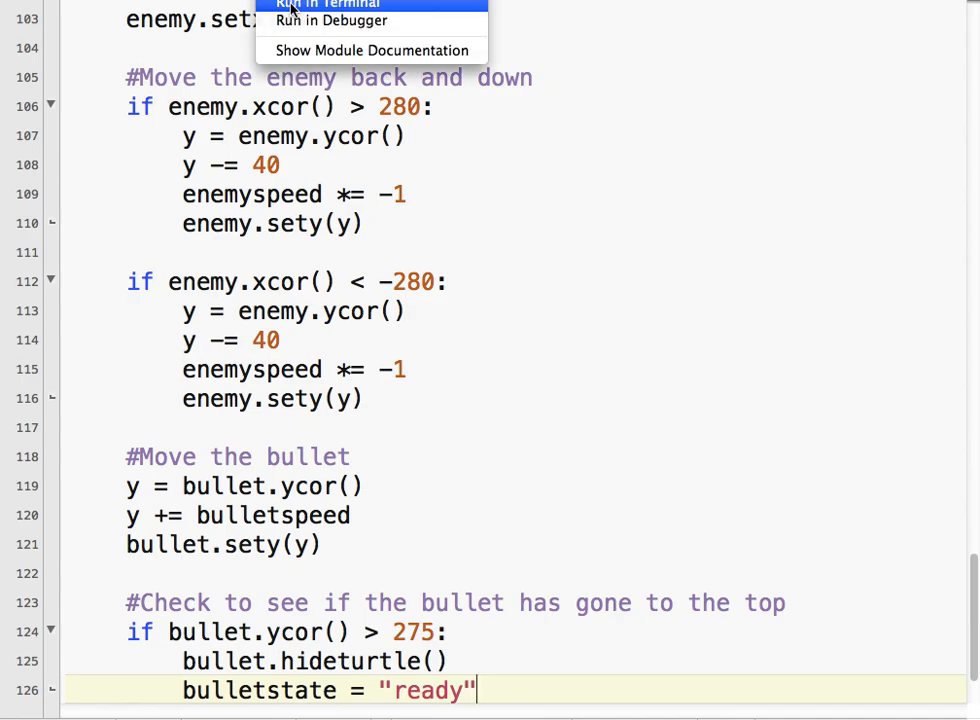
Run the script in a terminal from the #! menu to test the bullet reset
{"action": "left_click", "coordinate": [330, 4]}
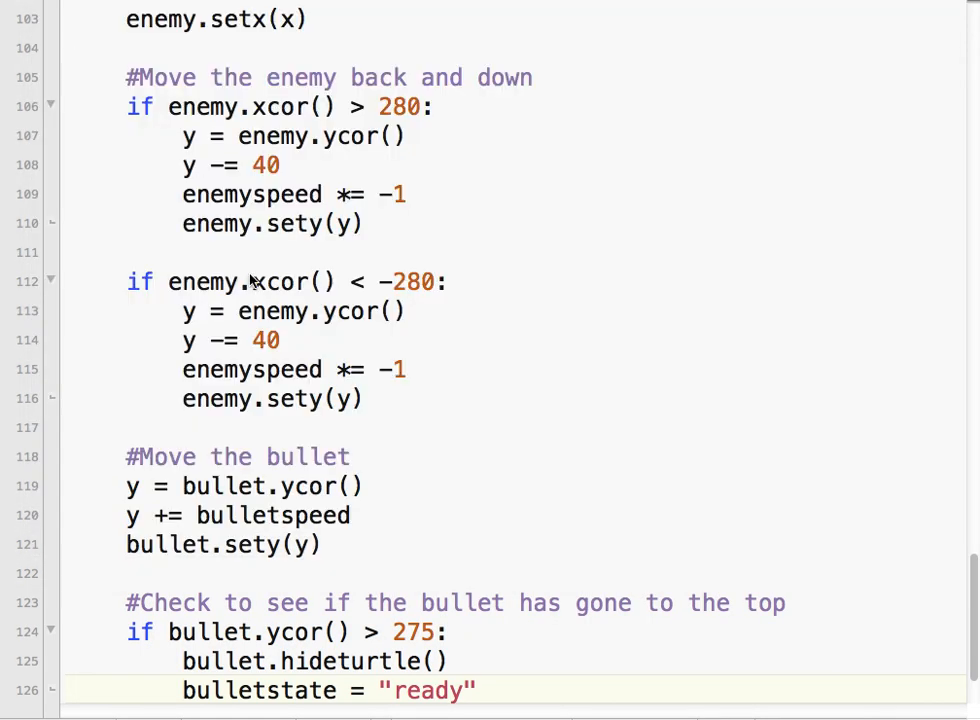
Add if bulletstate == "fire": under '#Move the bullet' to gate the movement lines
{"action": "left_click", "coordinate": [358, 456]}
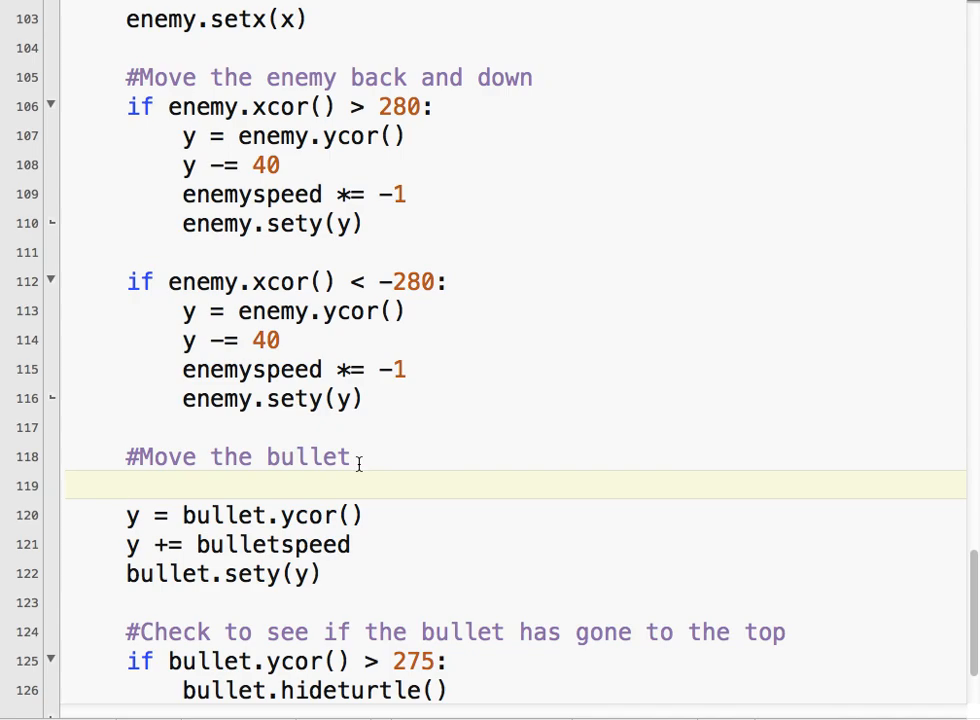
{"action": "type", "text": "if"}
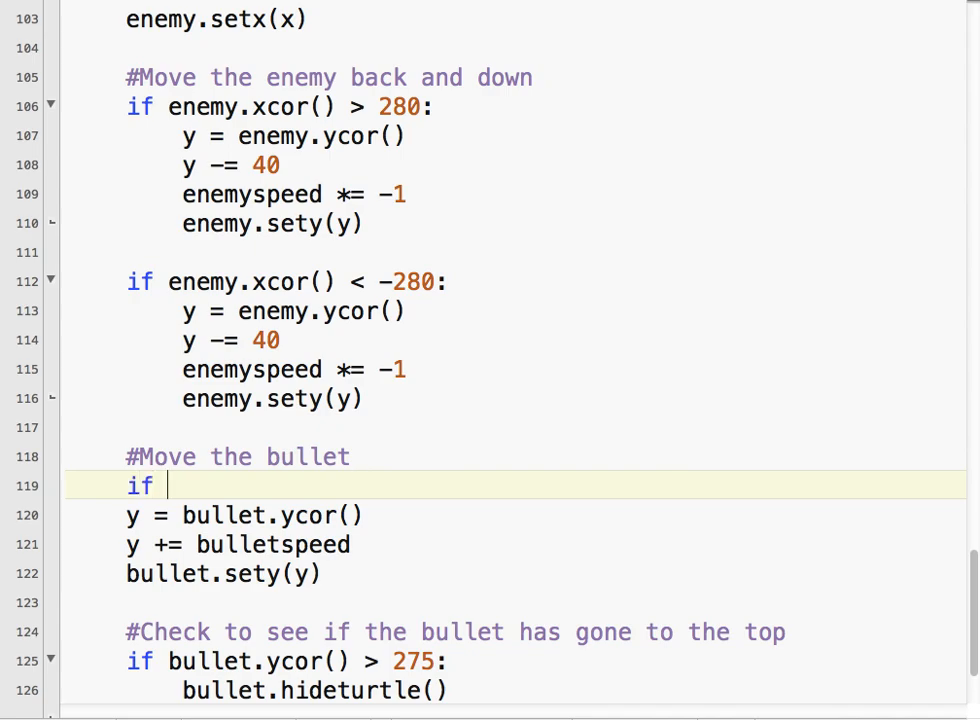
{"action": "type", "text": "bul"}
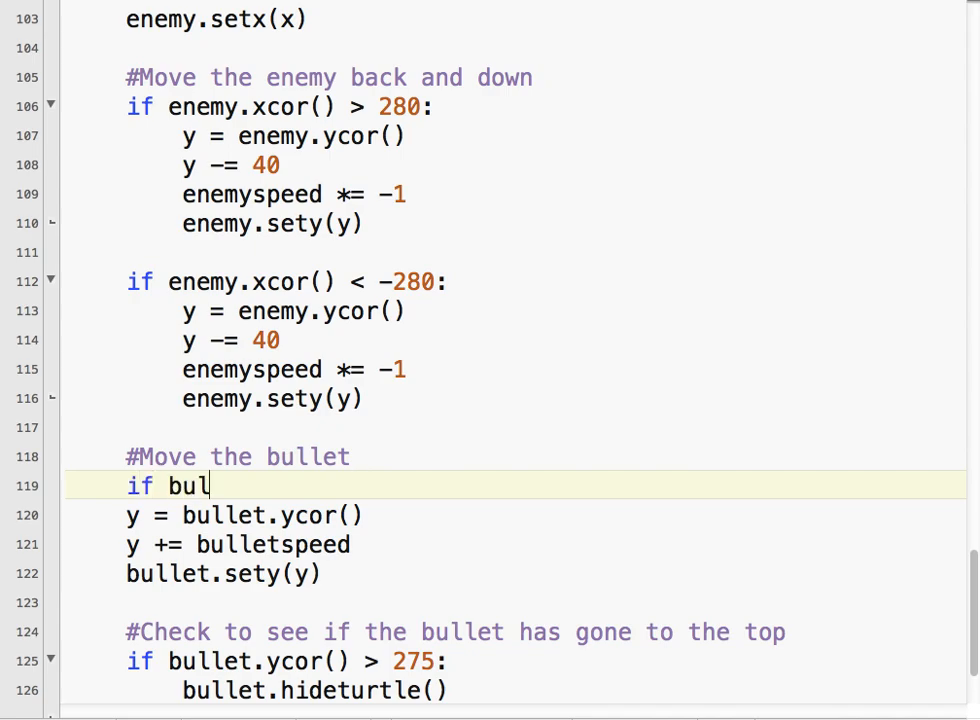
{"action": "type", "text": "letstate"}
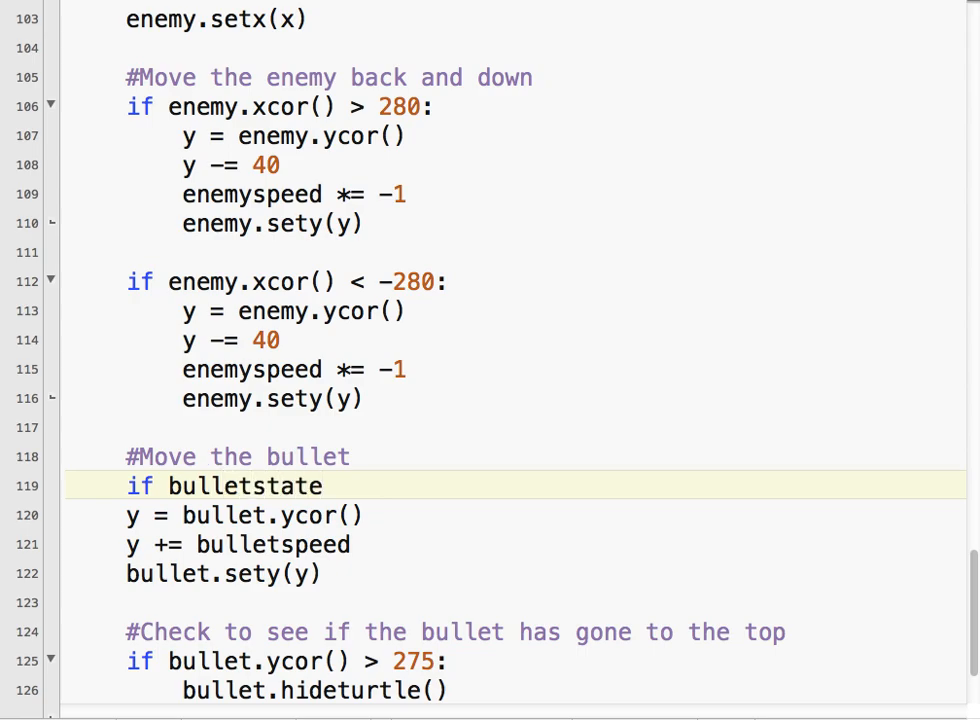
{"action": "type", "text": "="}
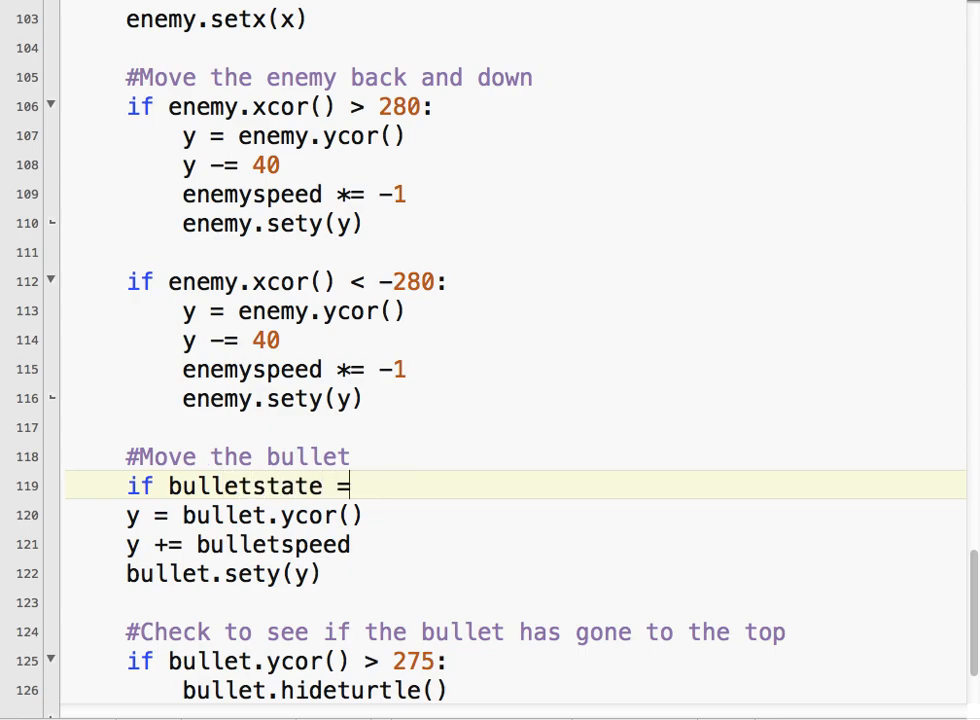
{"action": "type", "text": "= \"fire"}
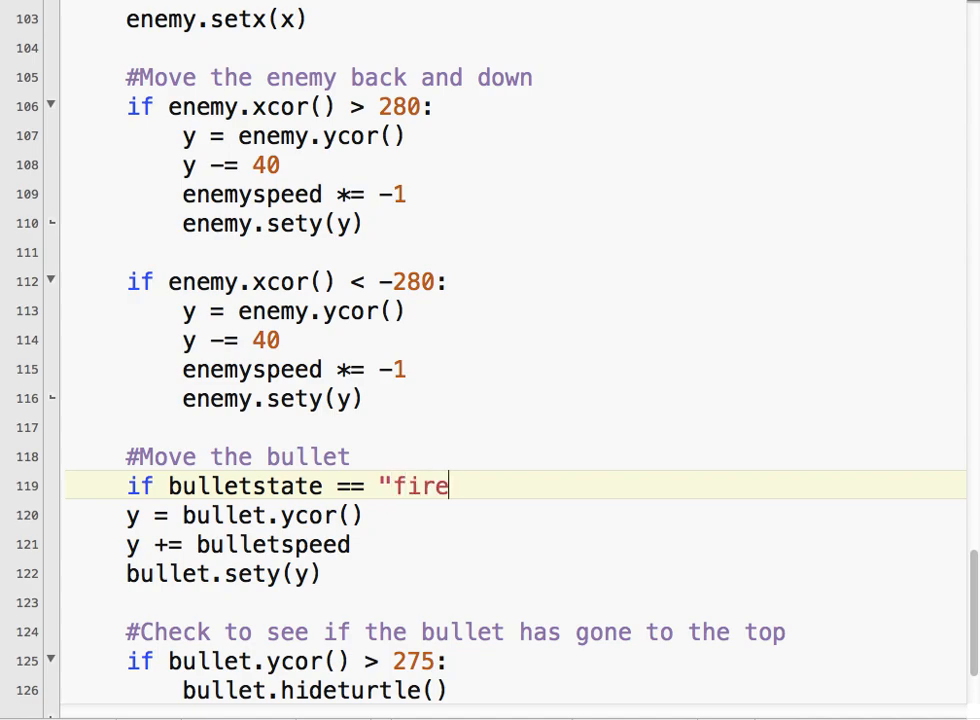
{"action": "type", "text": "\":"}
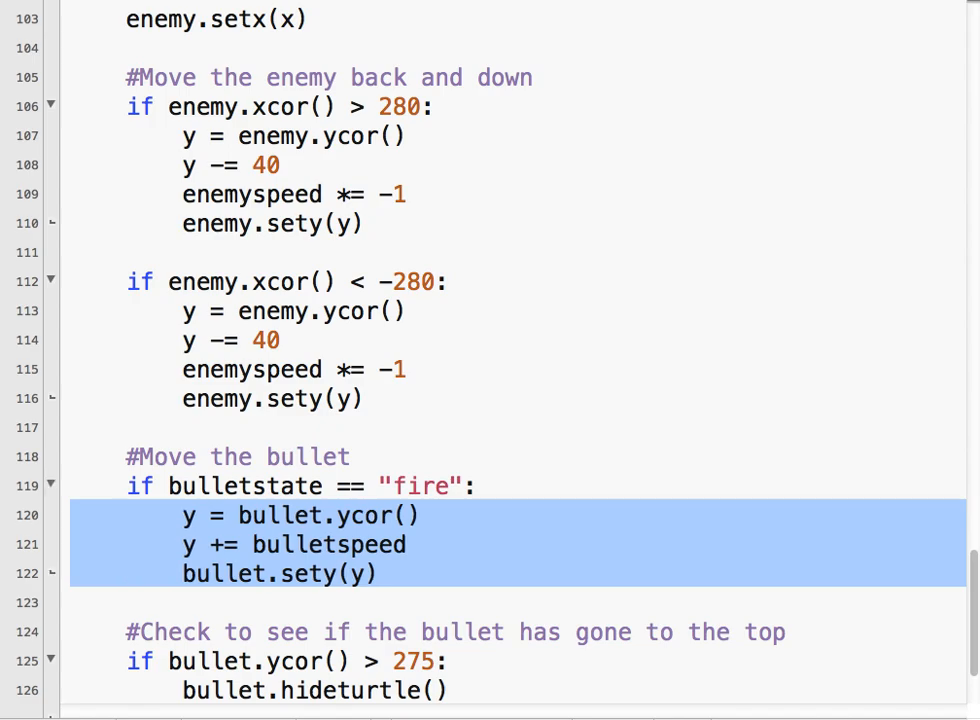
Confirm Close in the terminal's dialog to end the running game
{"action": "scroll", "scroll_direction": "down", "scroll_amount": 3}
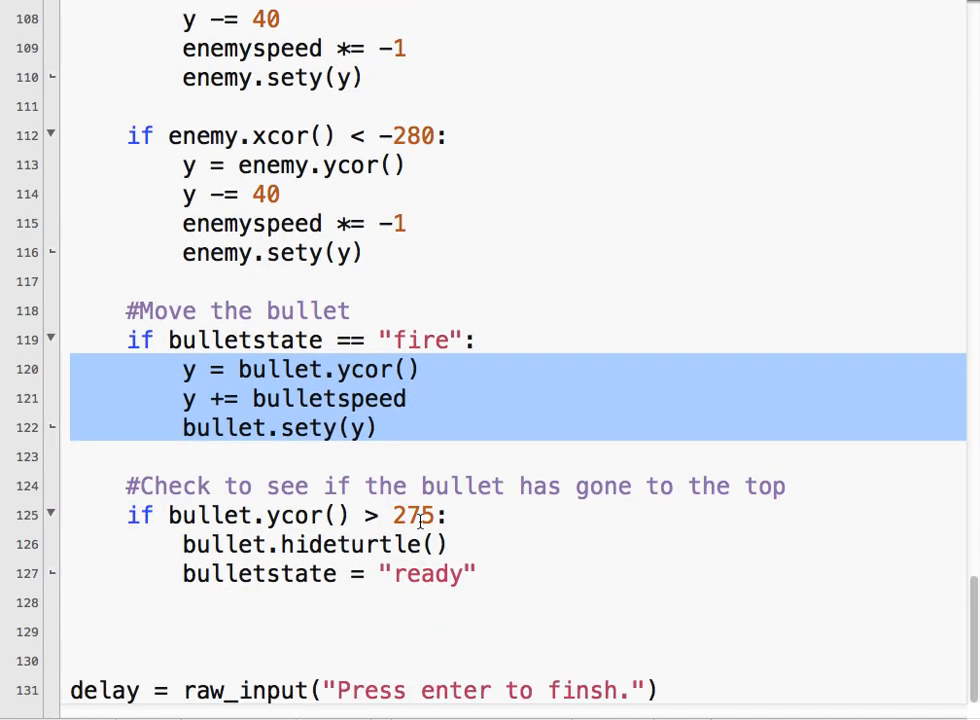
{"action": "scroll", "scroll_direction": "up", "scroll_amount": 3}
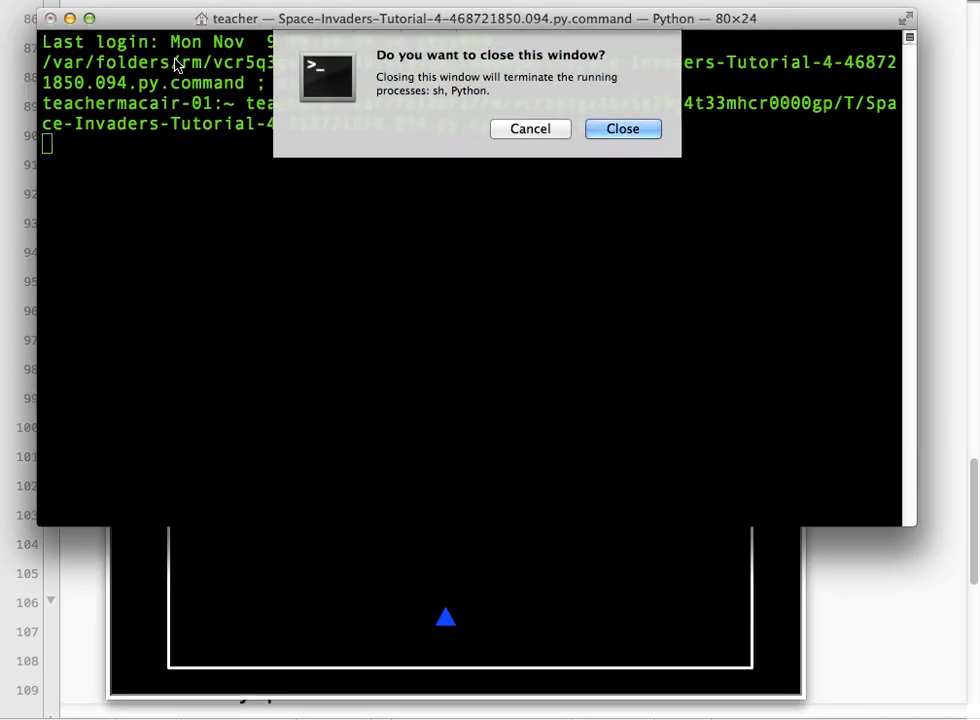
{"action": "left_click", "coordinate": [622, 128]}
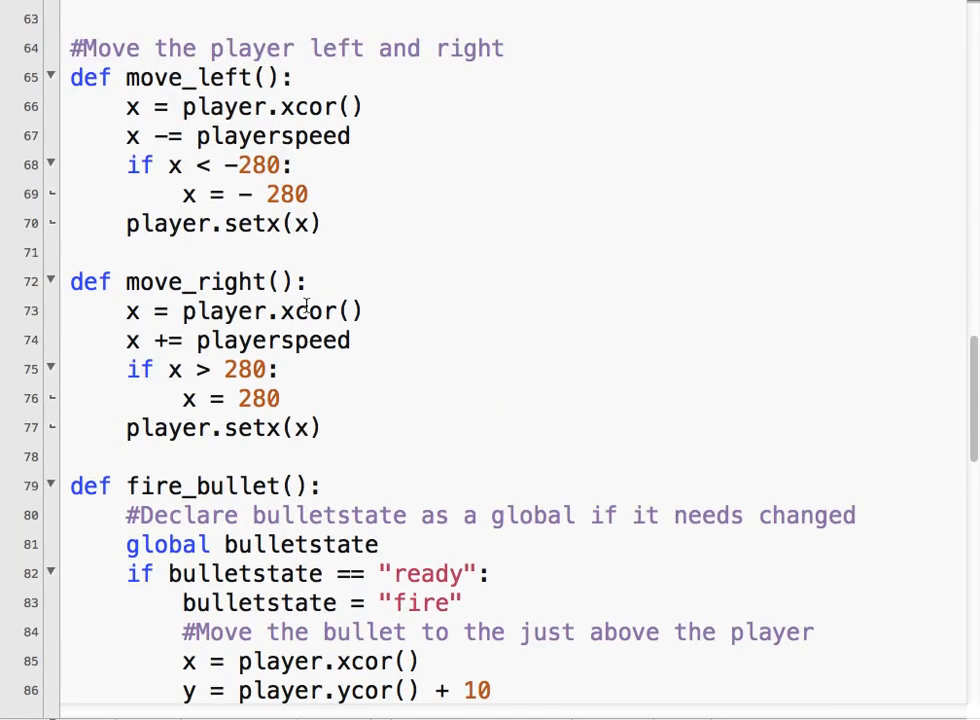
{"action": "scroll", "scroll_direction": "up", "scroll_amount": 3}
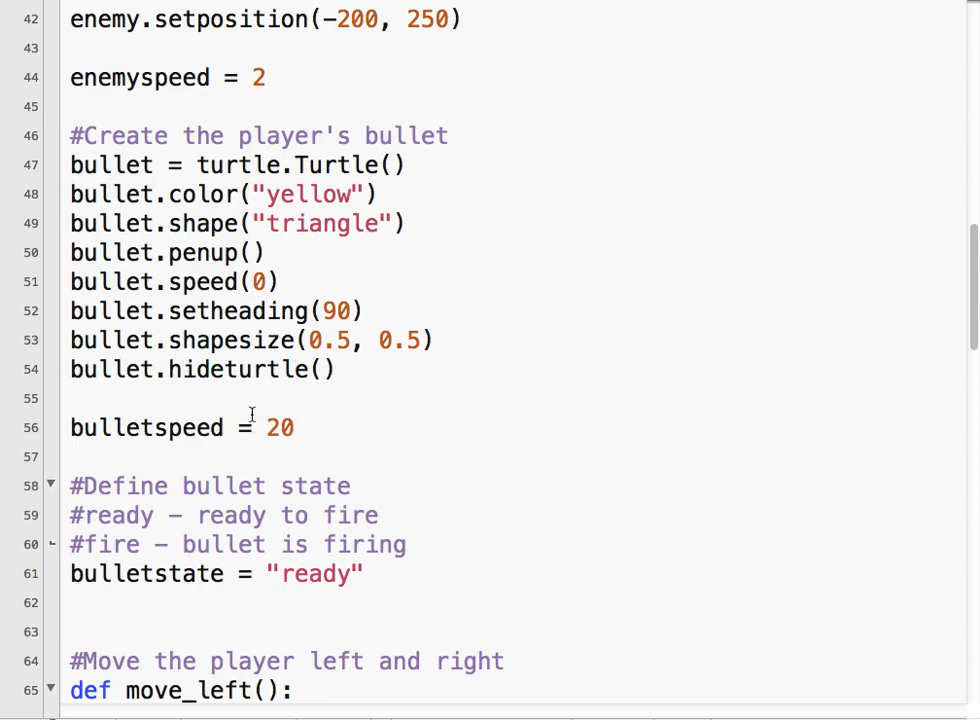
{"action": "scroll", "scroll_direction": "down", "scroll_amount": 3}
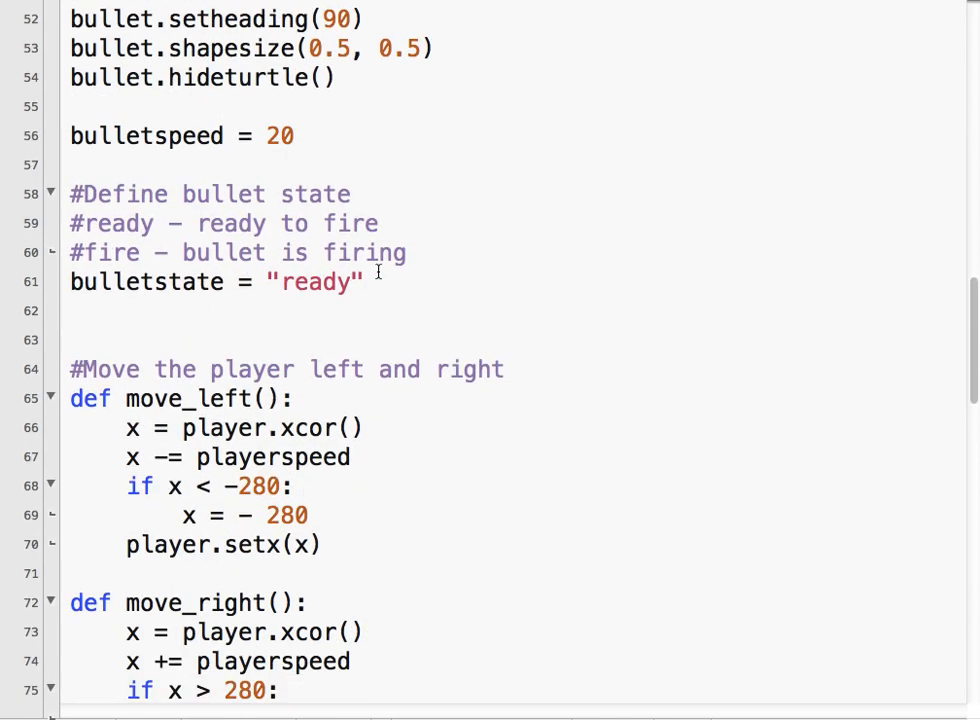
{"action": "double_click", "coordinate": [318, 280]}
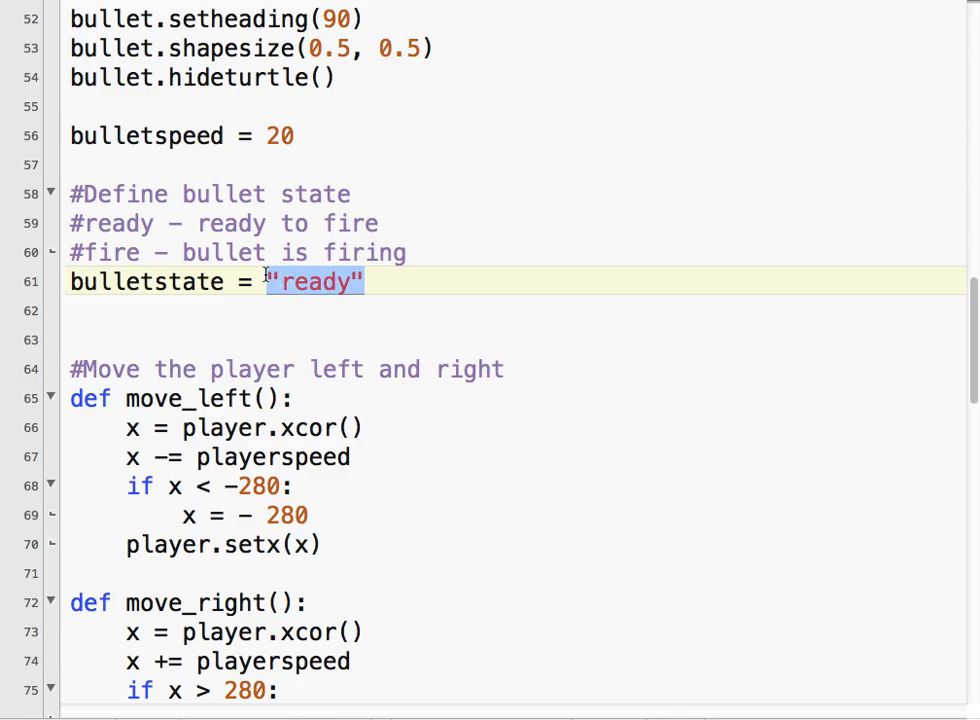
{"action": "mouse_move", "coordinate": [268, 252]}
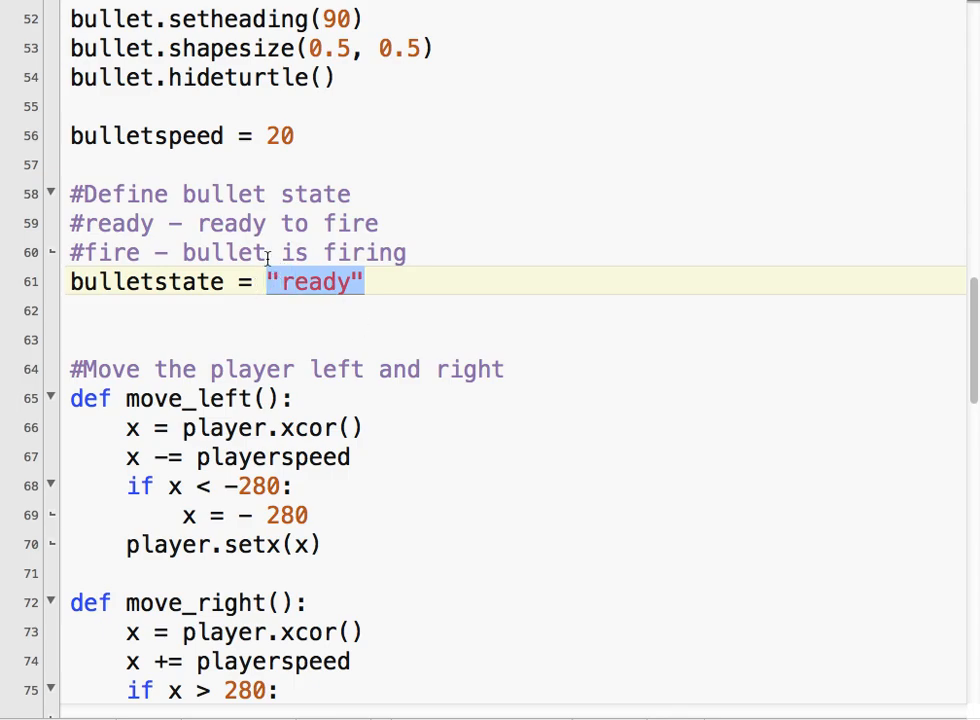
{"action": "scroll", "scroll_direction": "down", "scroll_amount": 3}
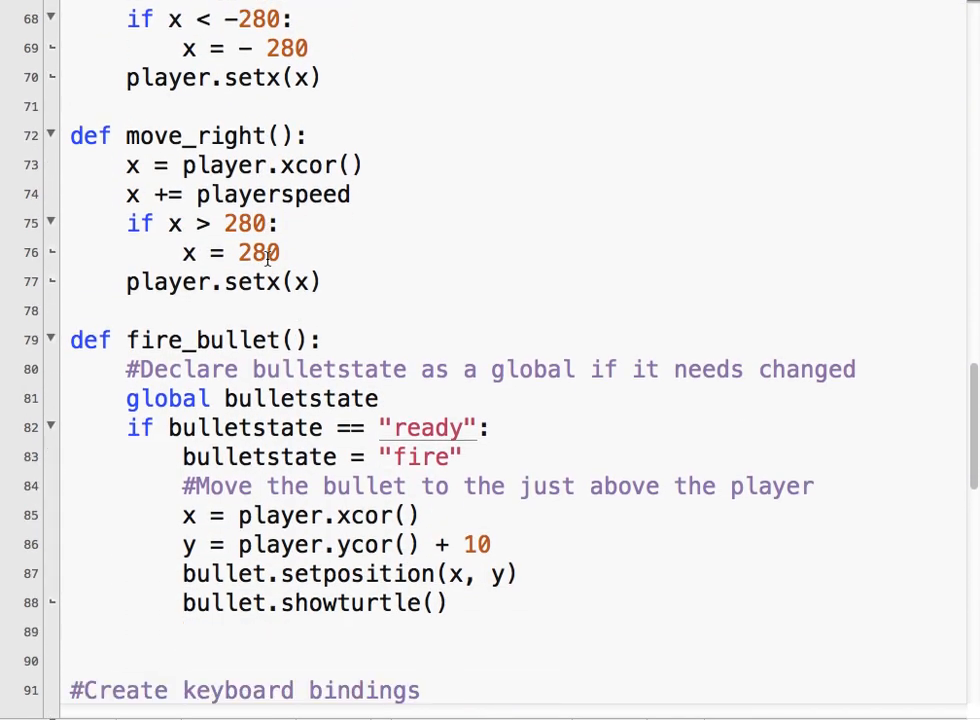
{"action": "scroll", "scroll_direction": "down", "scroll_amount": 3}
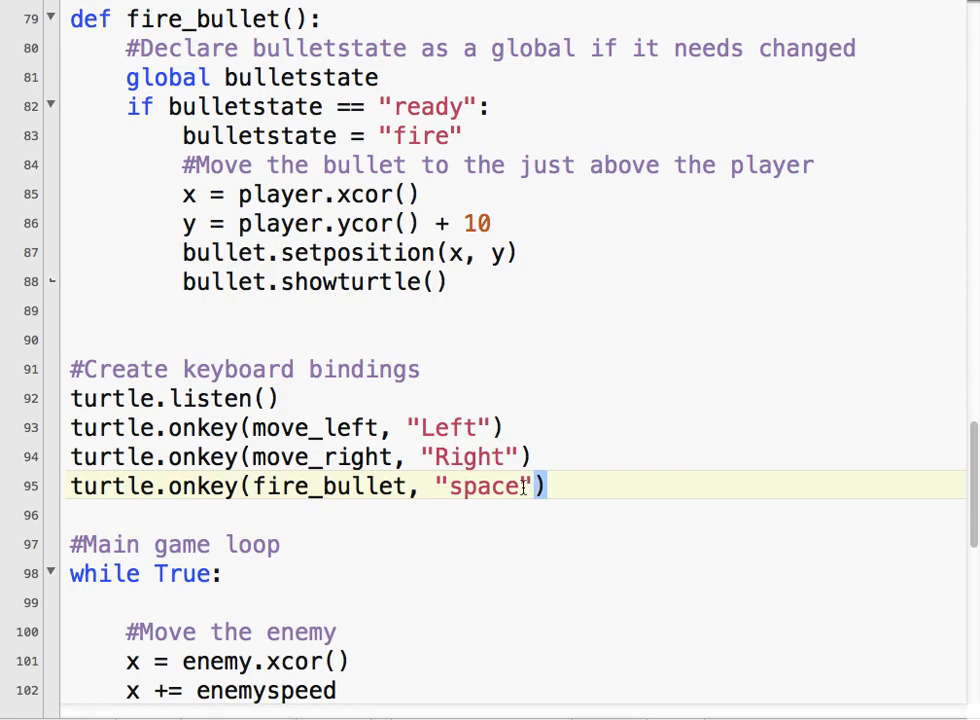
{"action": "double_click", "coordinate": [484, 514]}
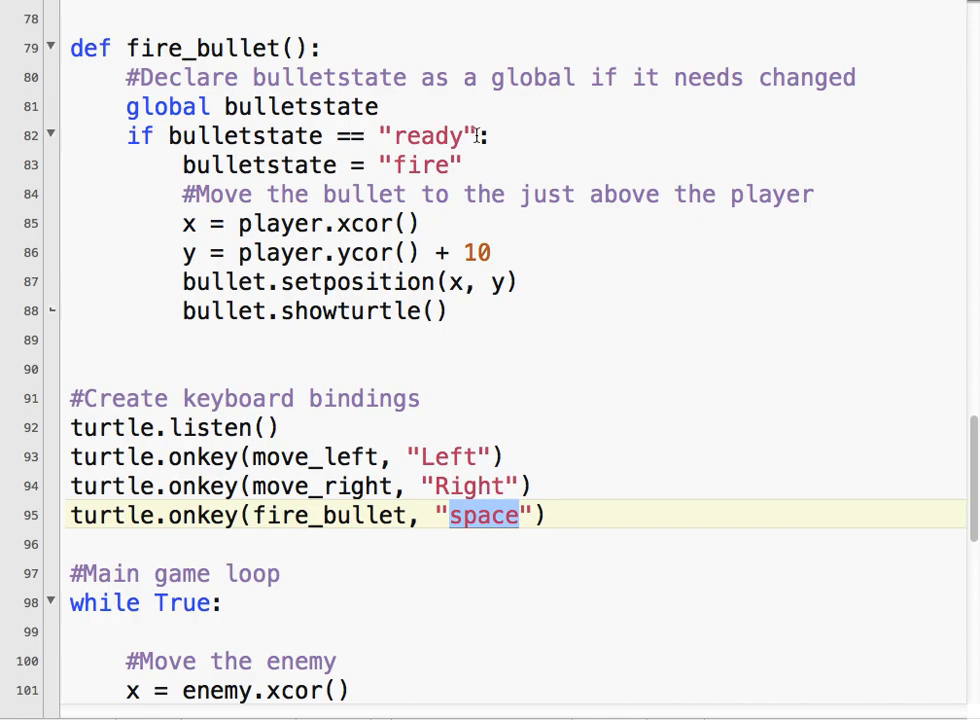
{"action": "mouse_move", "coordinate": [408, 160]}
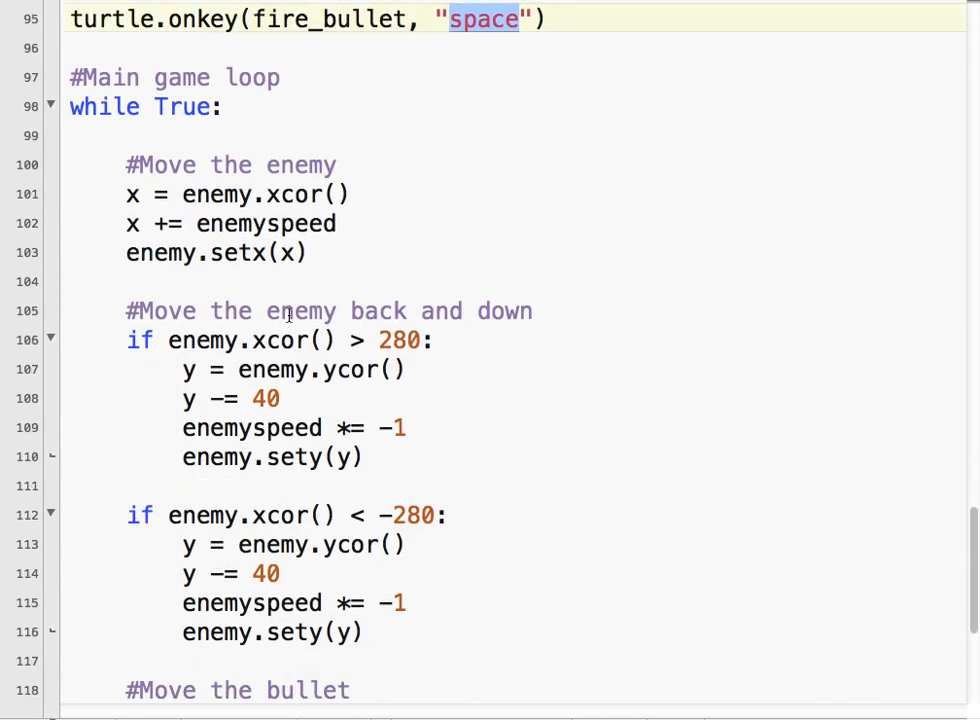
{"action": "scroll", "scroll_direction": "down", "scroll_amount": 3}
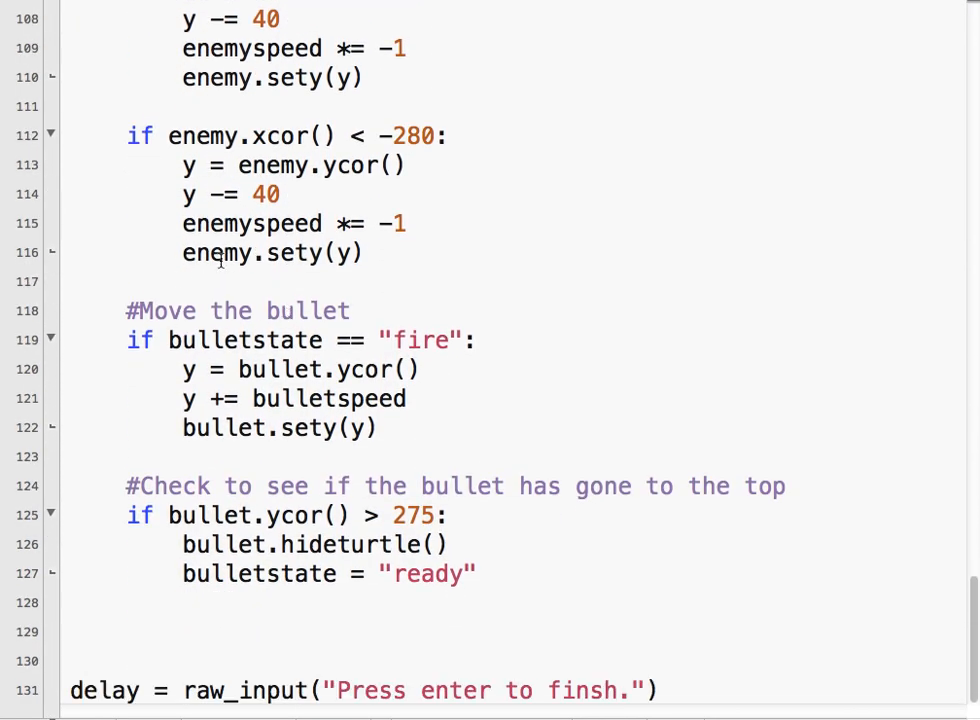
{"action": "mouse_move", "coordinate": [404, 330]}
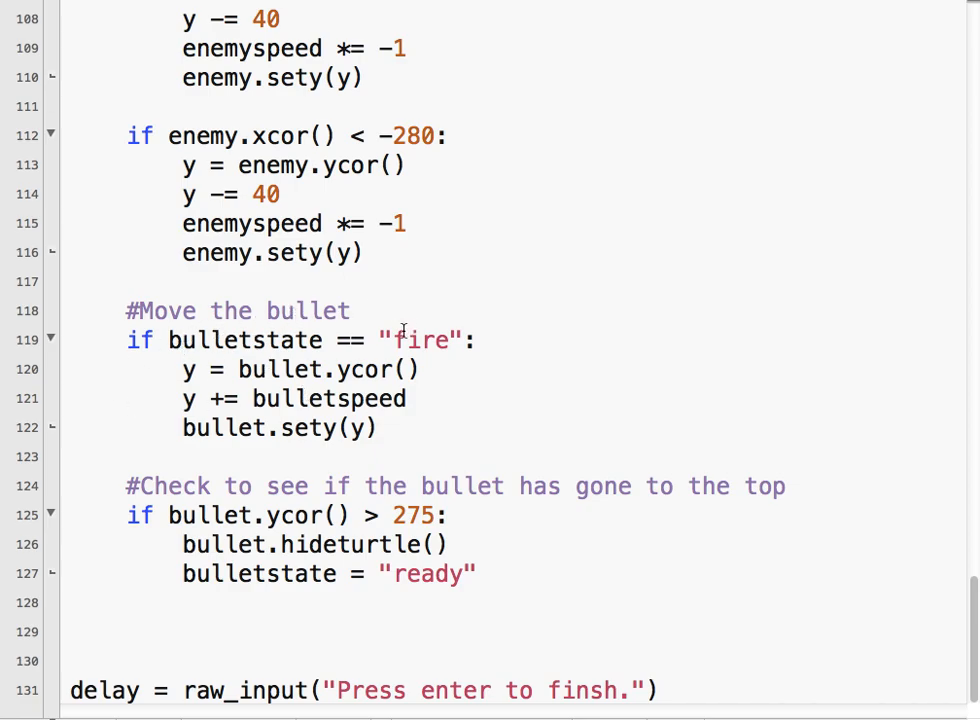
{"action": "mouse_move", "coordinate": [262, 384]}
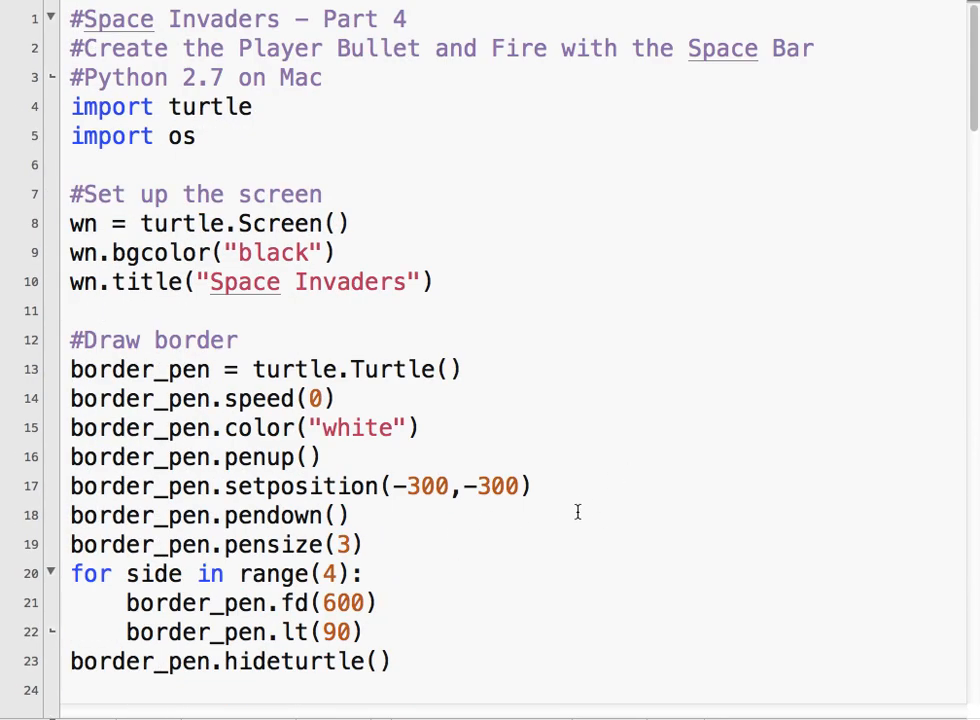
{"action": "mouse_move", "coordinate": [584, 510]}
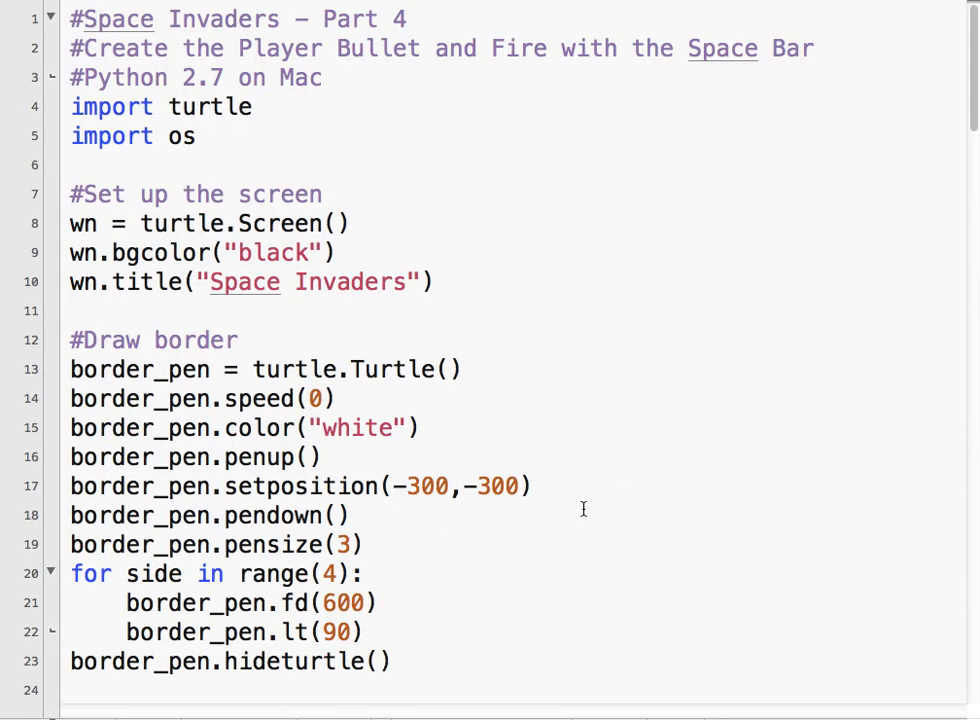